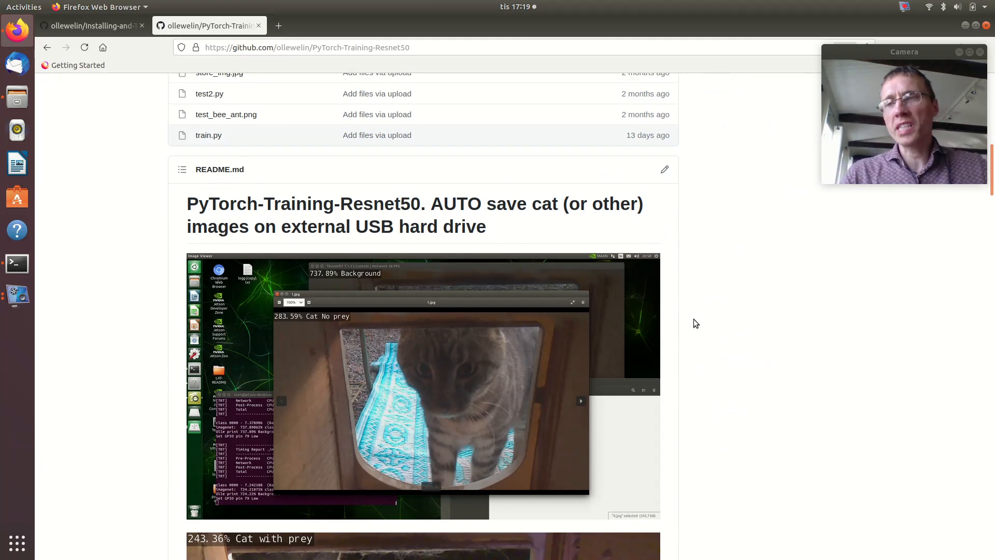
mouse_move(723, 362)
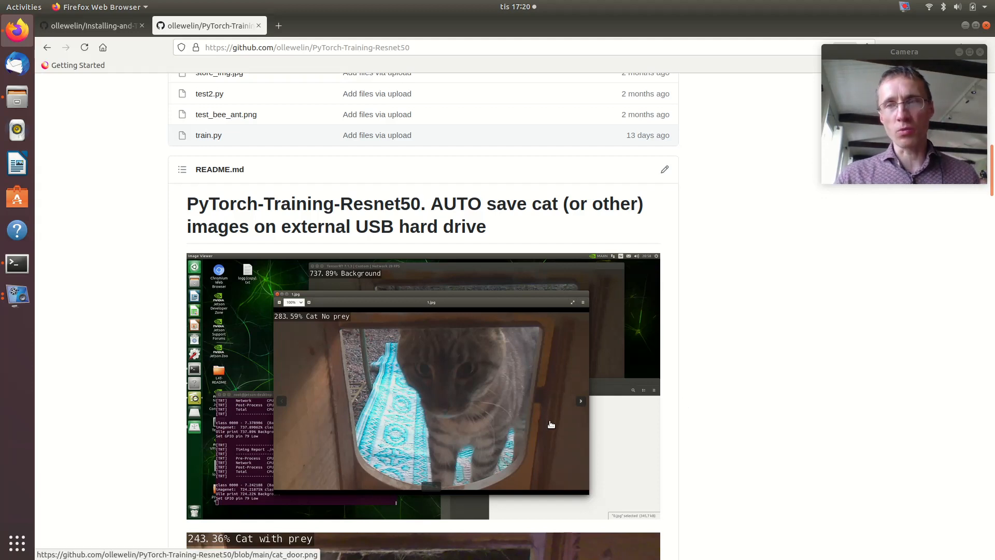
mouse_move(556, 427)
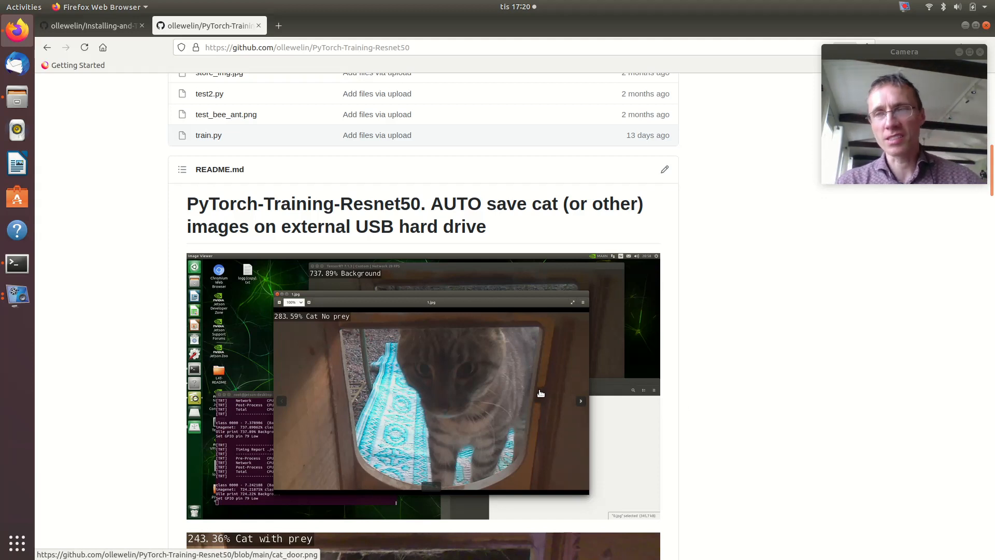
scroll(down, 3)
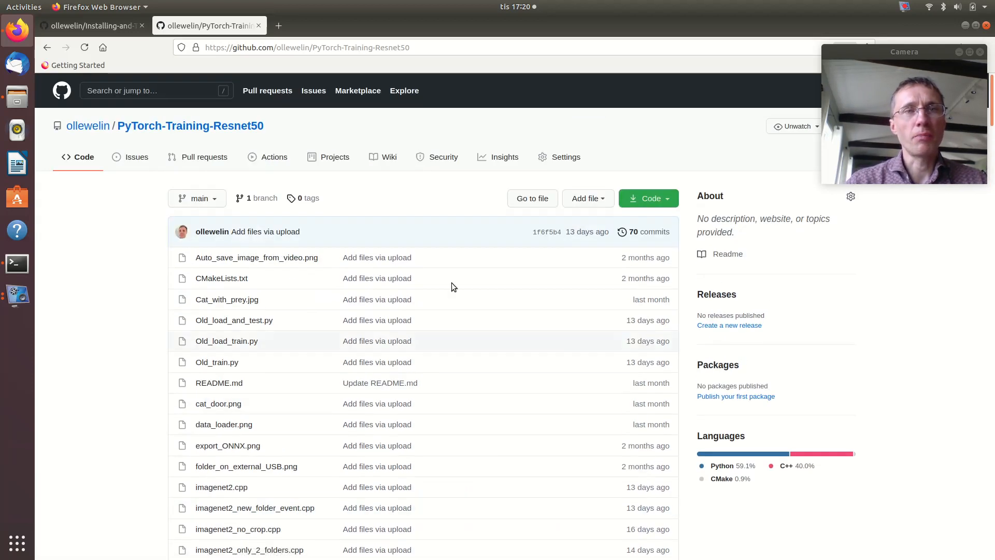
click(307, 48)
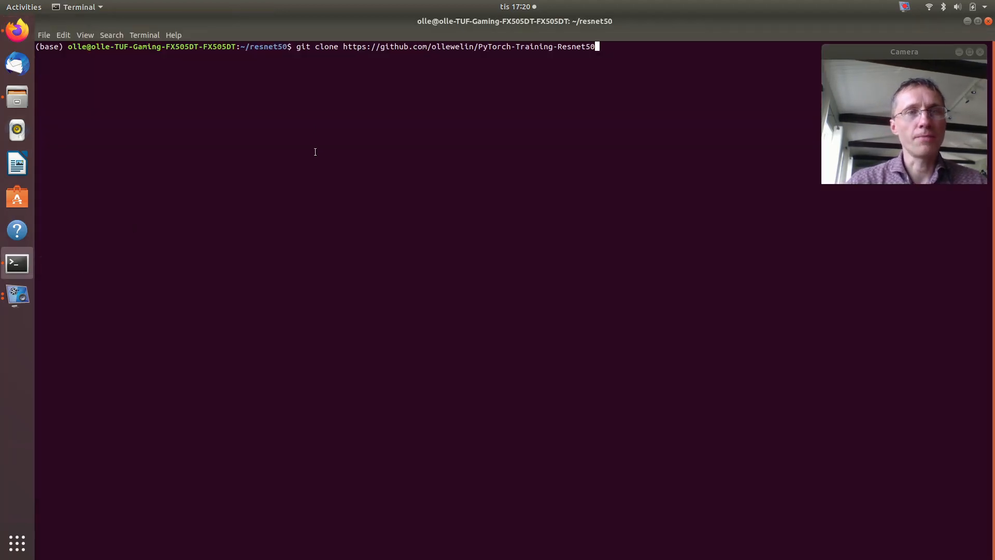
text(ls)
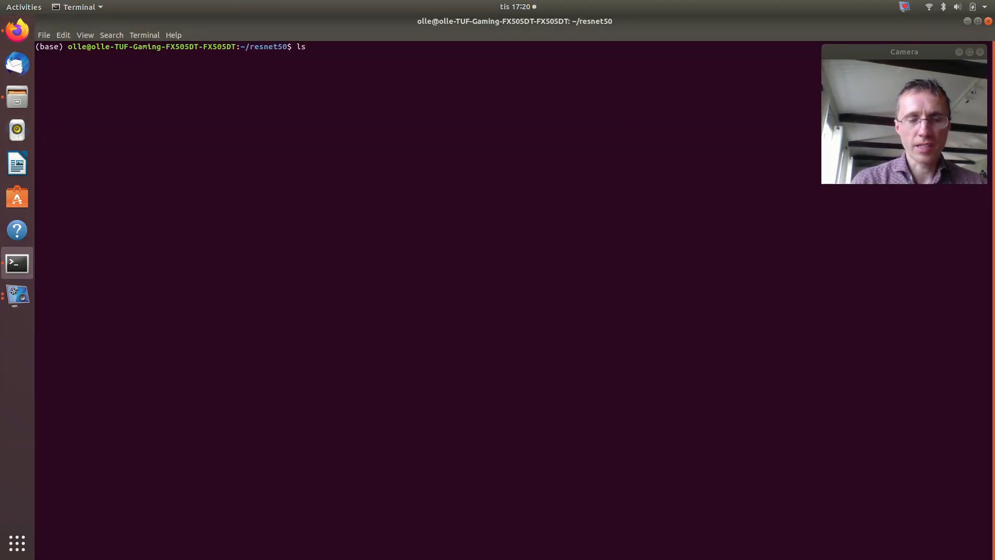
text(git)
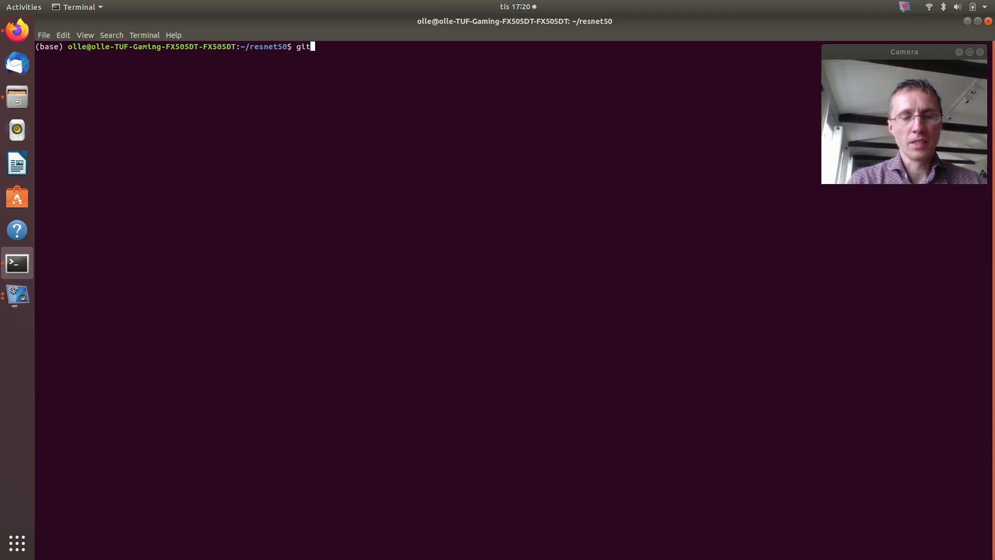
text(clone)
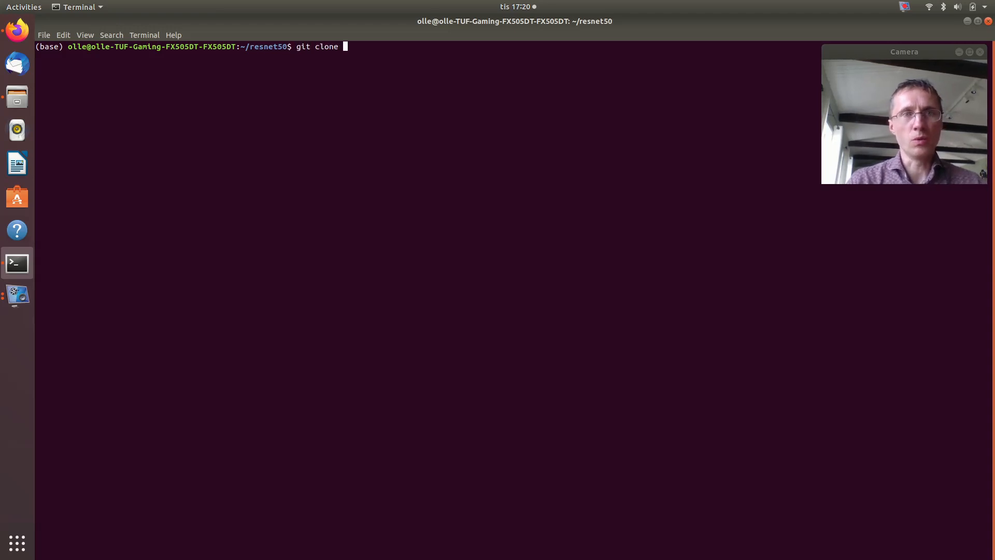
text(https://github.com/ollewelin/PyTorch-Training-Resnet50)
text(ls)
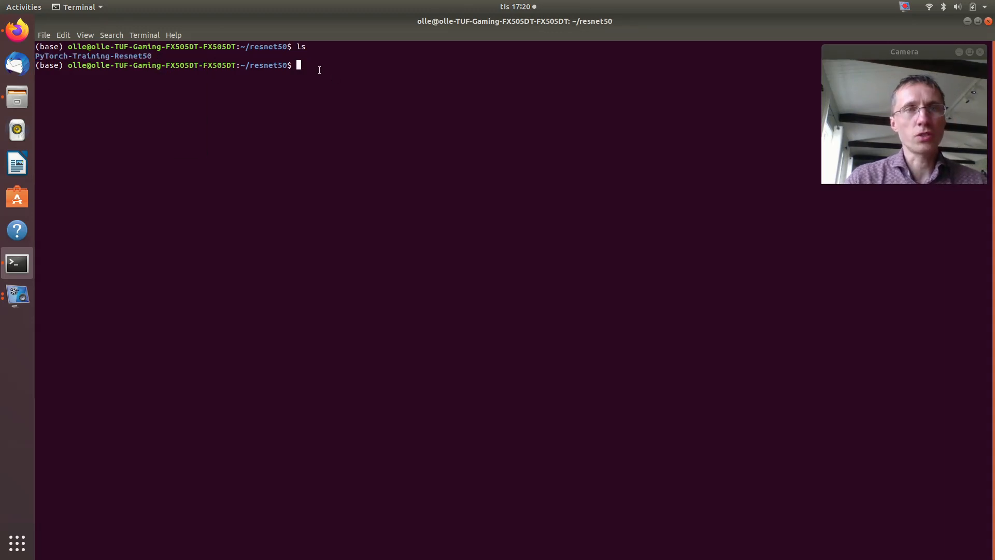
right_click(359, 60)
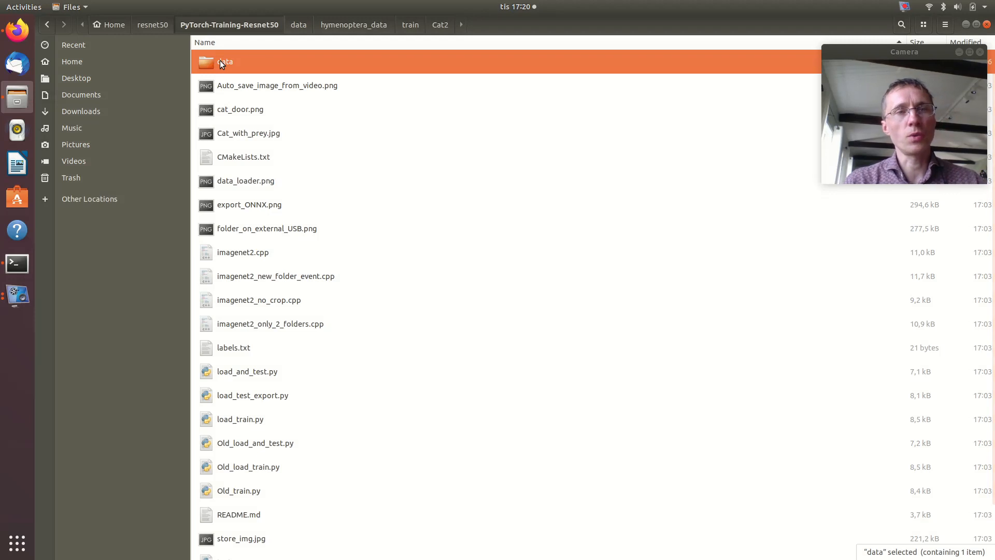
Go into data/hymenoptera_data/train/Background and browse 1.jpg and the next image.
double_click(222, 63)
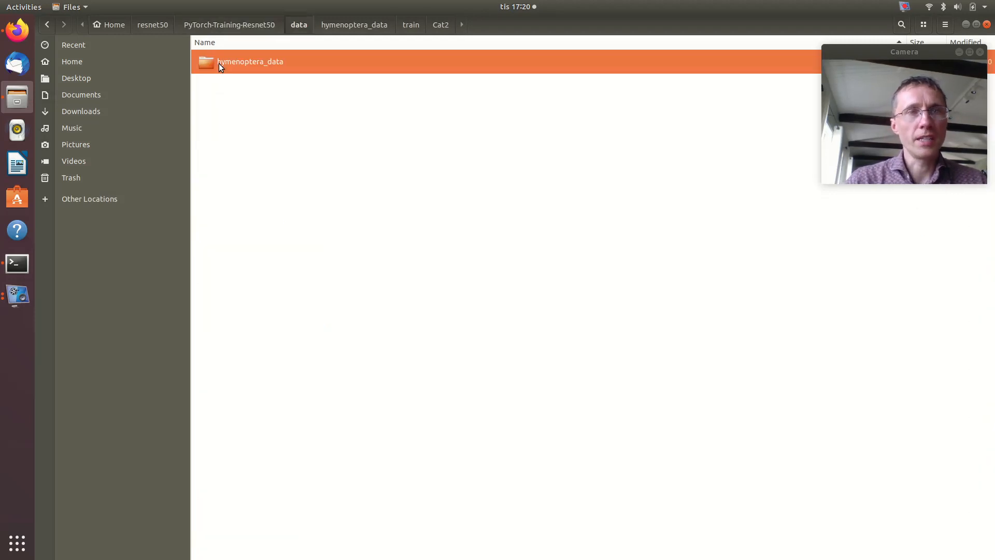
double_click(250, 61)
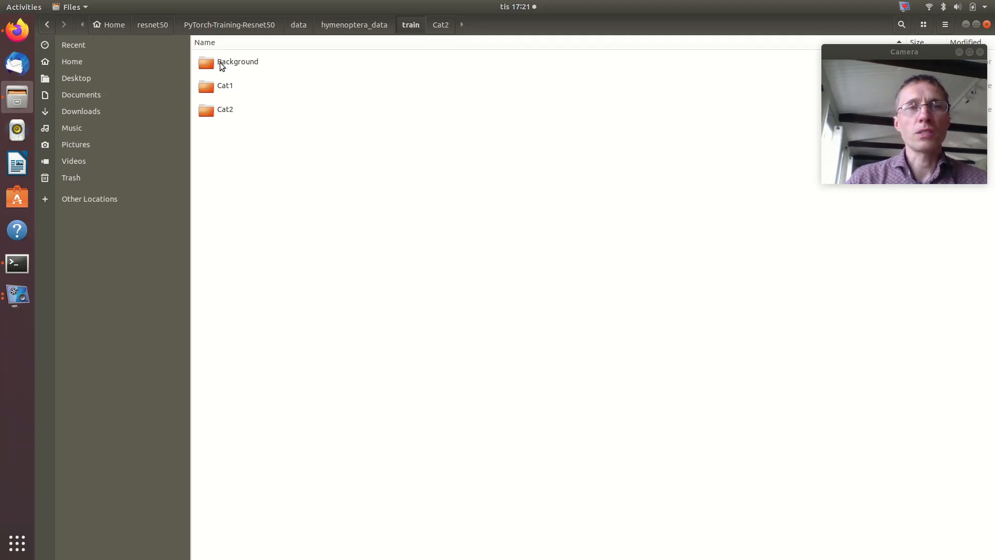
click(224, 109)
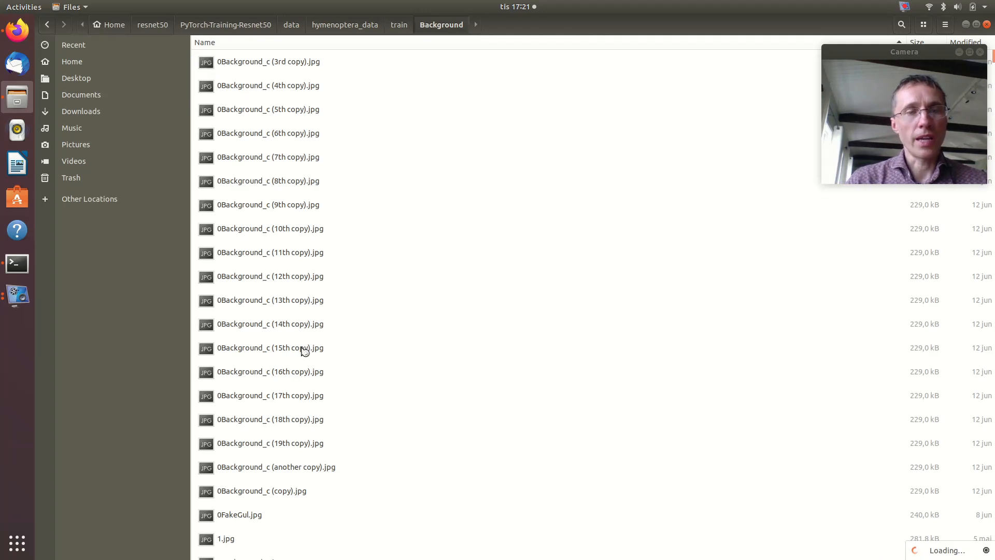
double_click(226, 539)
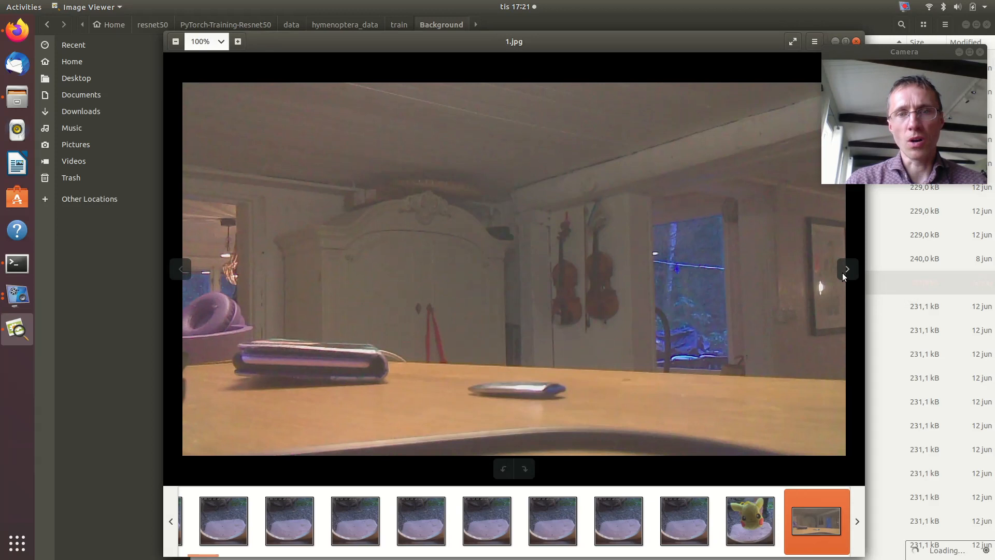
click(848, 269)
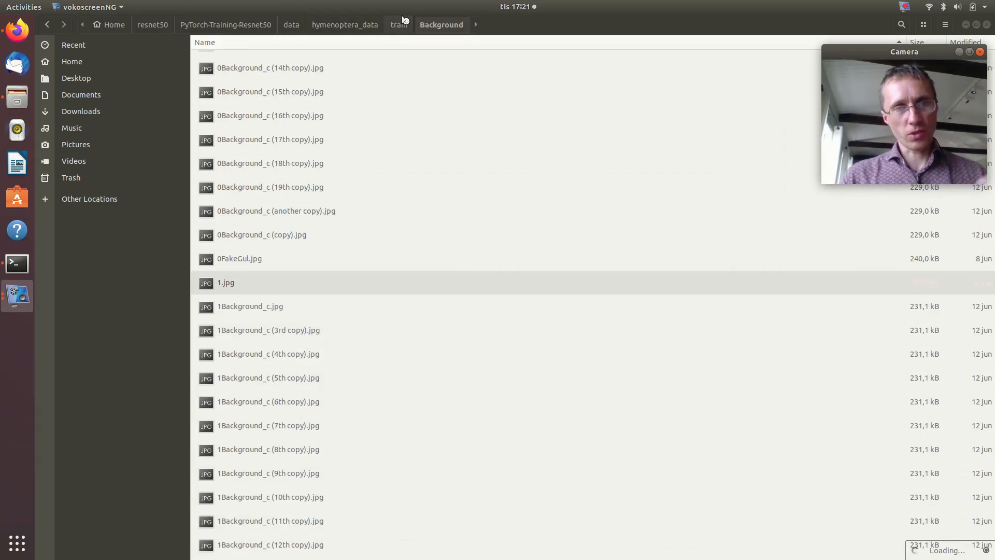
mouse_move(392, 32)
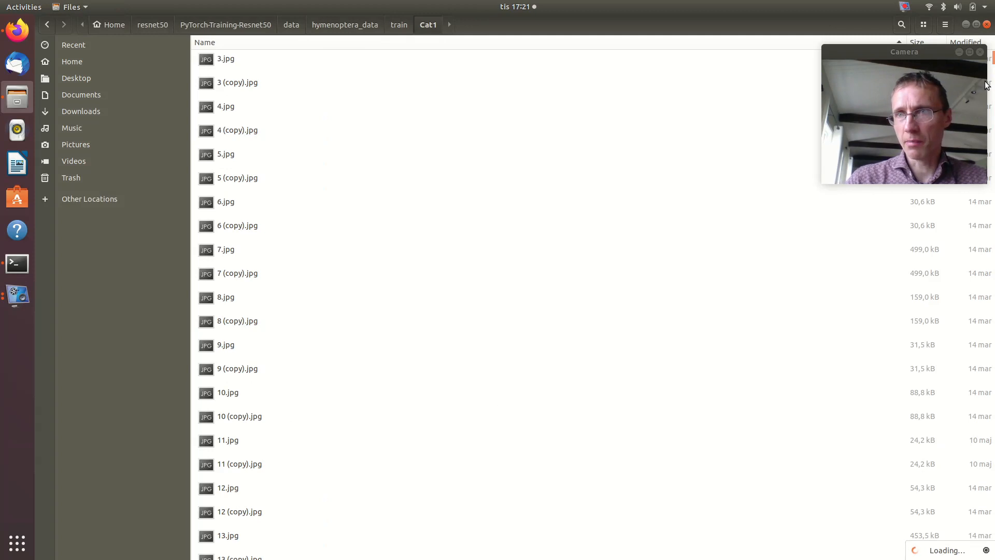
View Prey_mouse_A_33.jpg in the Cat1 folder, then close the Image Viewer.
scroll(down, 3)
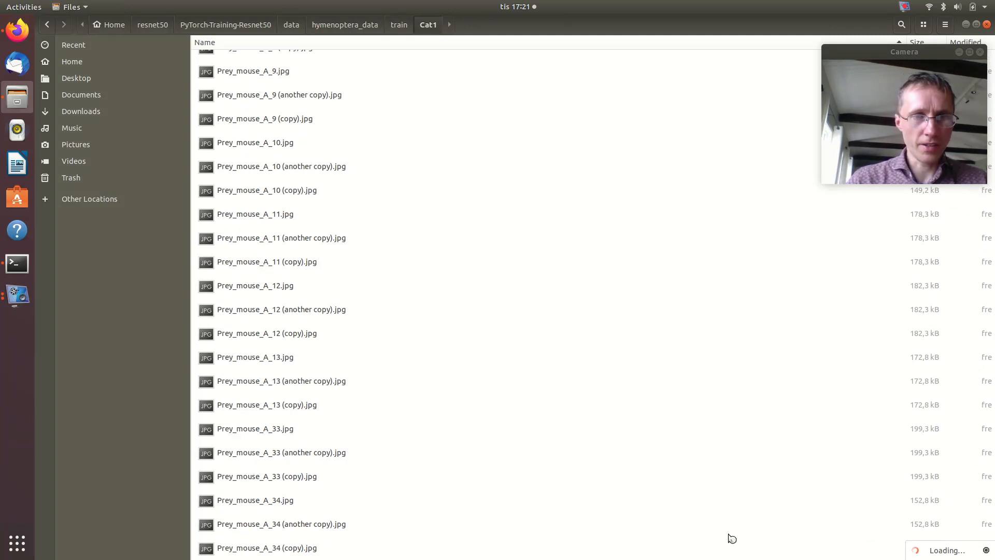
double_click(255, 430)
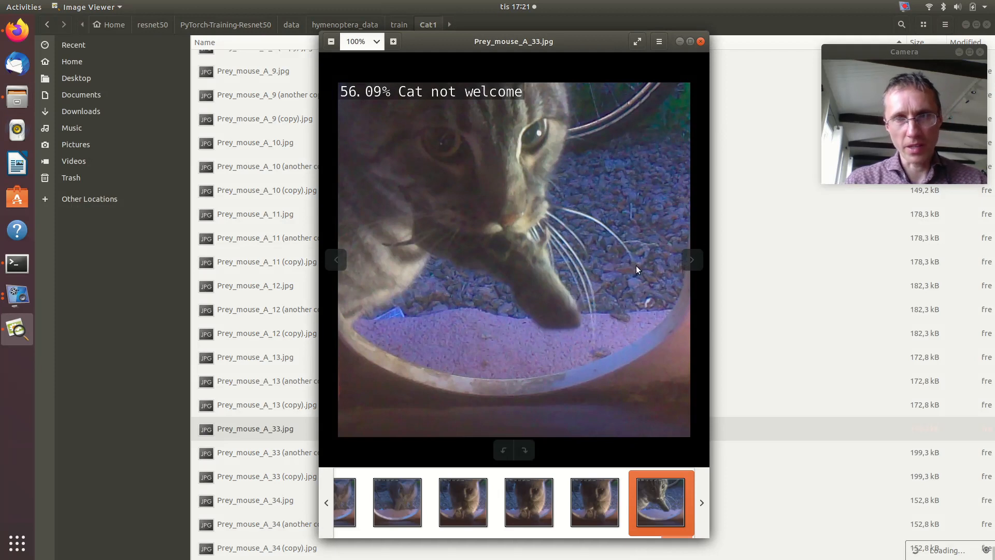
mouse_move(693, 259)
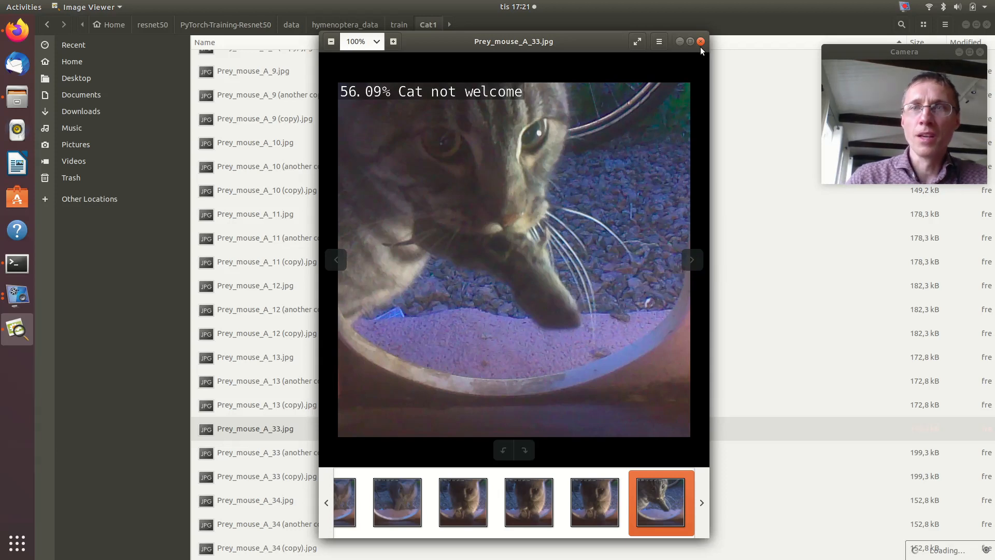
click(701, 42)
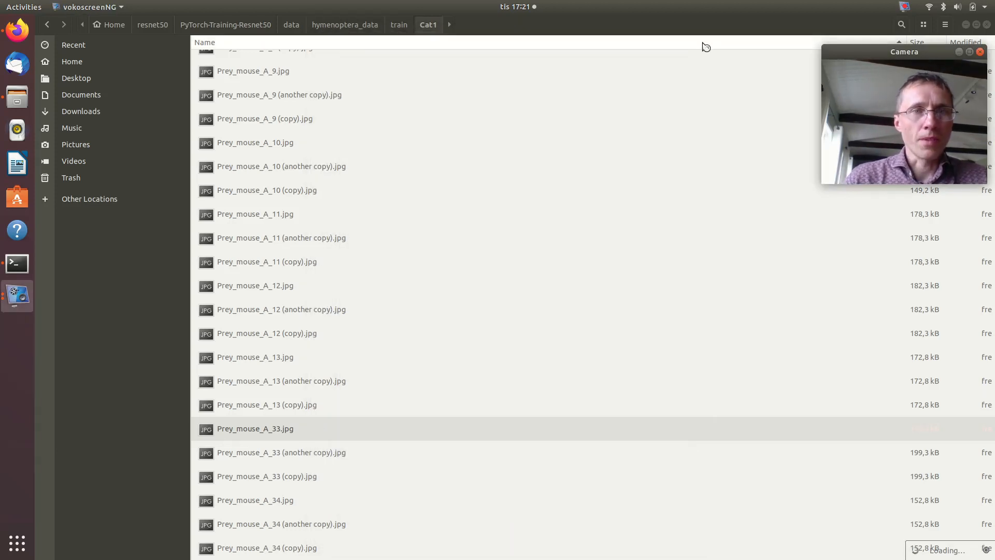
click(16, 264)
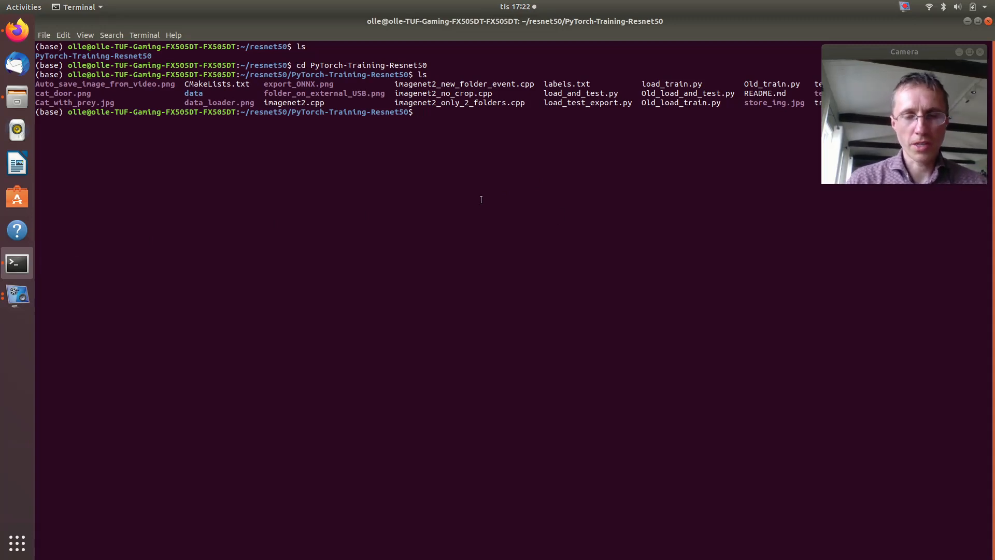
Clear the terminal after entering the PyTorch-Training-Resnet50 folder.
text(clea)
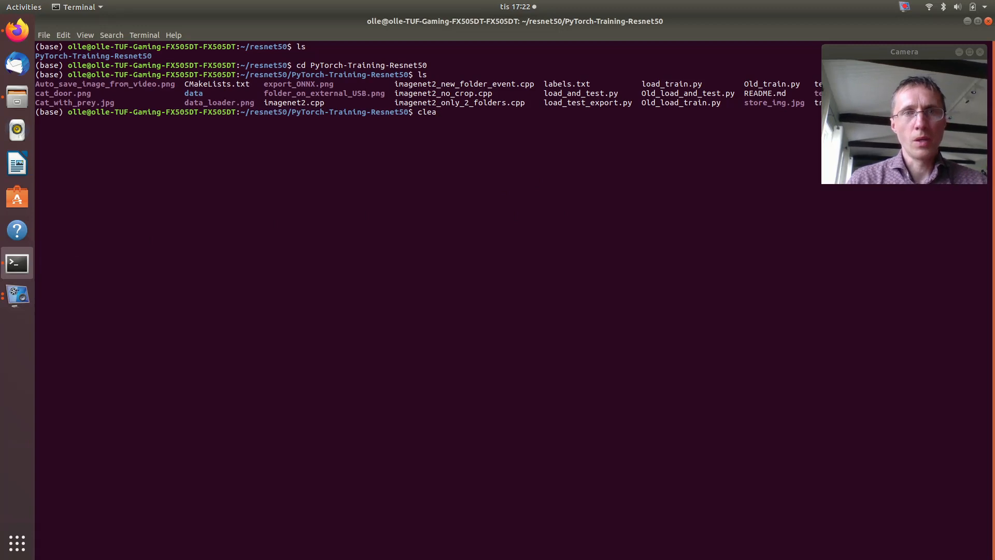
text(r)
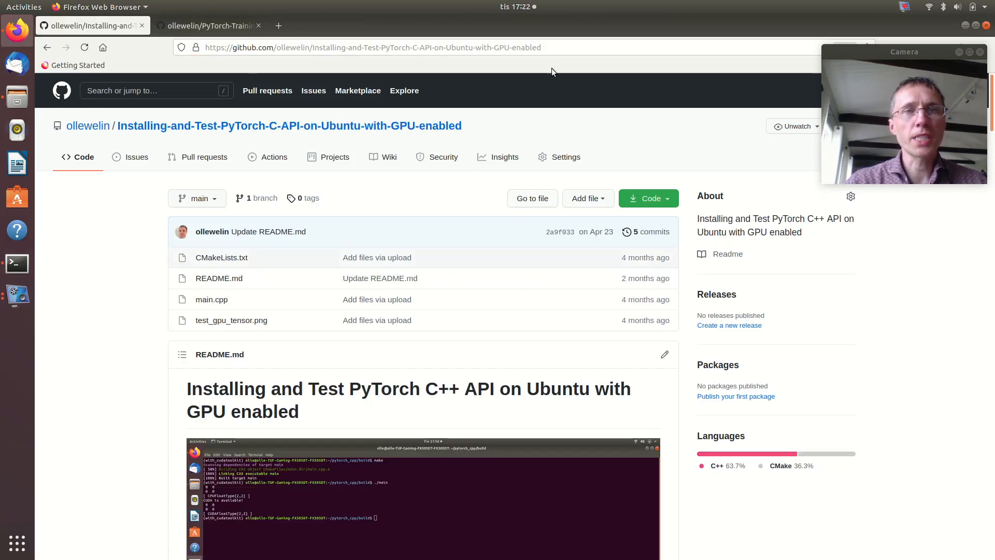
Scroll through the PyTorch C++ API install README and its Anaconda instructions, then return to Terminal.
click(373, 47)
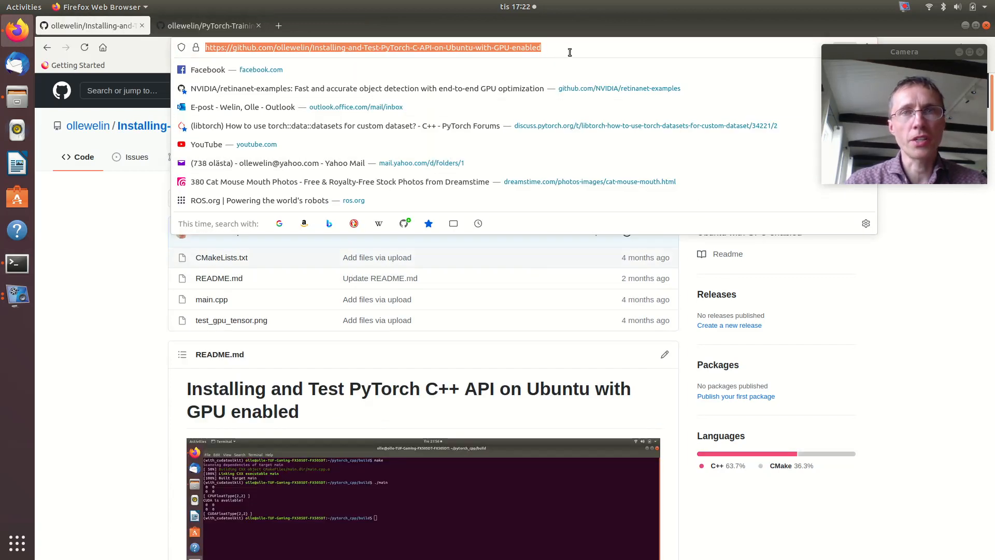
click(550, 48)
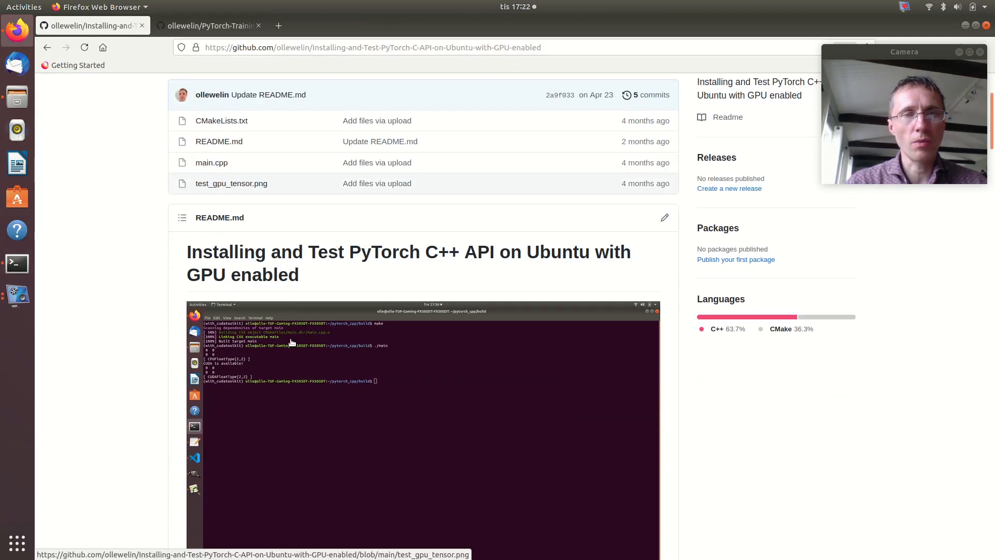
scroll(down, 3)
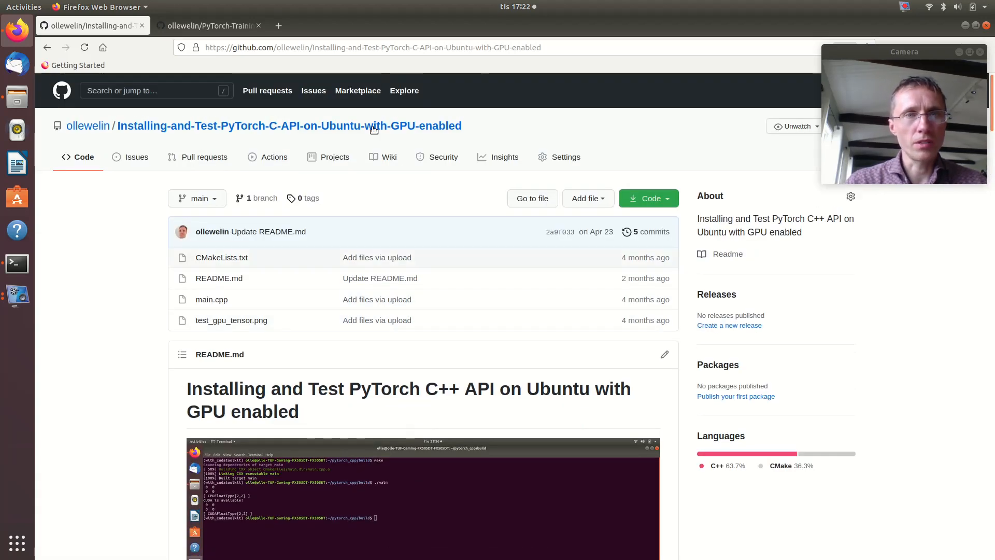
scroll(down, 3)
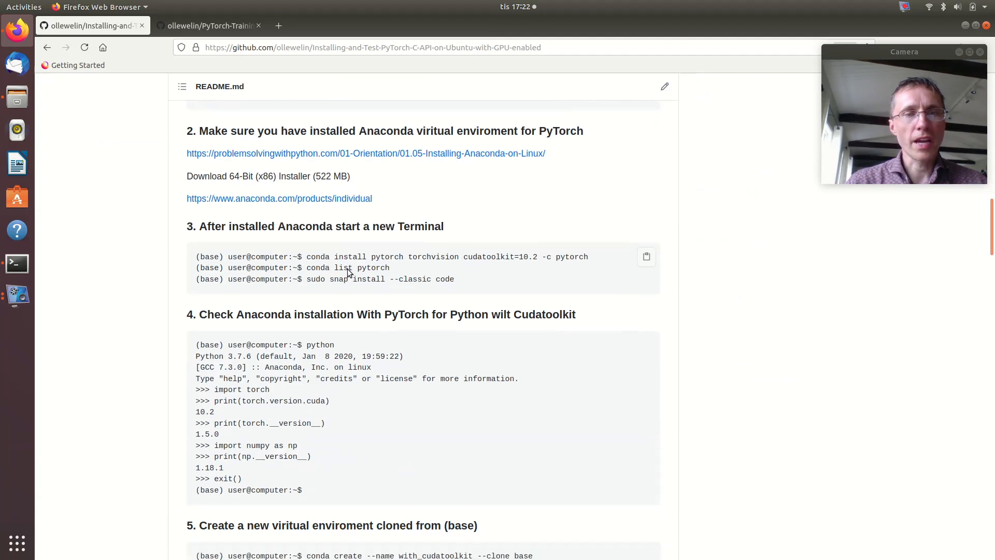
scroll(down, 3)
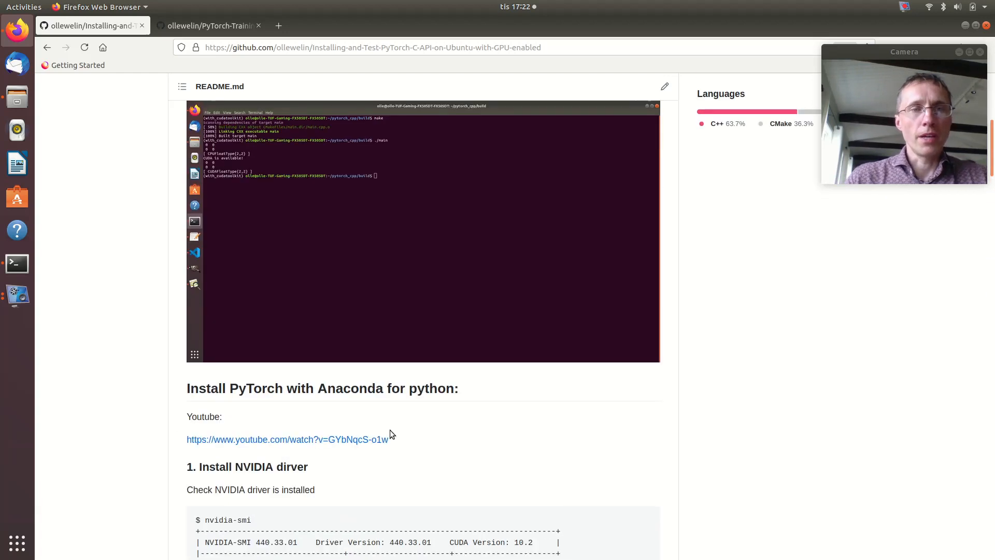
click(16, 264)
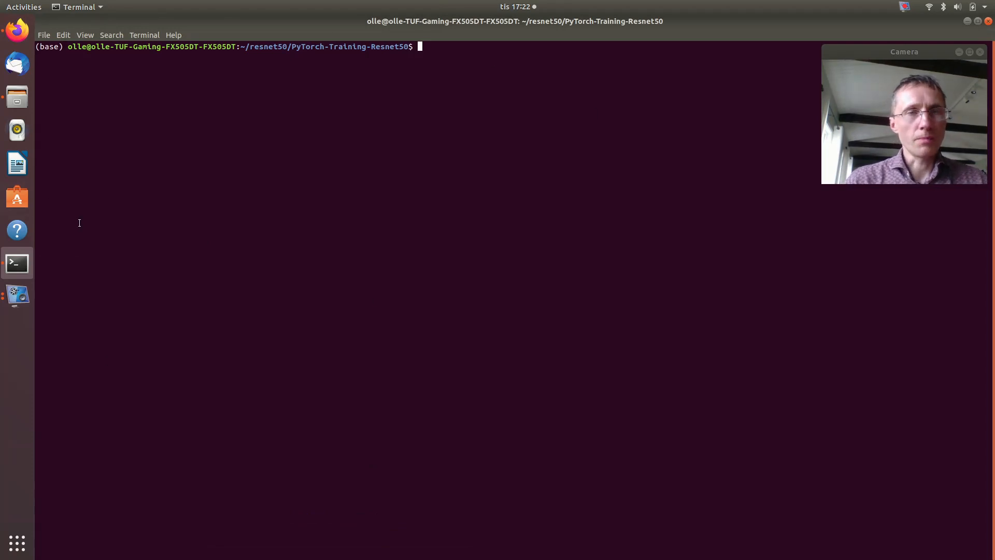
Run 'code .' and view train.py's data_transforms augmentation settings, then return to Terminal.
text(code .)
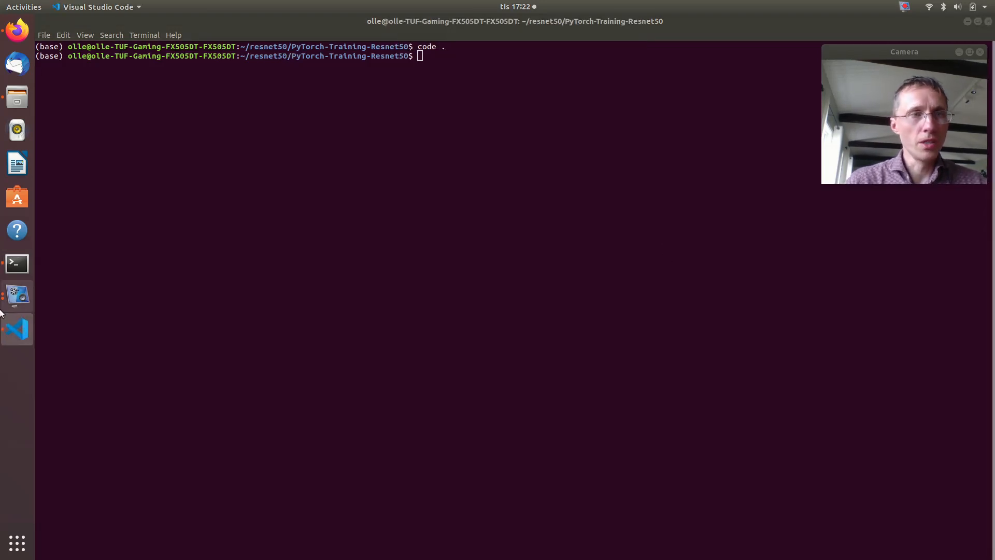
key(Return)
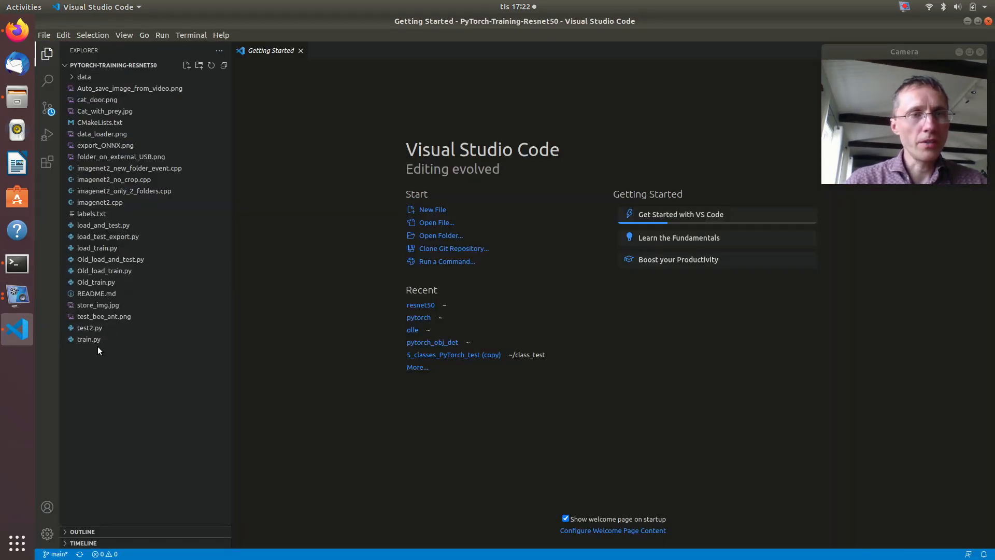
double_click(90, 339)
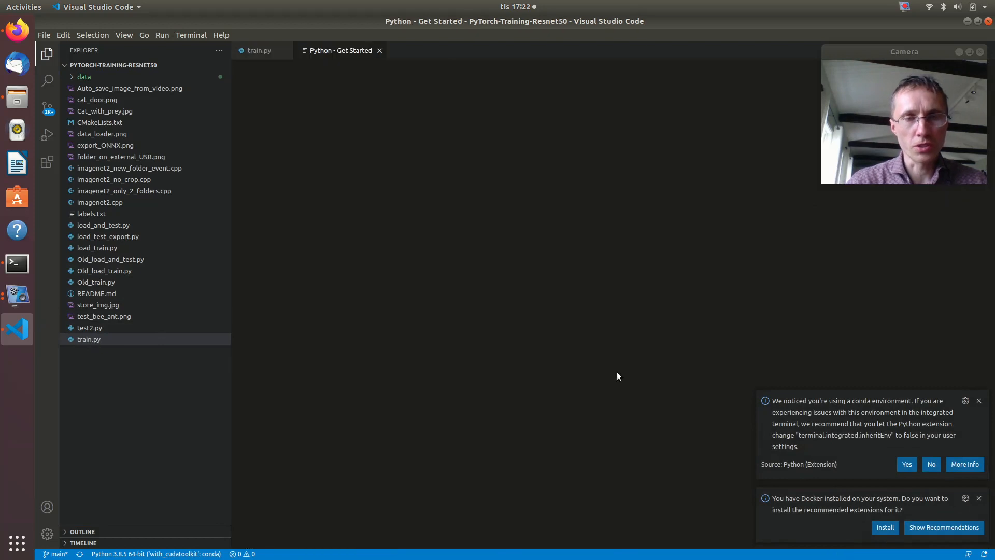
click(89, 339)
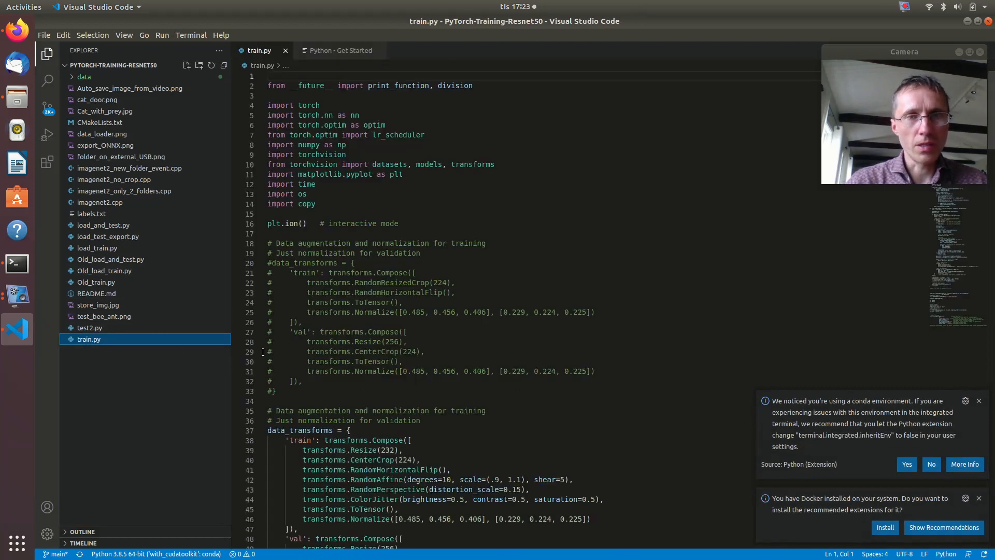
scroll(down, 3)
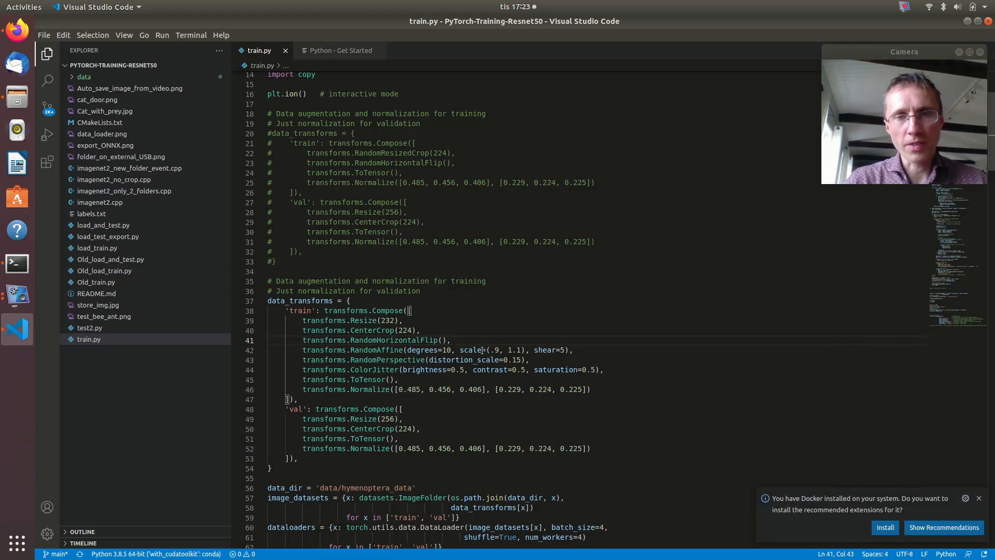
mouse_move(483, 360)
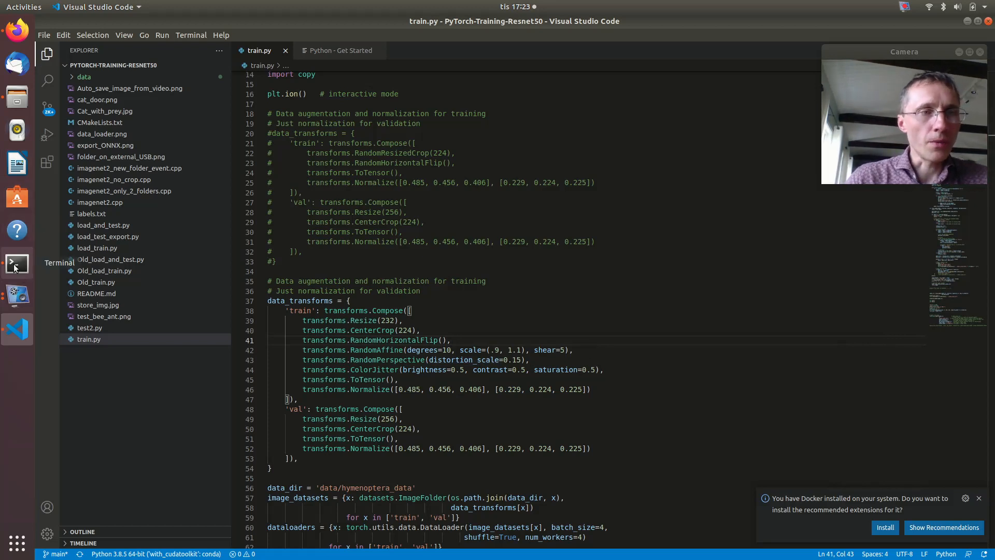
click(17, 263)
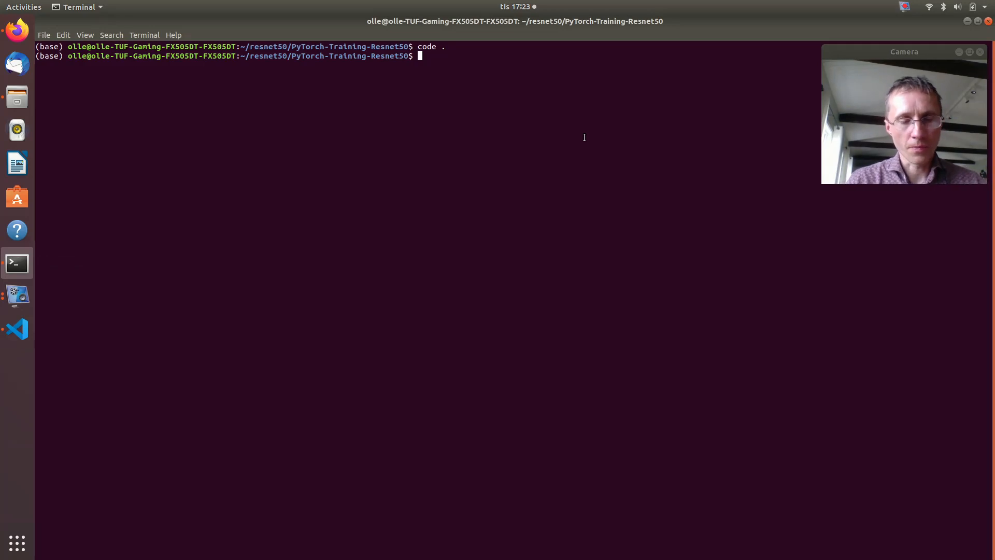
Run python train.py and move the Figure 1 window toward the screen centre.
text(p)
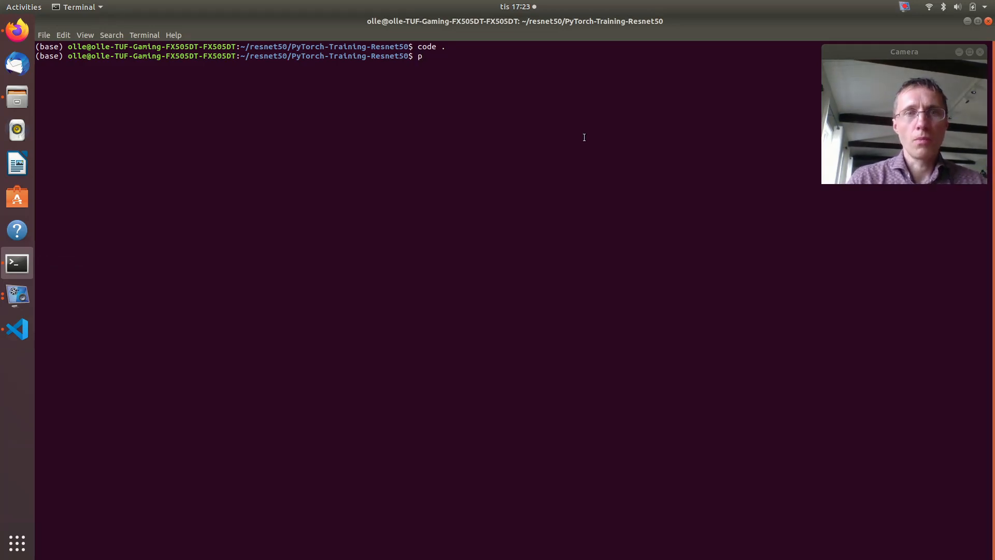
text(yton)
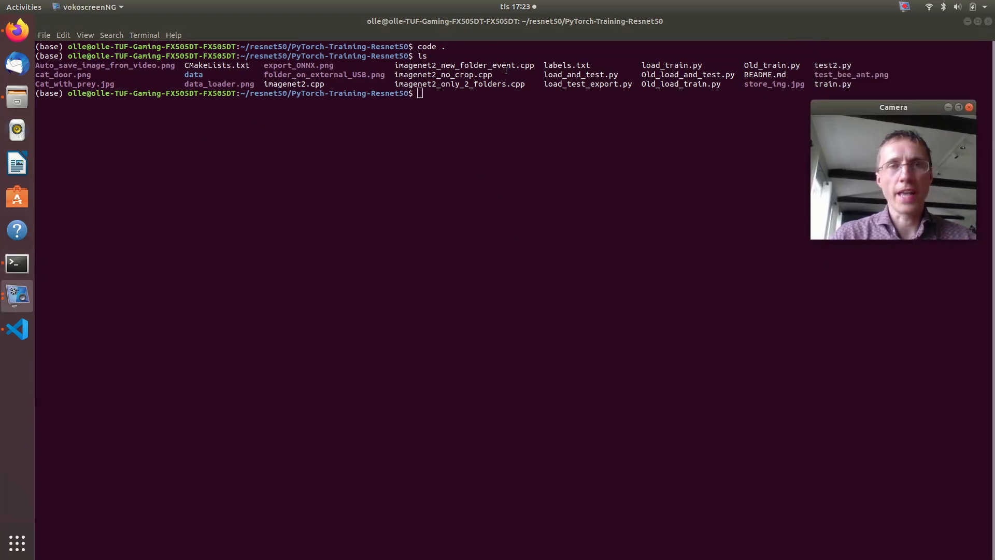
mouse_move(545, 74)
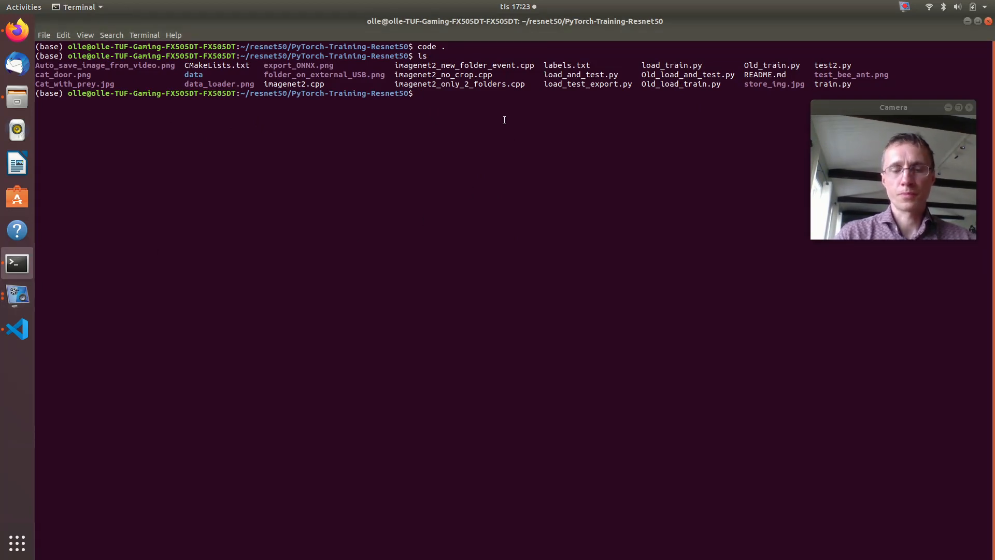
text(python)
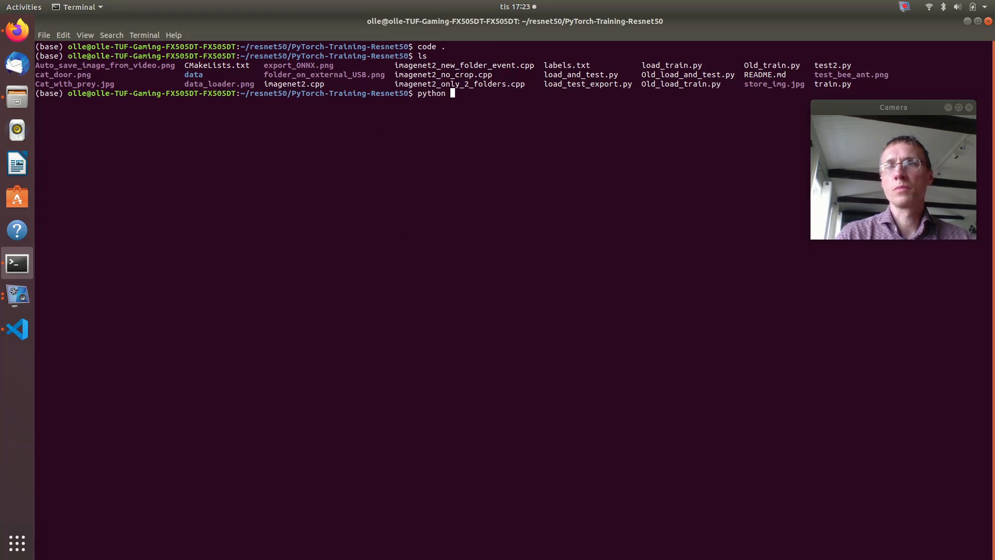
text(train)
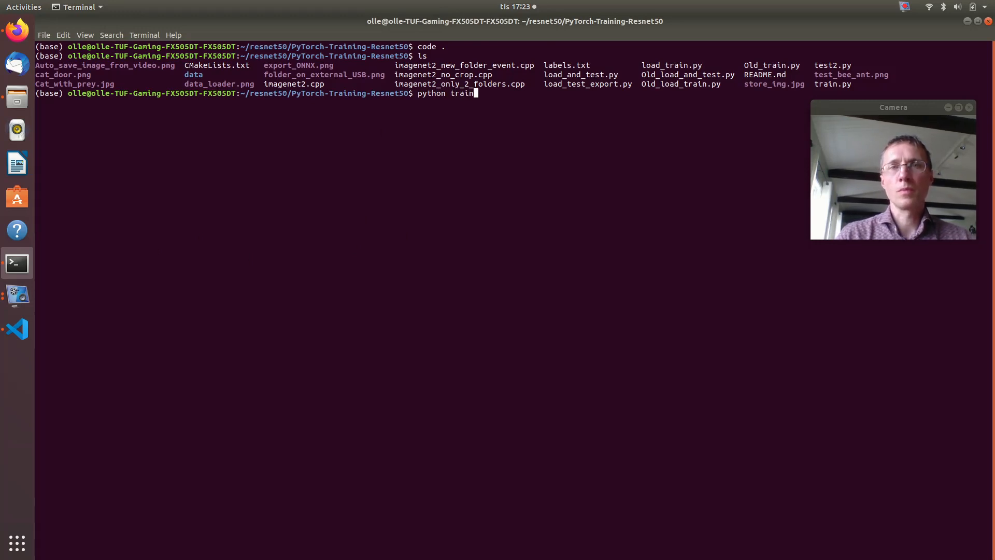
text(.py)
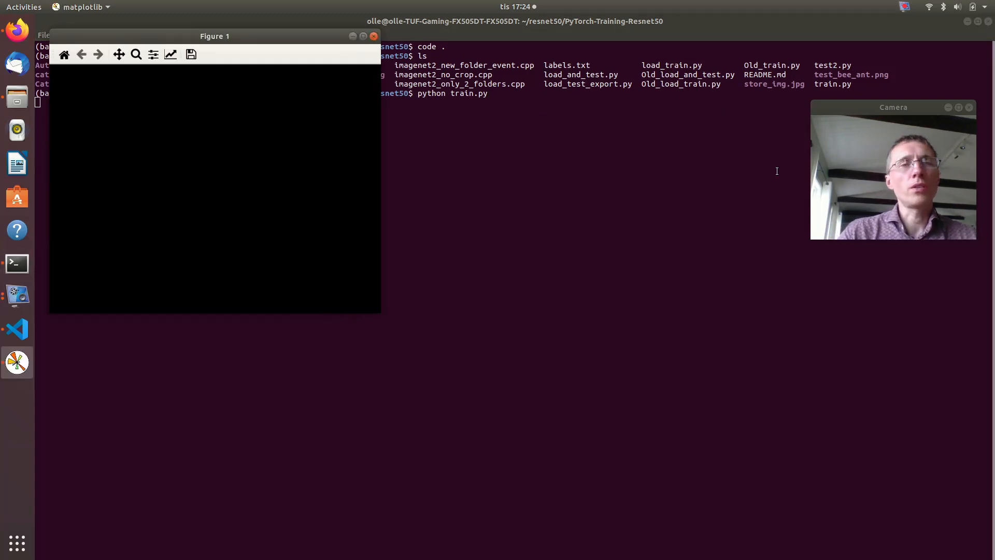
drag(215, 37, 331, 213)
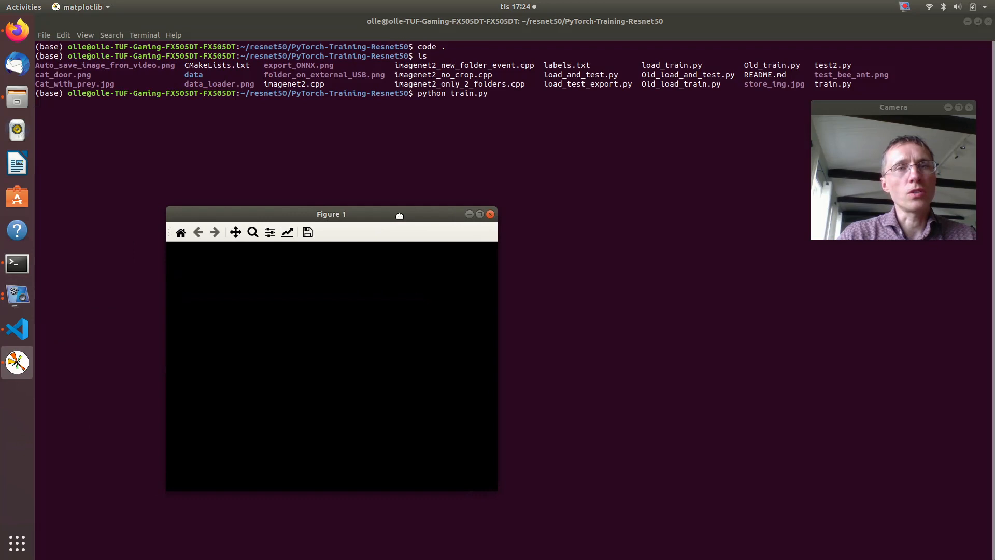
mouse_move(555, 205)
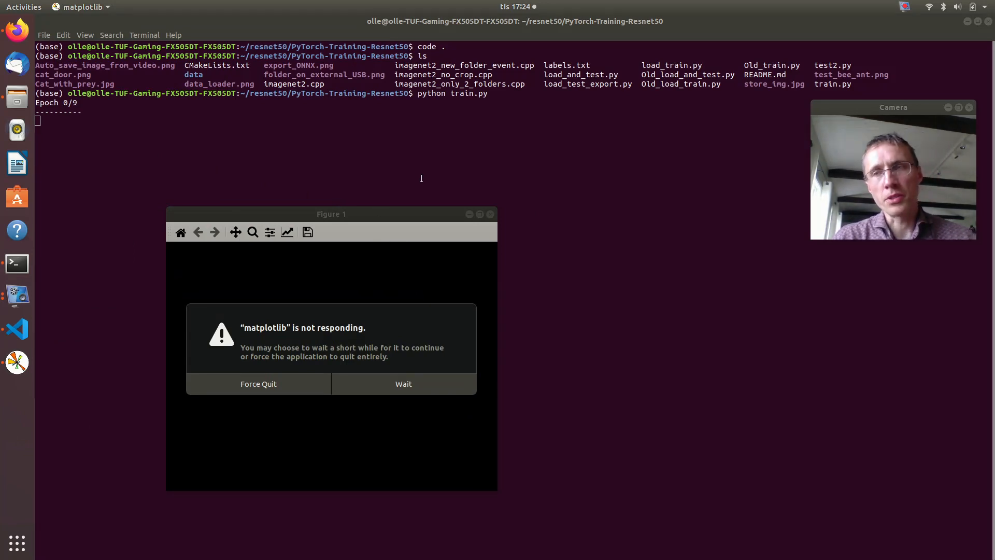
mouse_move(447, 159)
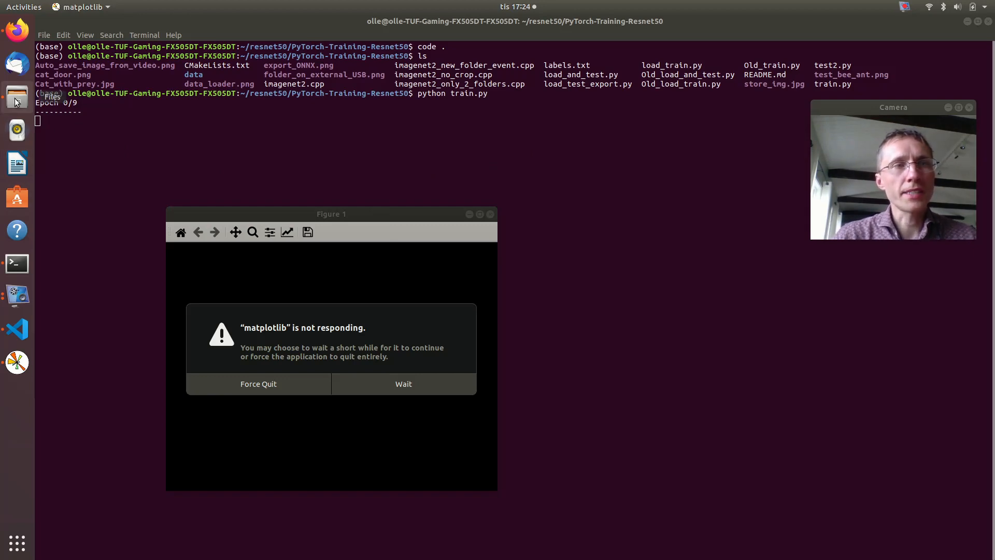
mouse_move(16, 363)
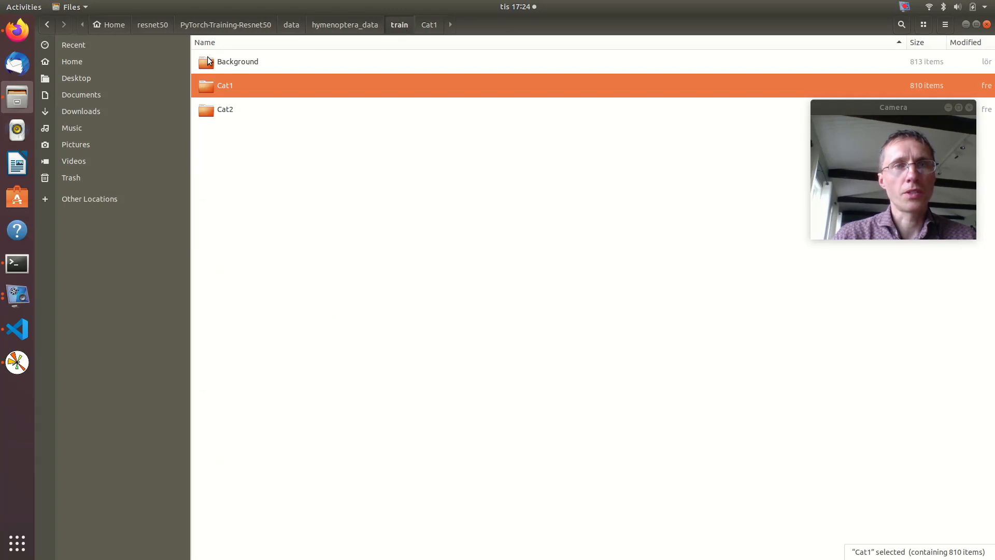
mouse_move(407, 32)
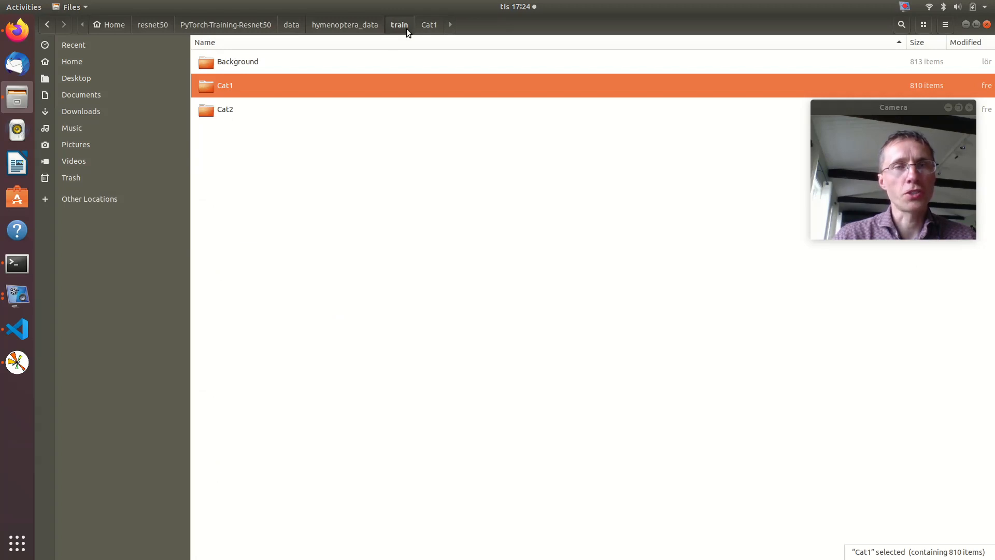
mouse_move(27, 275)
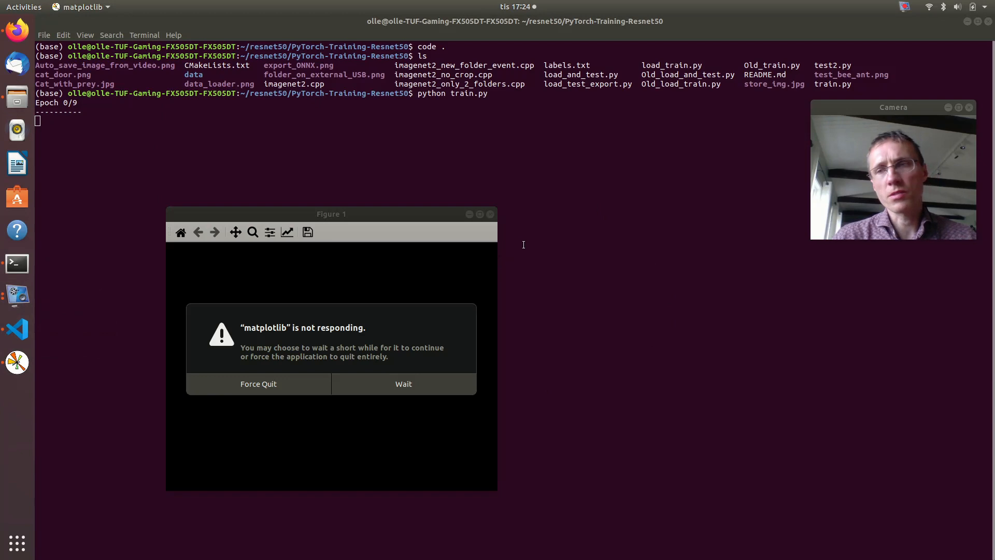
mouse_move(927, 42)
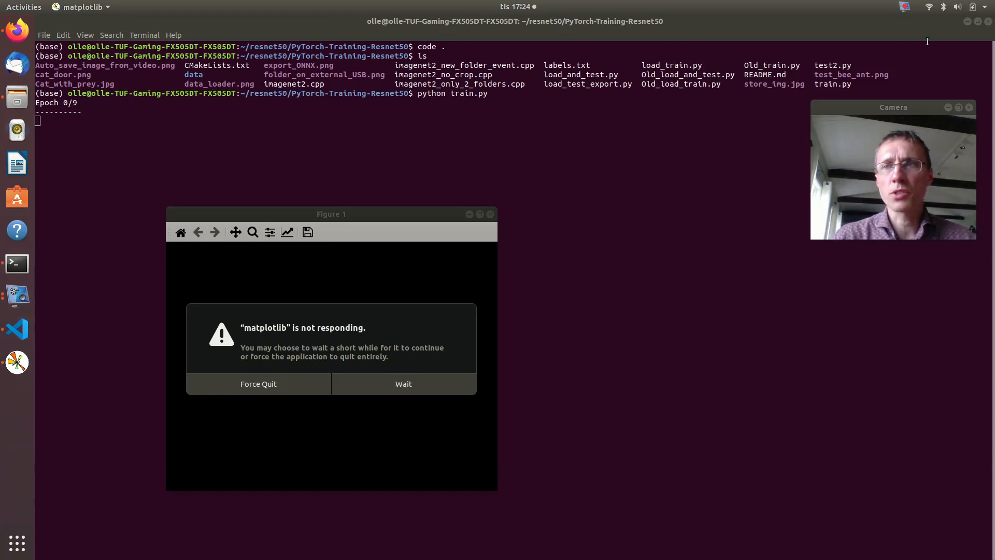
mouse_move(331, 273)
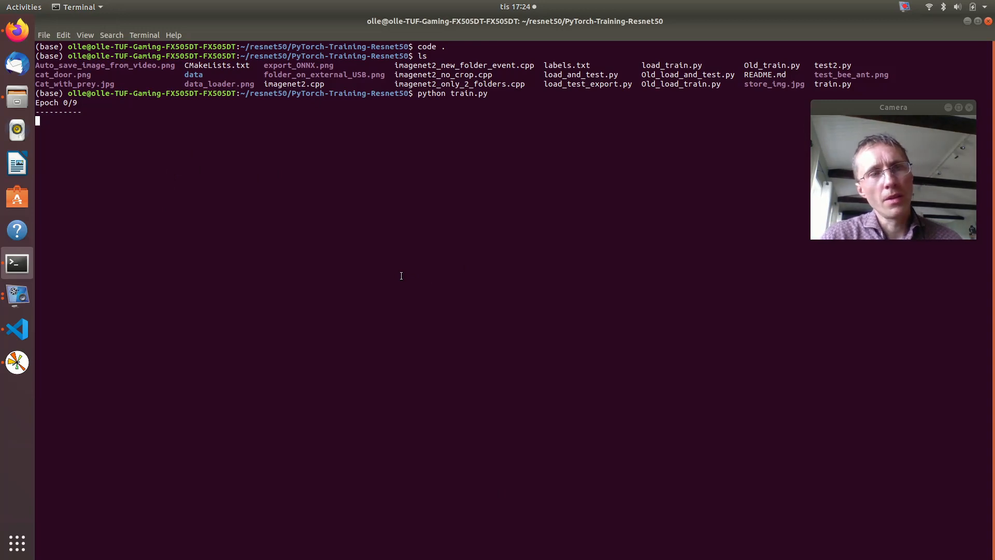
Bring Visual Studio Code with train.py back to the front.
click(17, 329)
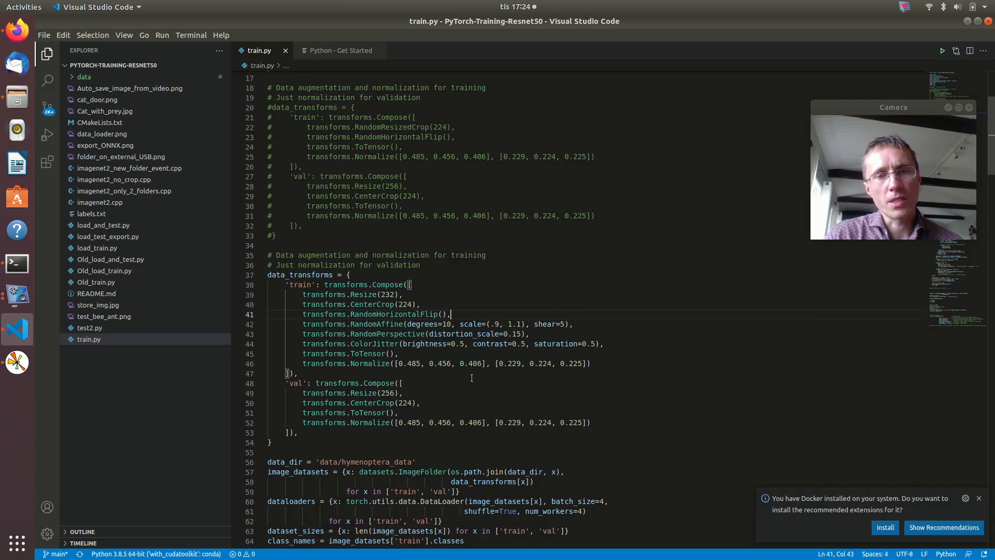
Scroll through train.py's model setup, training loop and epoch-saving code.
scroll(down, 3)
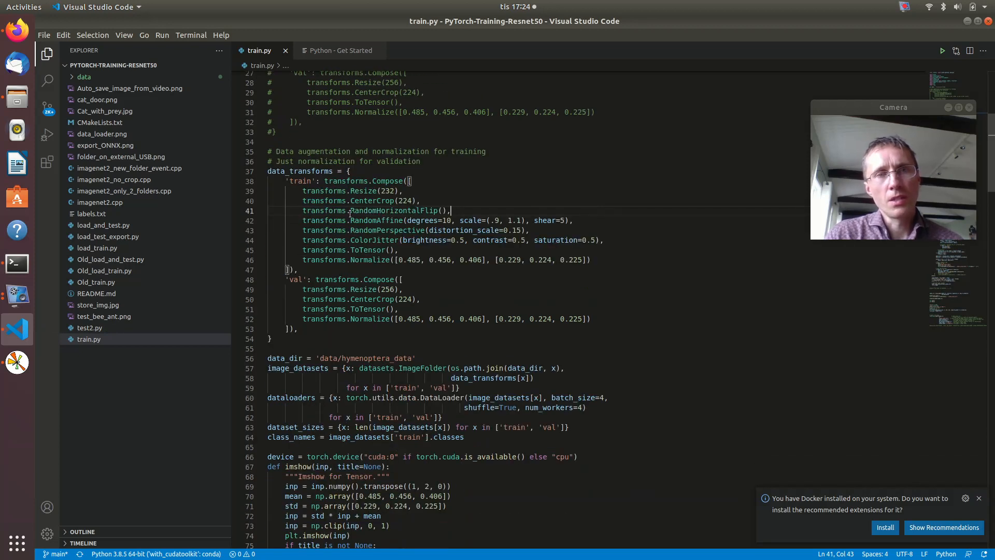
scroll(down, 3)
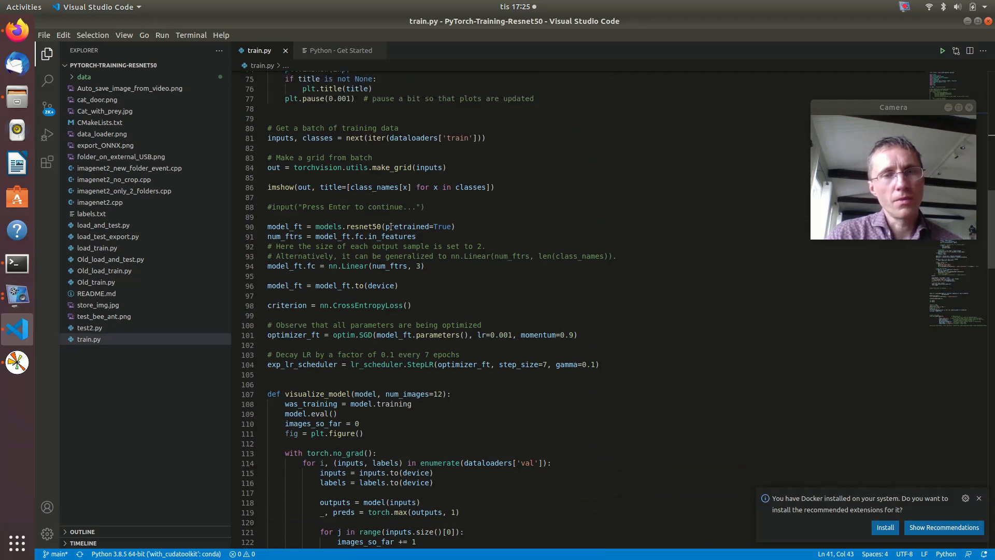
scroll(down, 3)
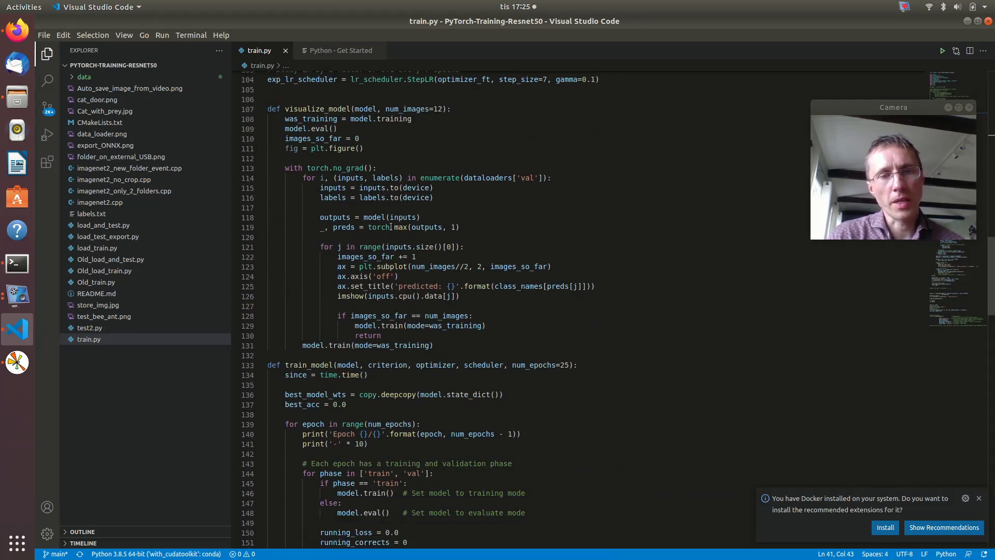
scroll(down, 3)
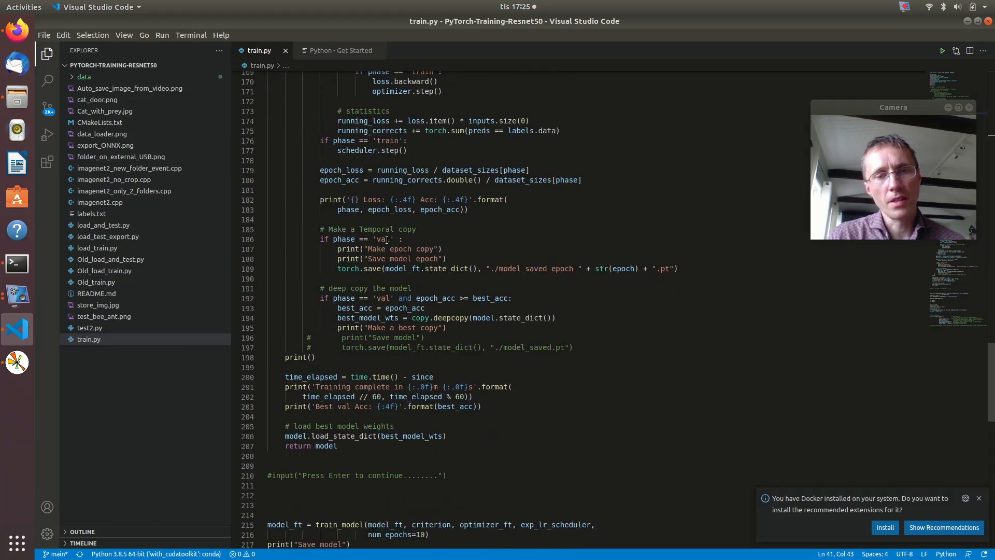
scroll(down, 3)
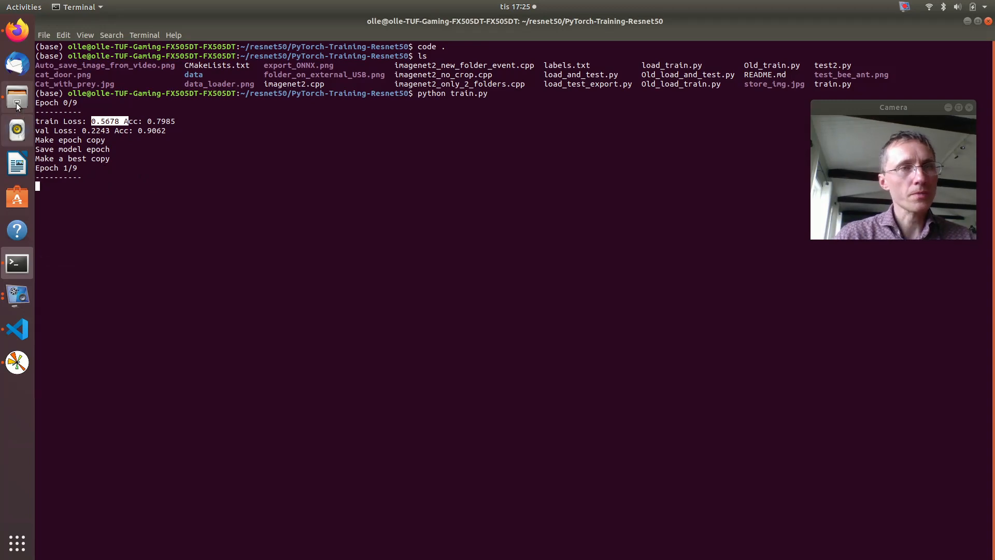
mouse_move(904, 14)
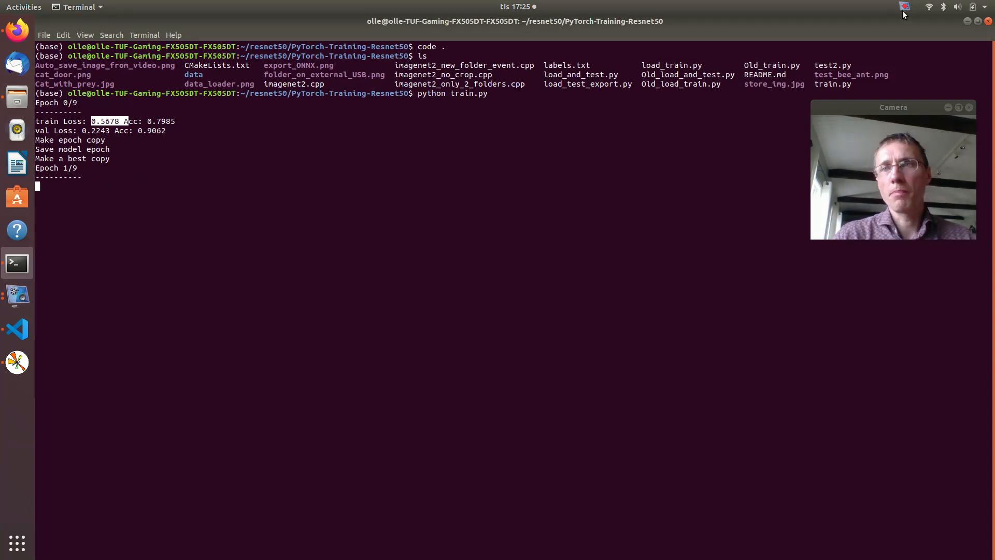
Separate the Figure 2 predictions window from Figure 1 and maximize it.
click(904, 6)
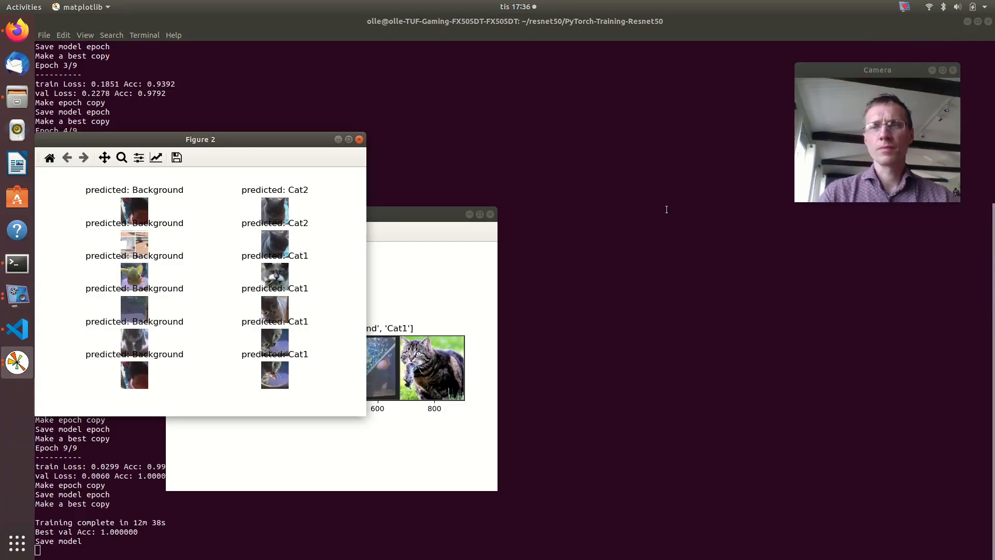
drag(200, 139, 277, 131)
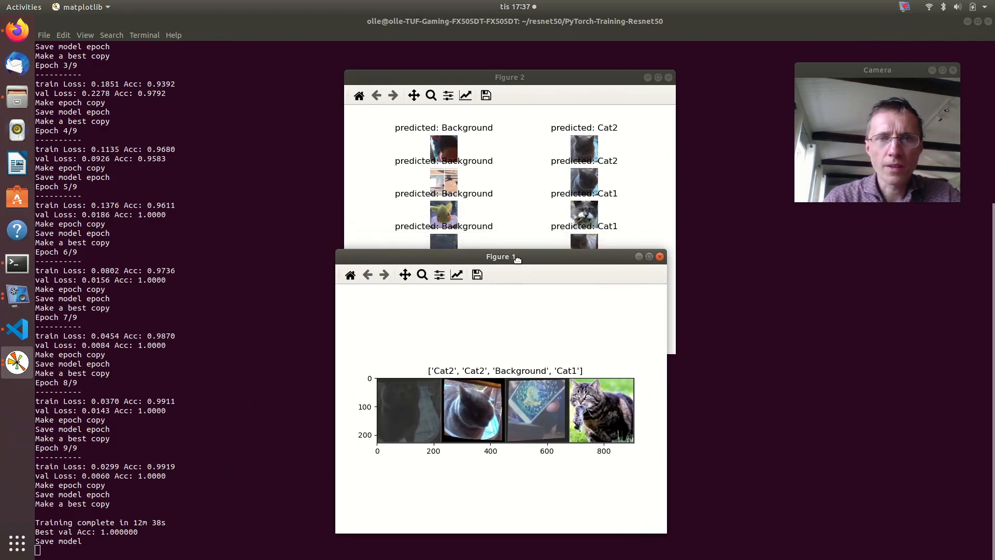
drag(510, 77, 556, 49)
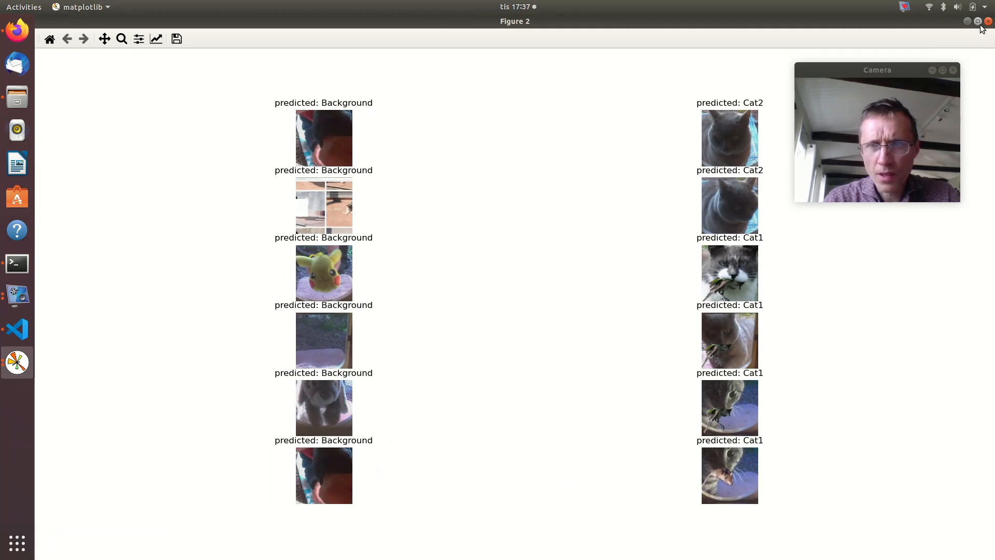
mouse_move(321, 519)
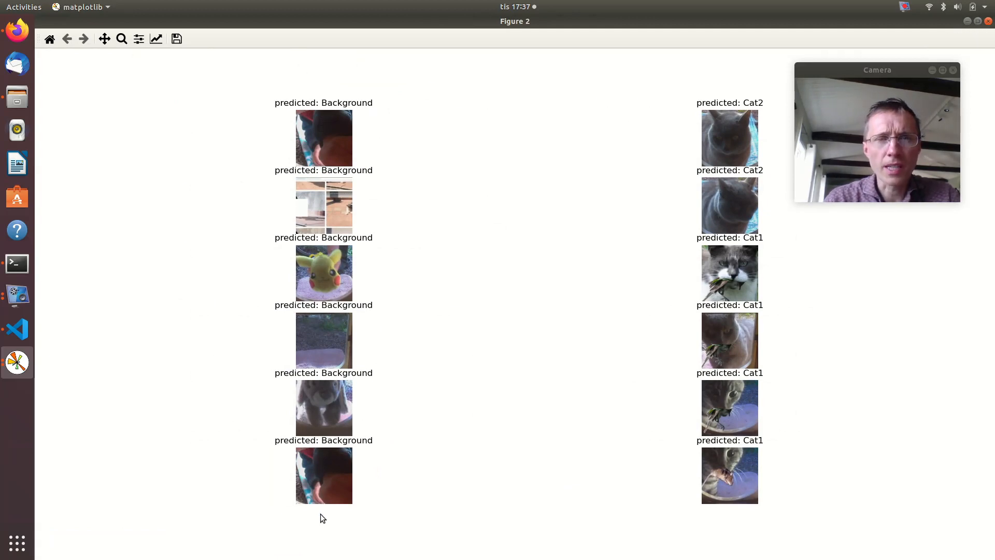
mouse_move(313, 176)
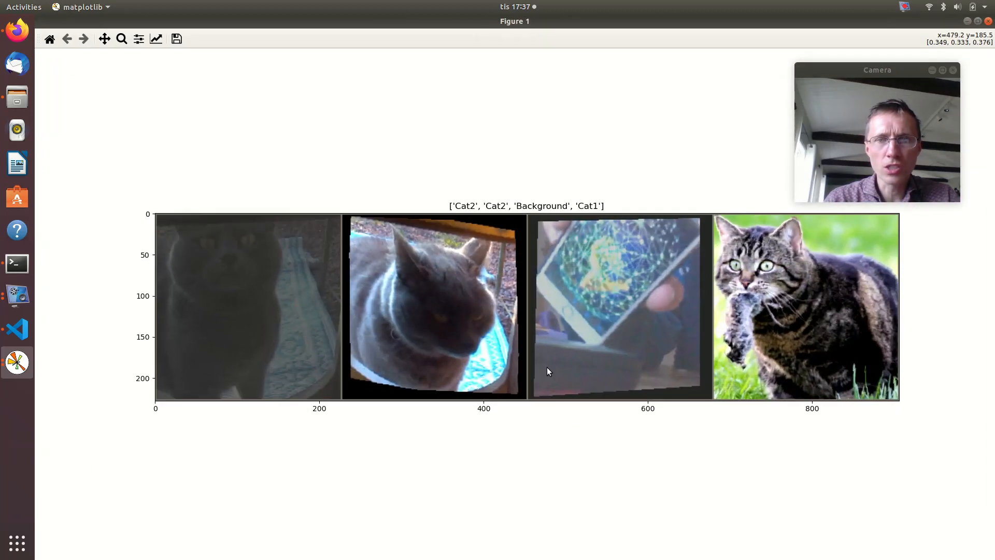
mouse_move(668, 324)
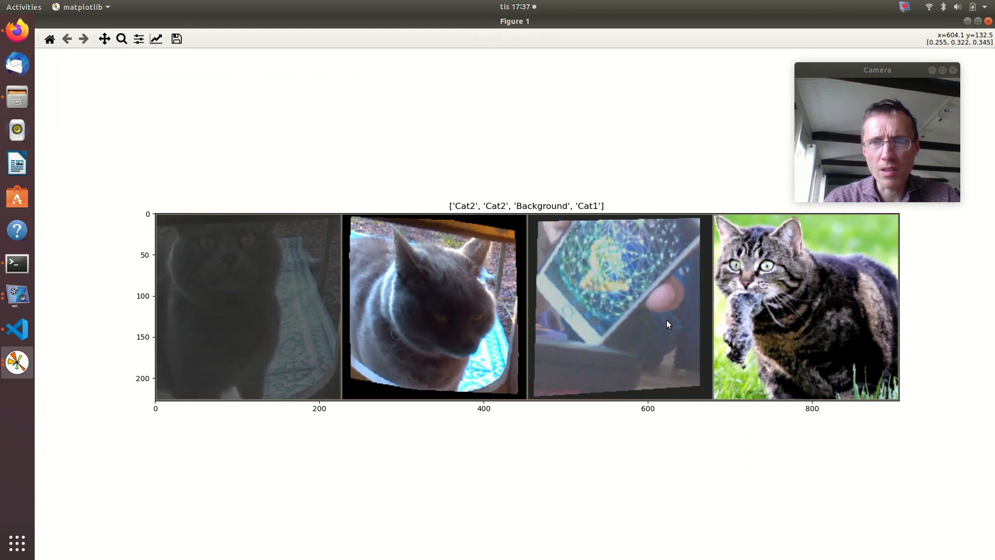
mouse_move(361, 212)
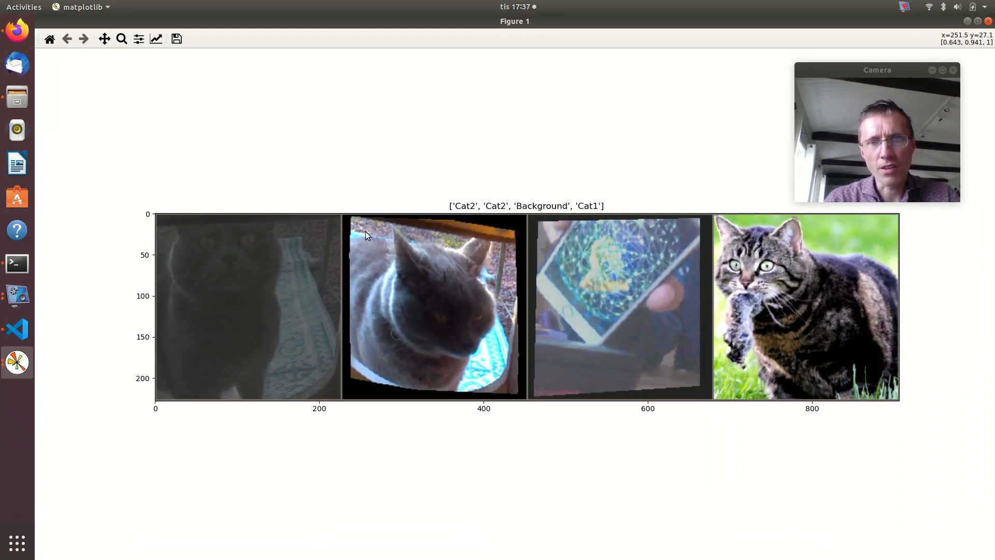
mouse_move(547, 292)
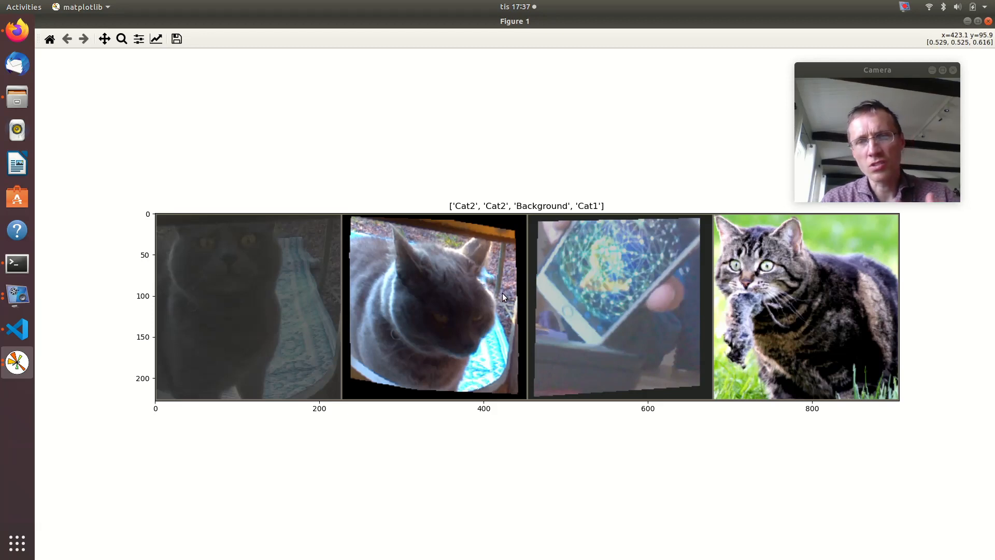
mouse_move(785, 340)
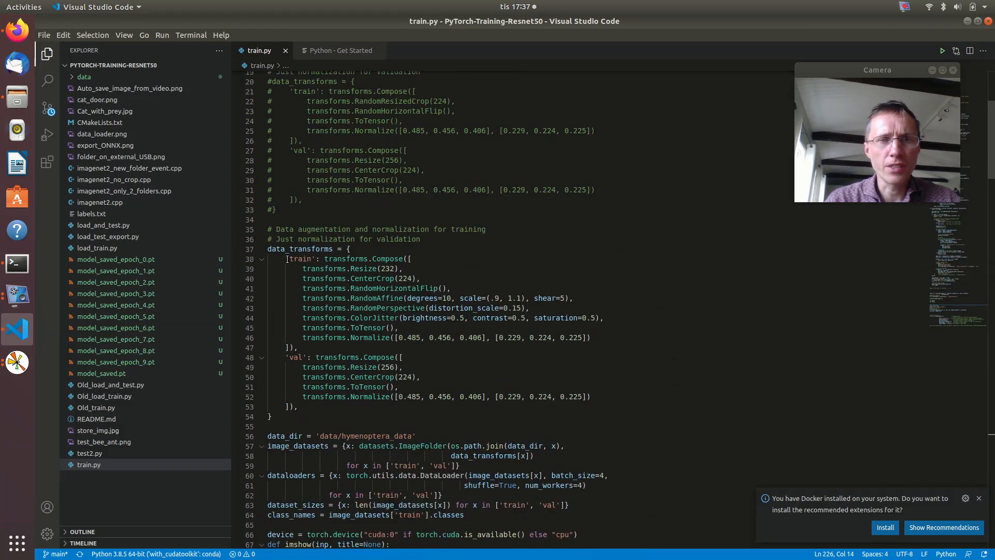
Highlight the 'train' transforms.Compose block in train.py, then return to the terminal.
drag(286, 259, 292, 347)
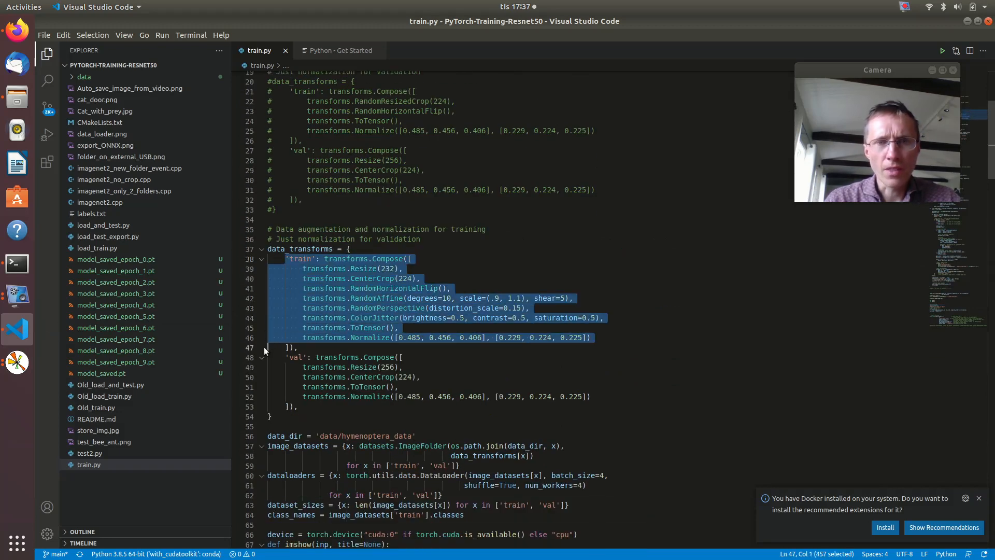
click(350, 249)
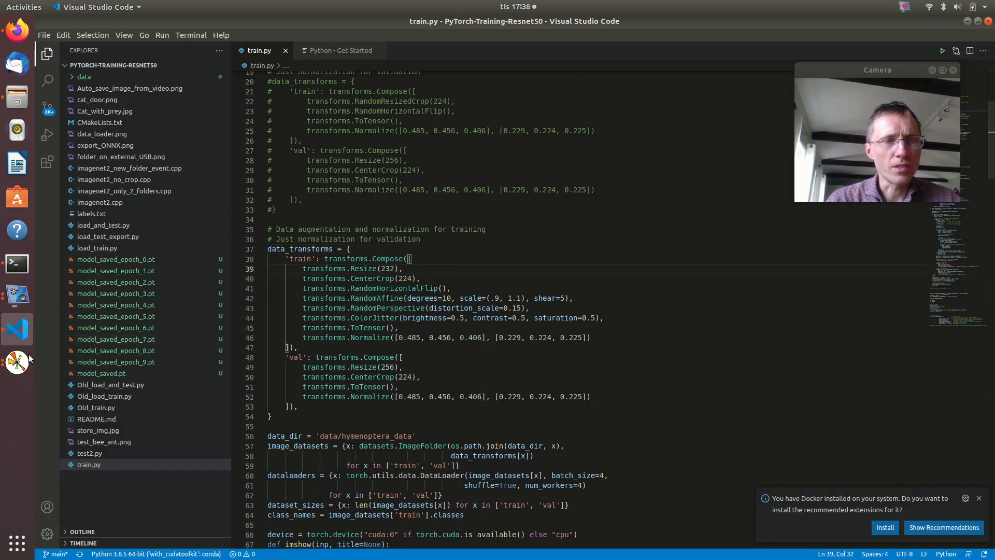
mouse_move(58, 281)
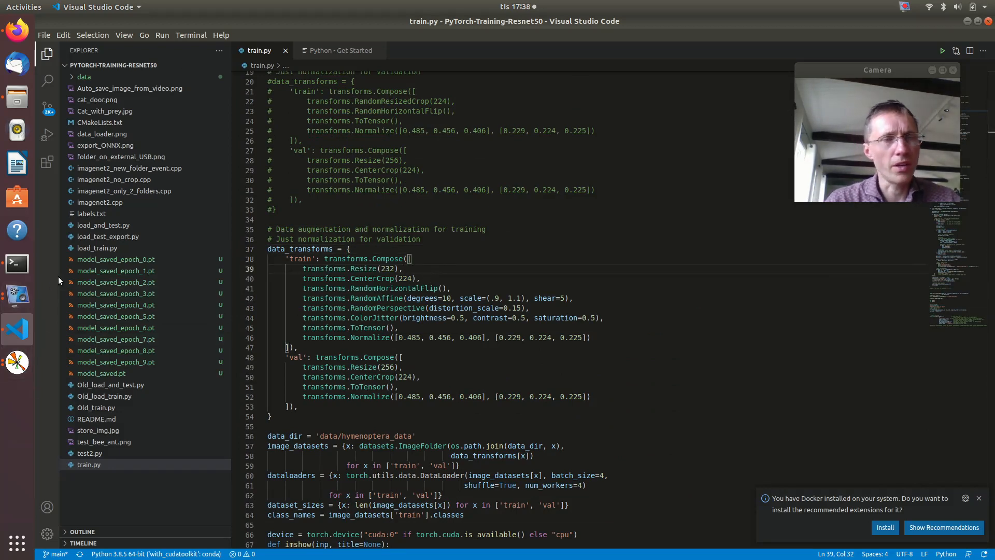
mouse_move(17, 264)
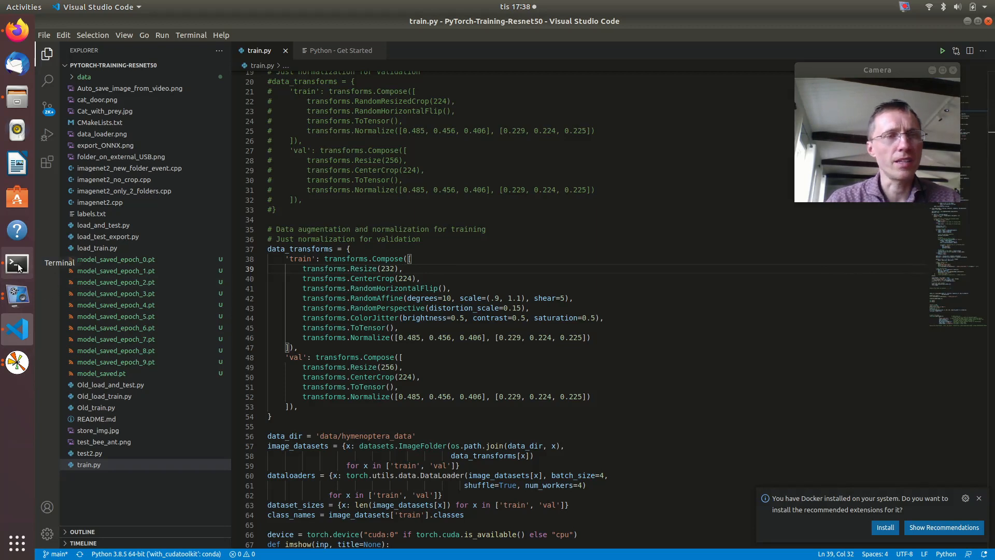
click(17, 263)
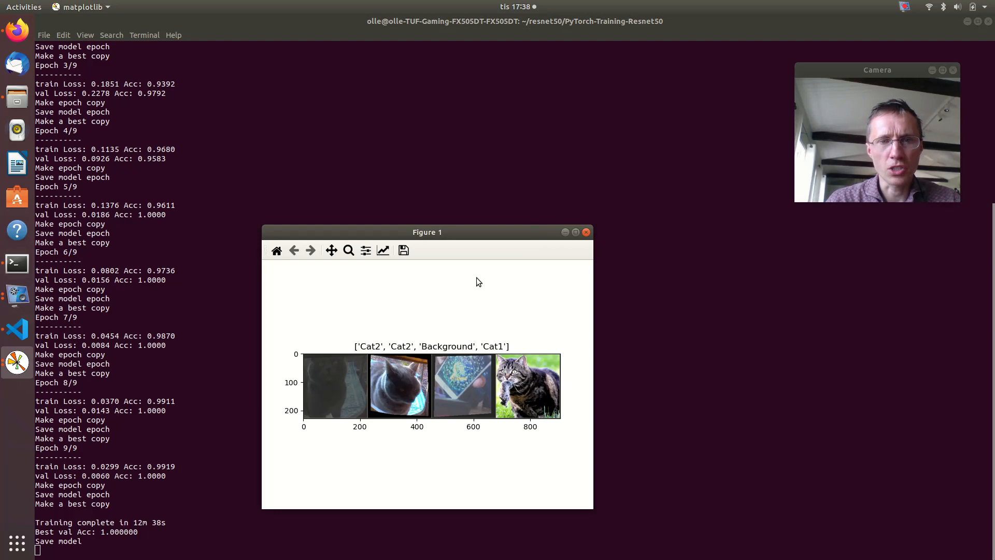
Maximise Figure 1 to inspect the four augmented images, then close the predicted-labels Figure 2.
double_click(427, 232)
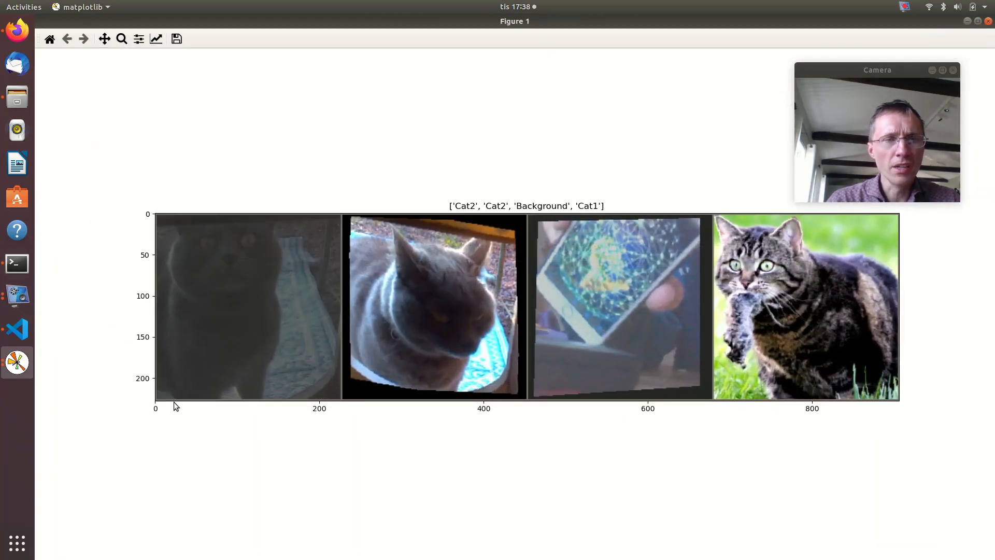
mouse_move(269, 409)
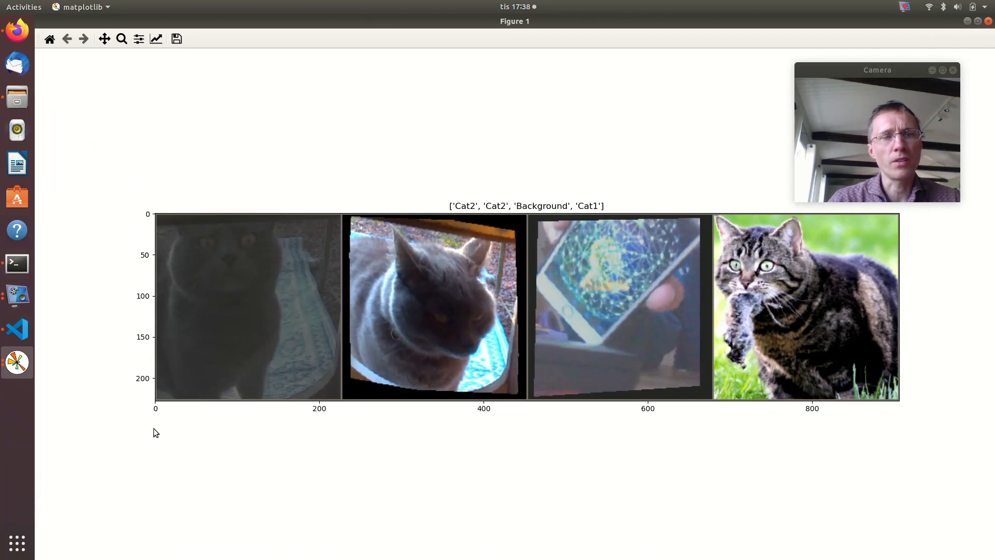
mouse_move(567, 418)
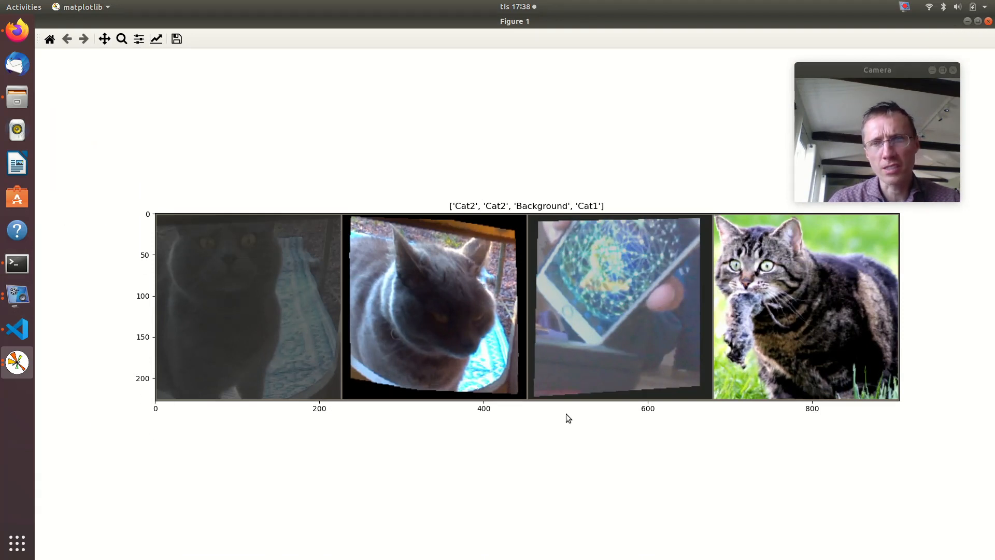
mouse_move(464, 209)
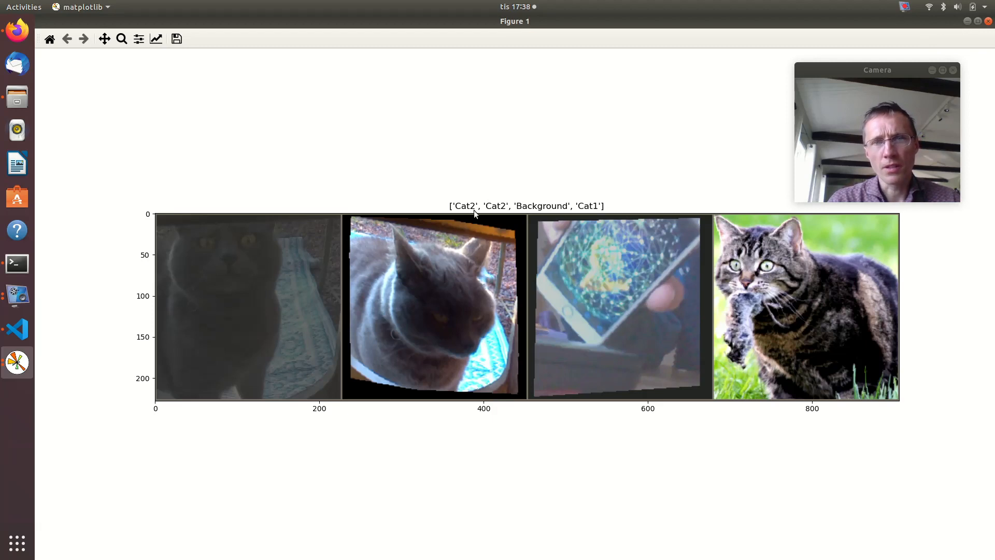
mouse_move(483, 238)
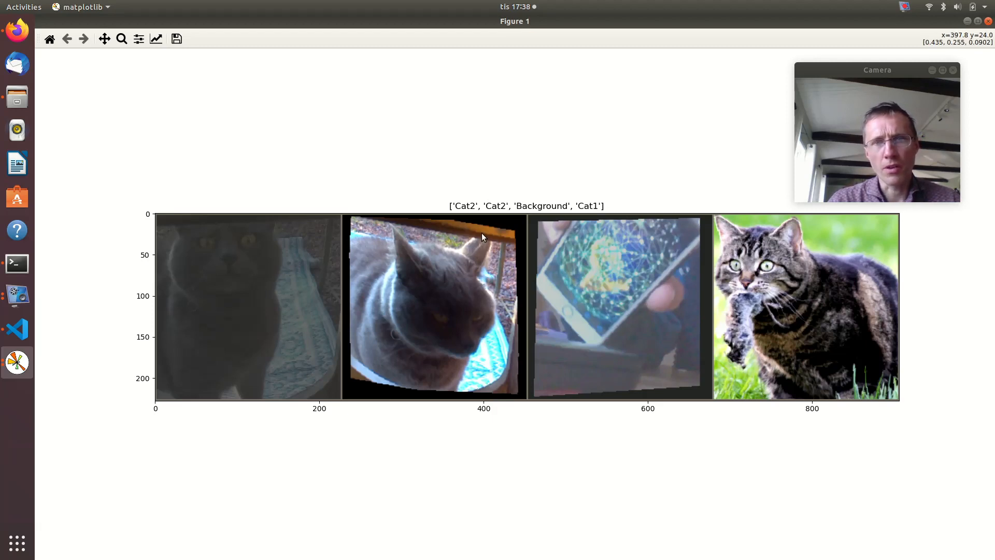
mouse_move(391, 346)
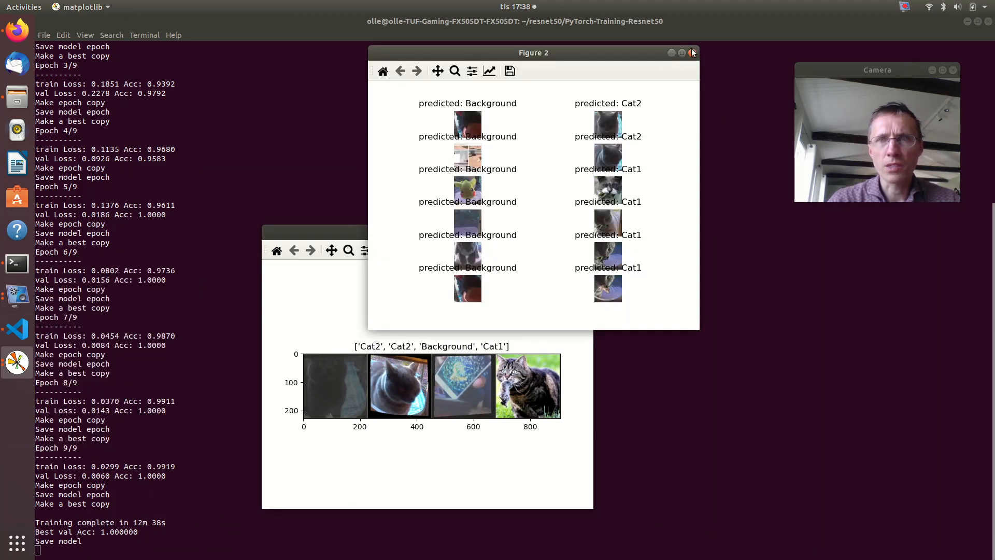
click(691, 52)
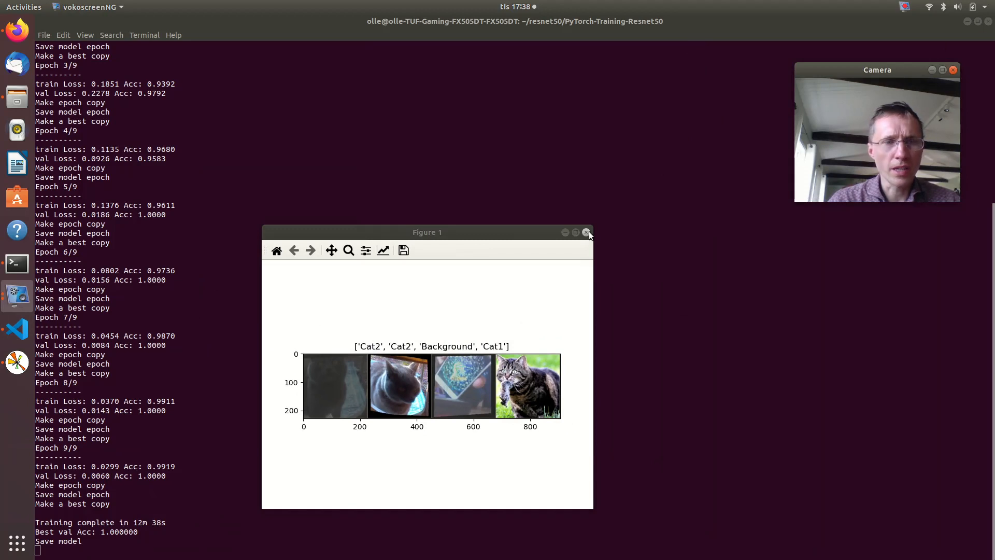
Close Figure 1 so the model exports to ONNX, then list the project files with ls.
click(587, 233)
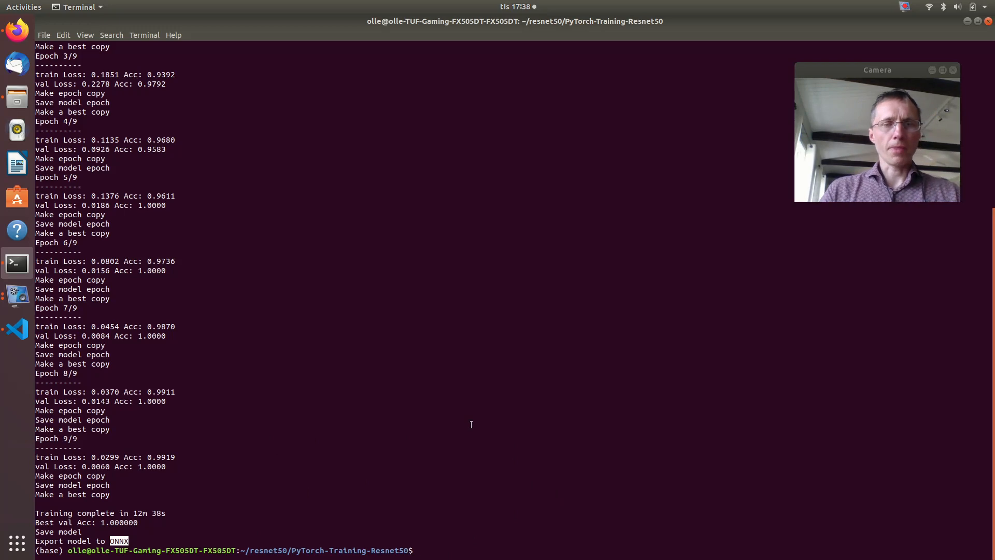
text(ls)
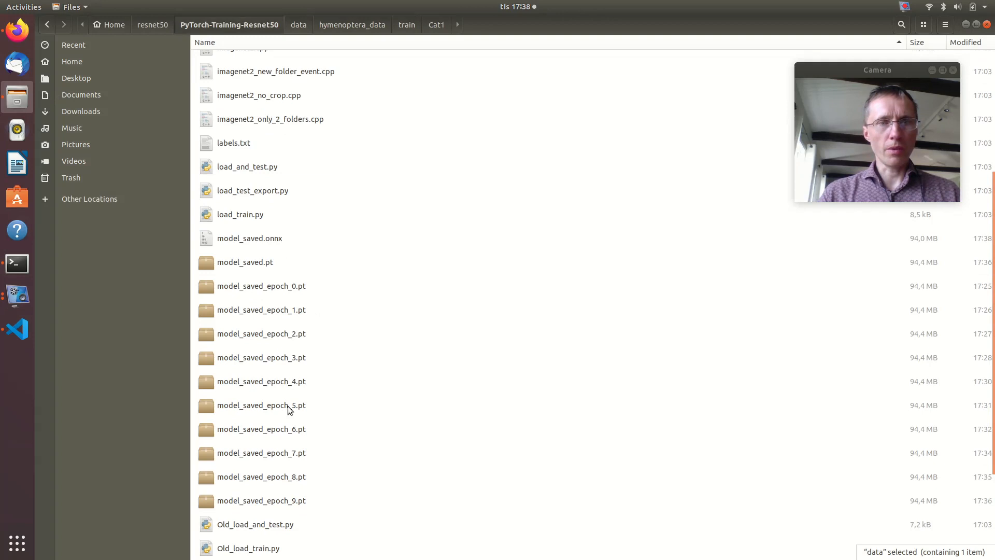
Inspect model_saved.onnx (94.0 MB) and model_saved.pt (94.4 MB) in the project folder.
click(249, 238)
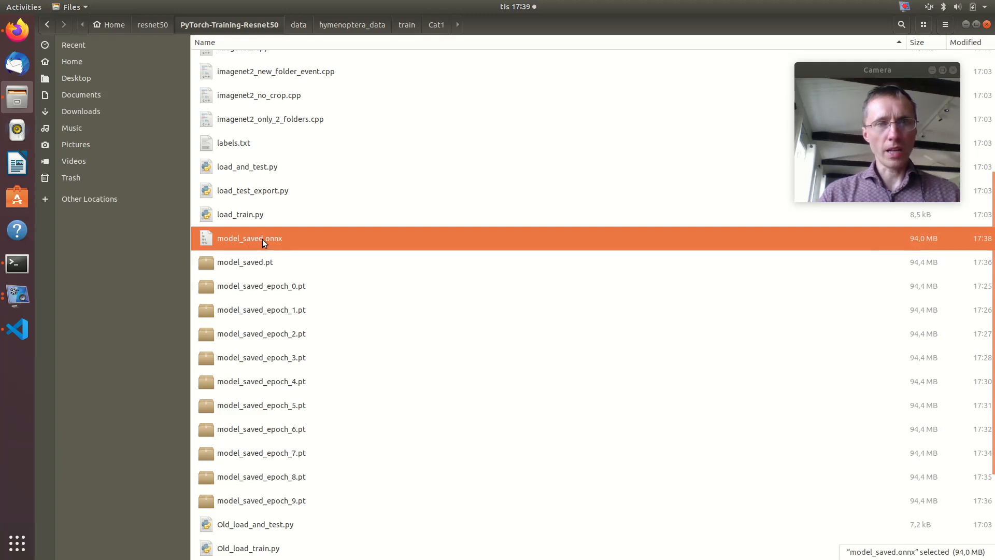
click(259, 262)
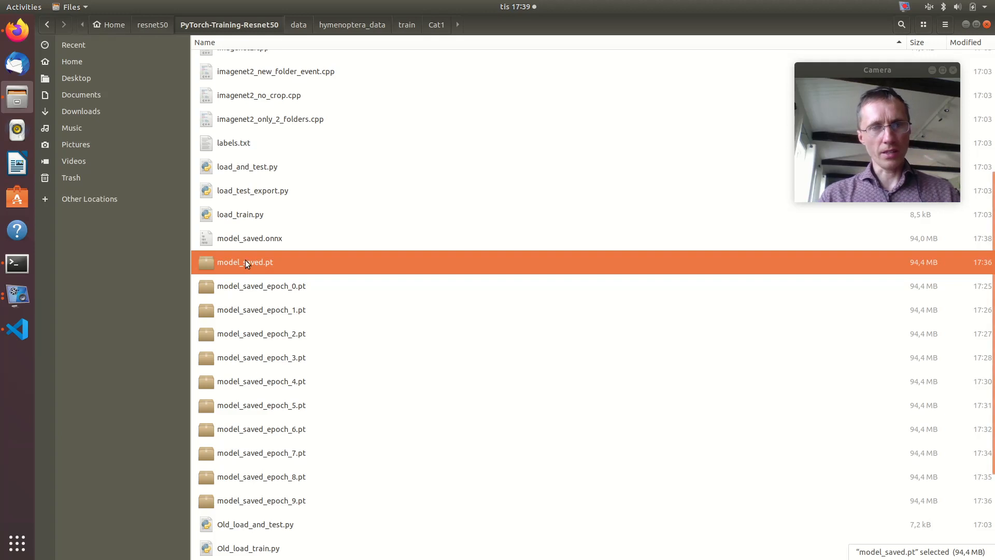
mouse_move(231, 332)
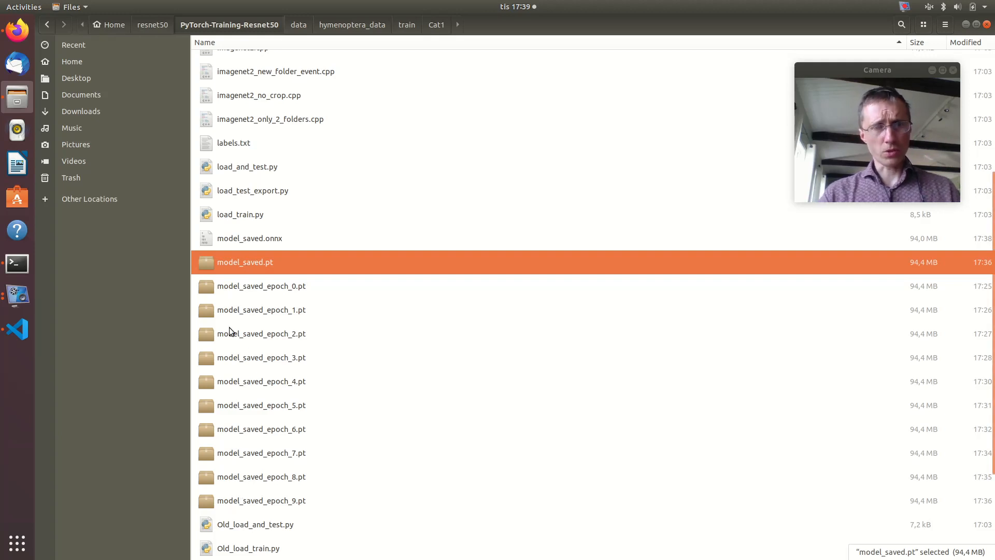
mouse_move(246, 269)
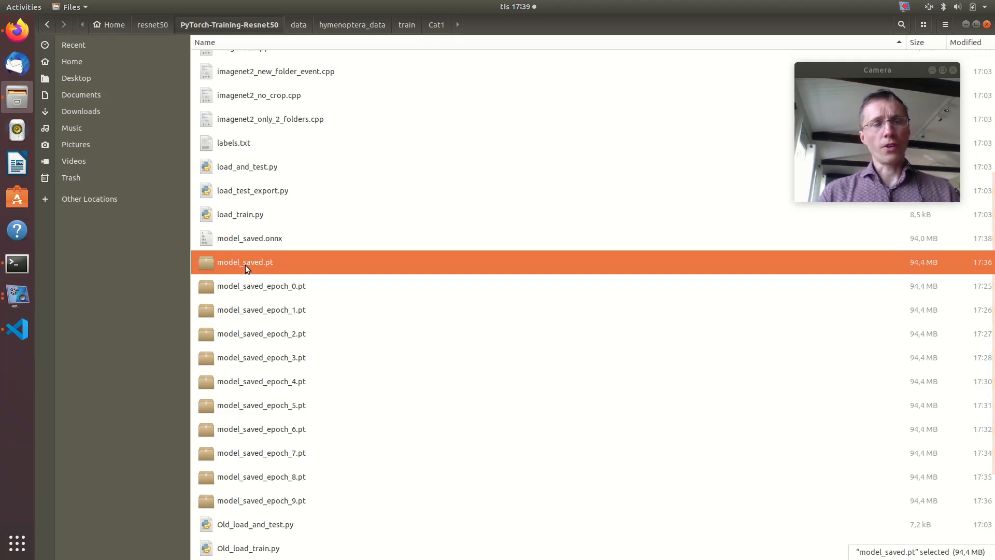
mouse_move(17, 263)
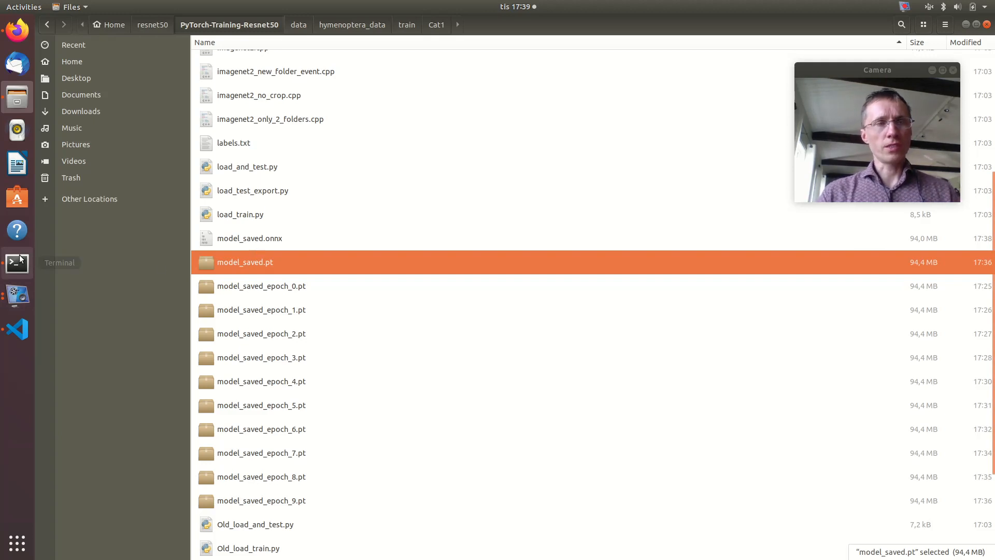
mouse_move(17, 130)
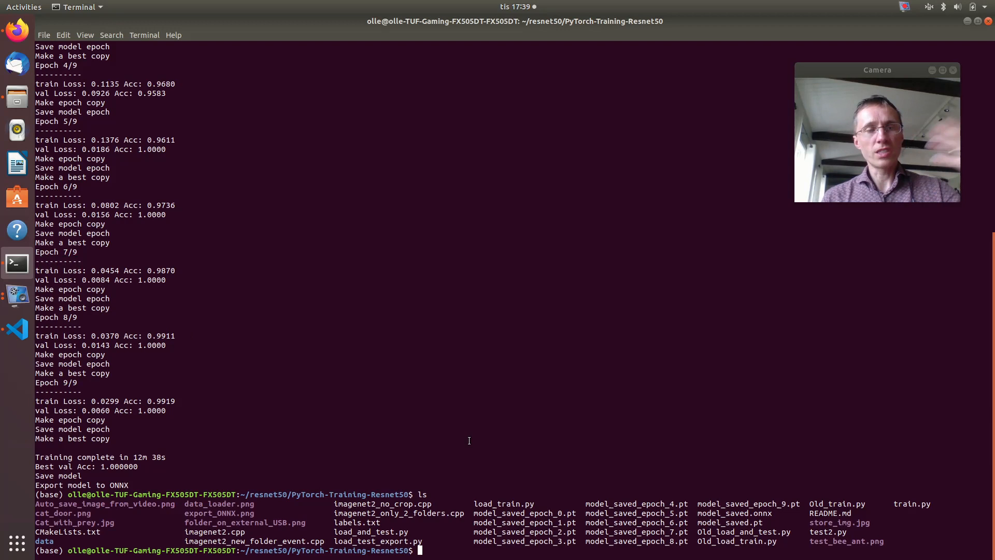
List the project files, then run python load_and_test.py.
text(ls)
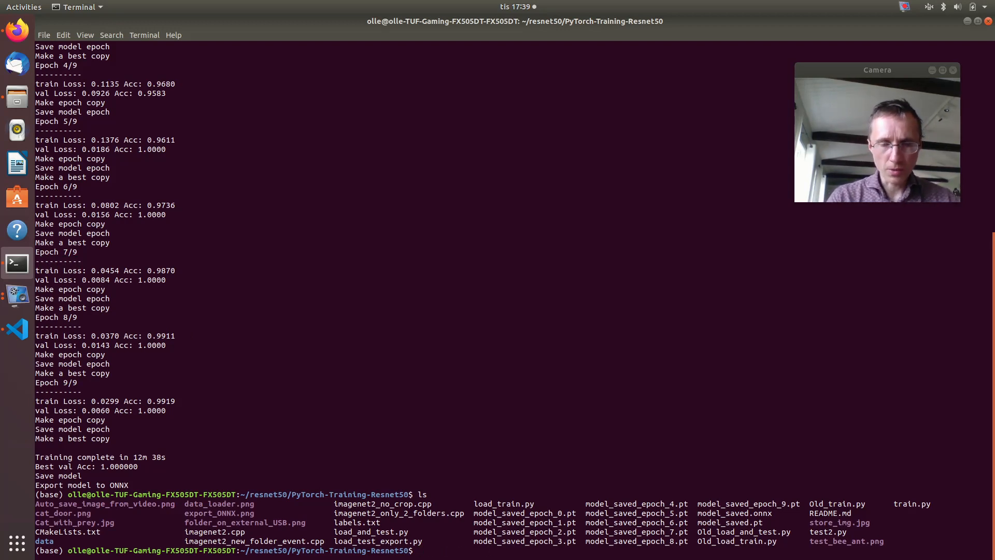
text(pytho)
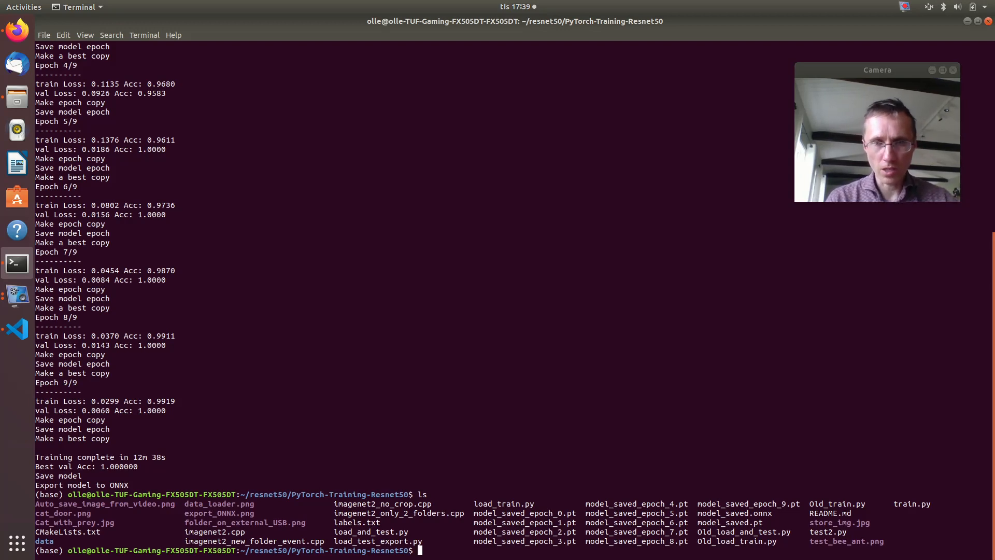
text(python)
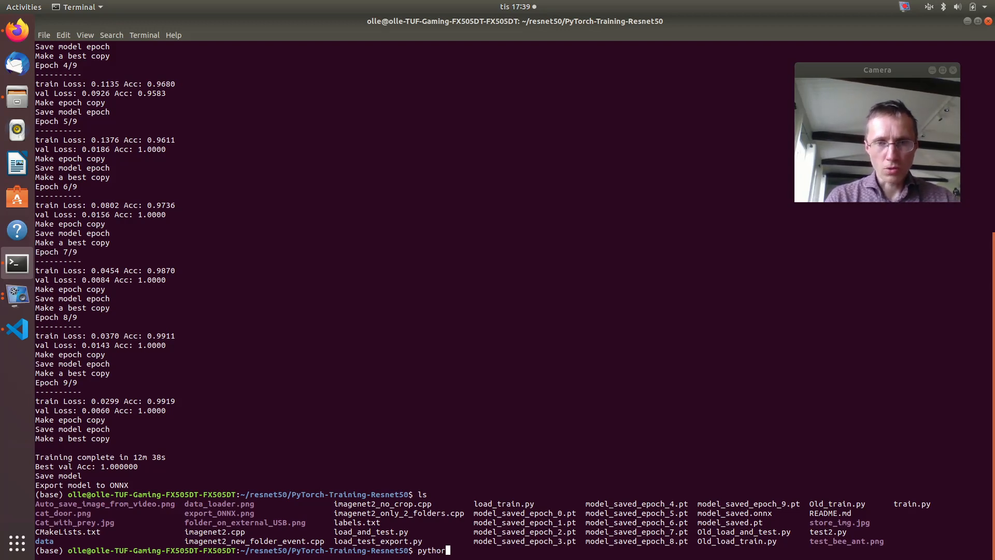
key(BackSpace)
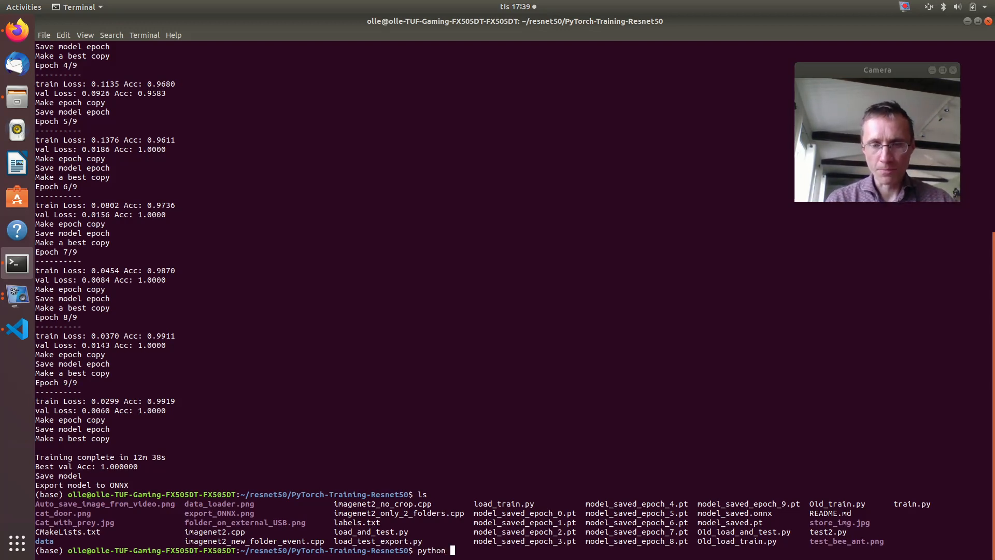
text(load)
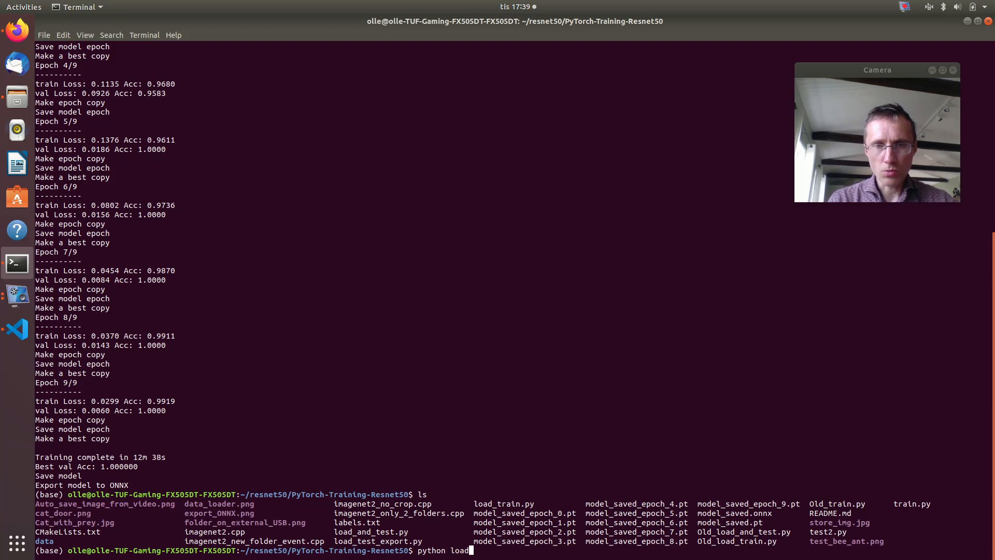
text(_and_t)
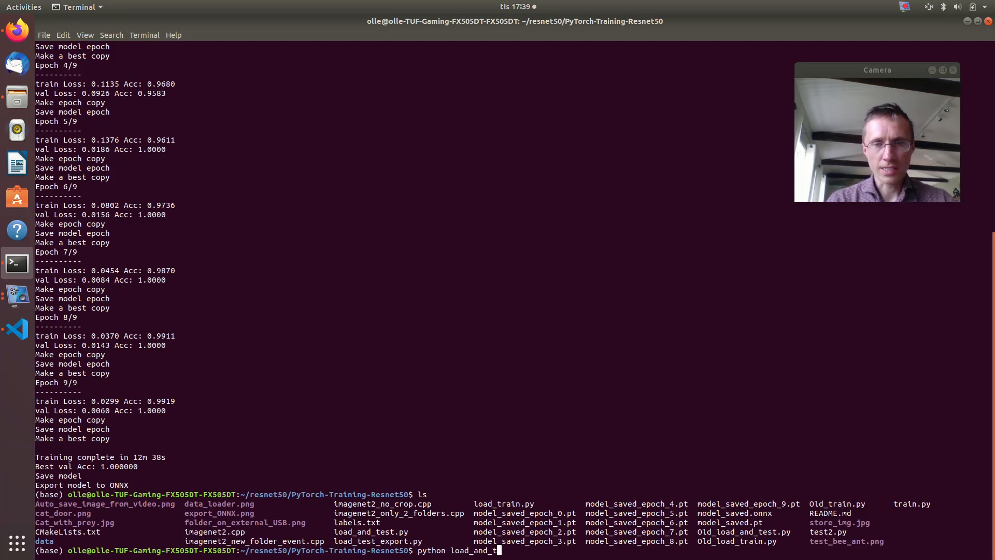
text(est.py)
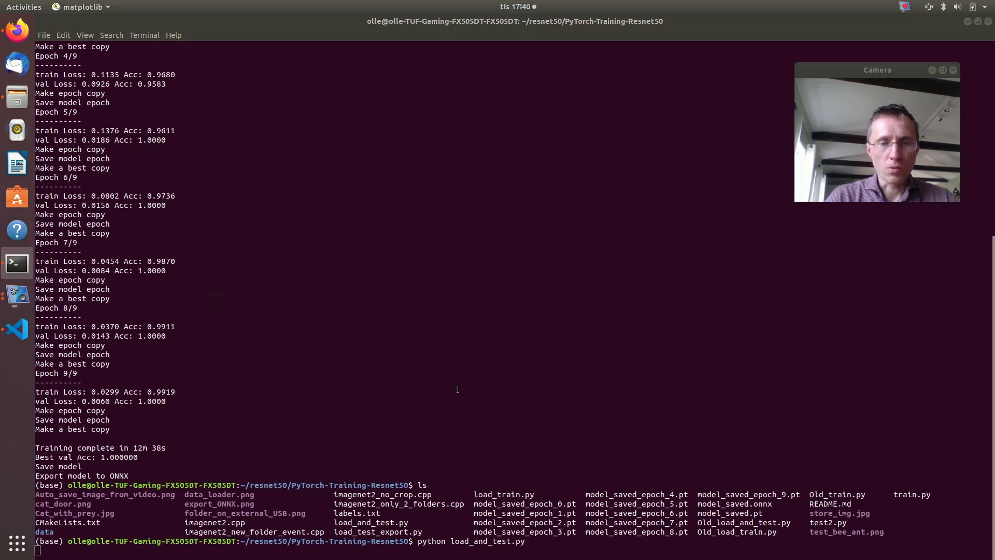
key(Return)
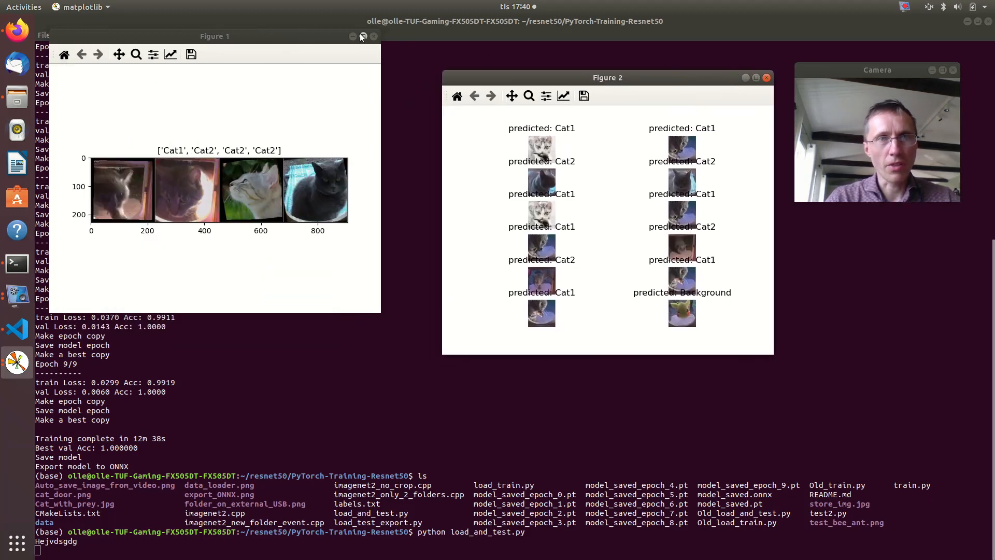
Enlarge the sample cat images figure, then close the predictions figure.
click(362, 37)
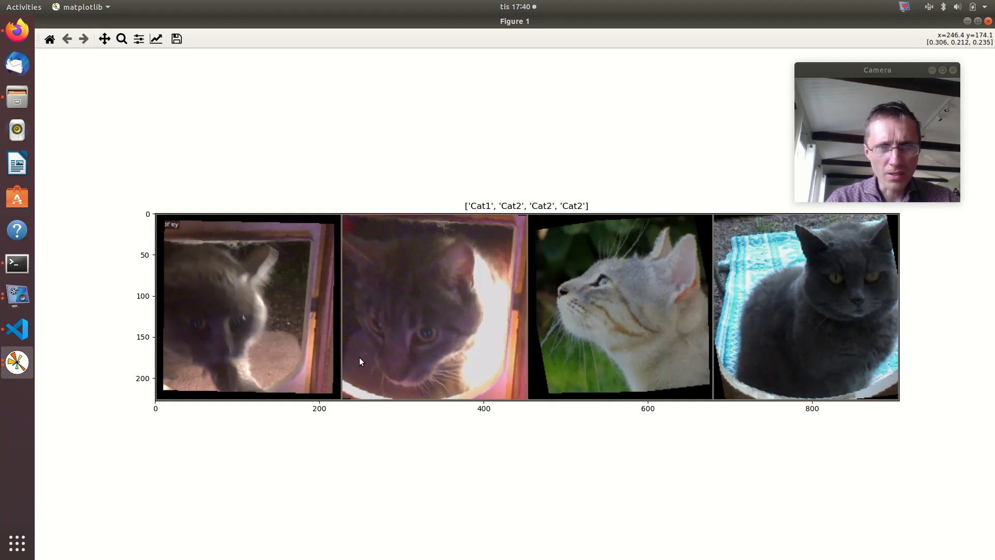
mouse_move(225, 387)
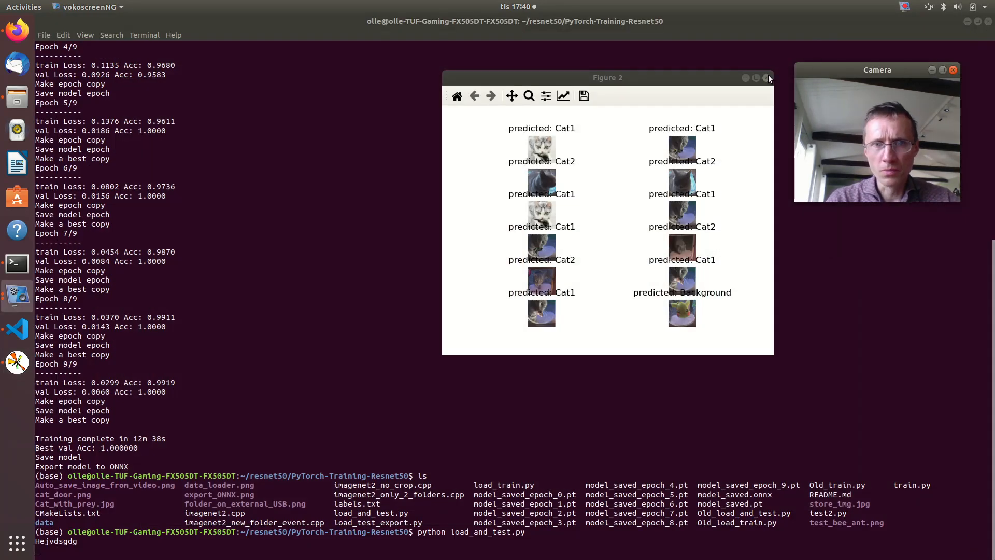
click(768, 78)
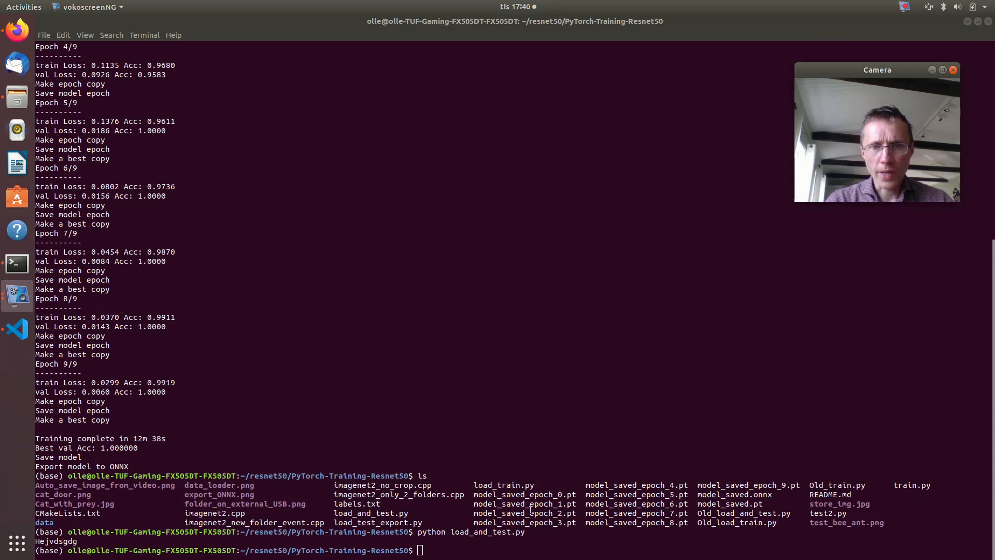
mouse_move(486, 476)
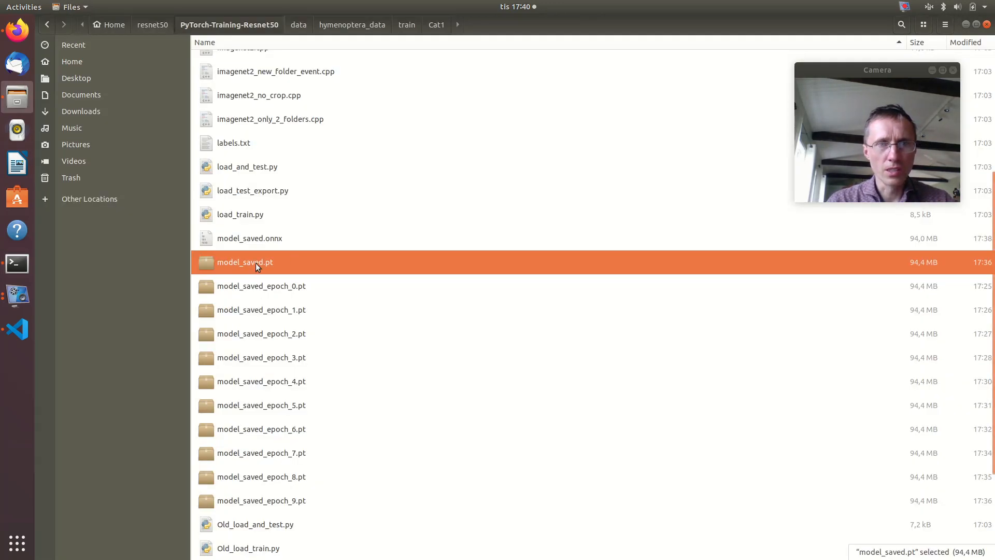
Point out model_saved.pt and model_saved.onnx in Files, then return to the terminal.
click(250, 238)
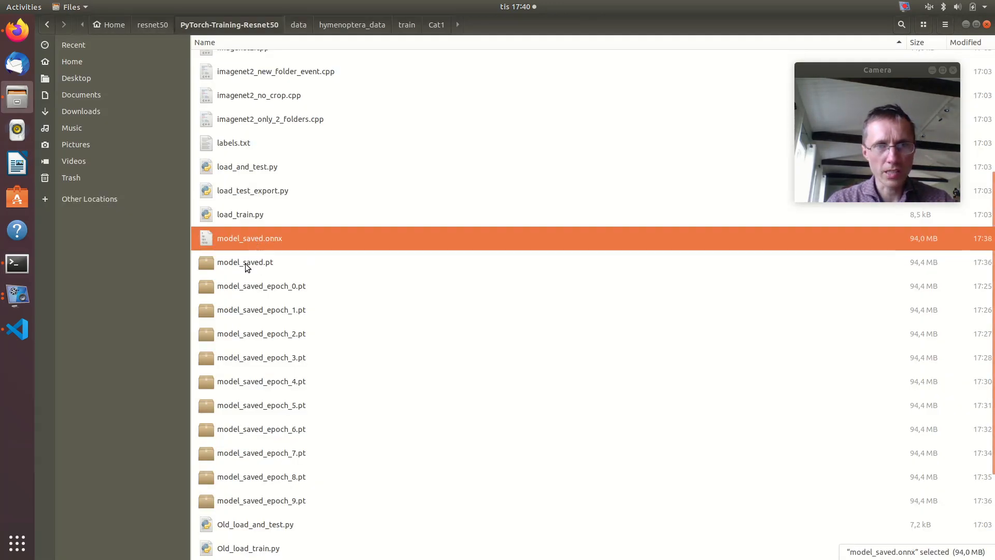
click(245, 262)
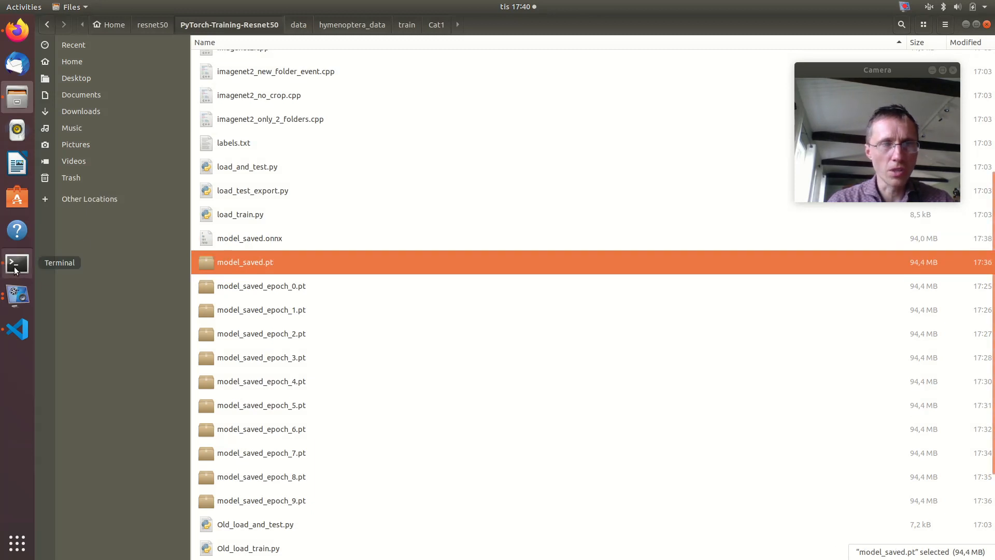
click(17, 263)
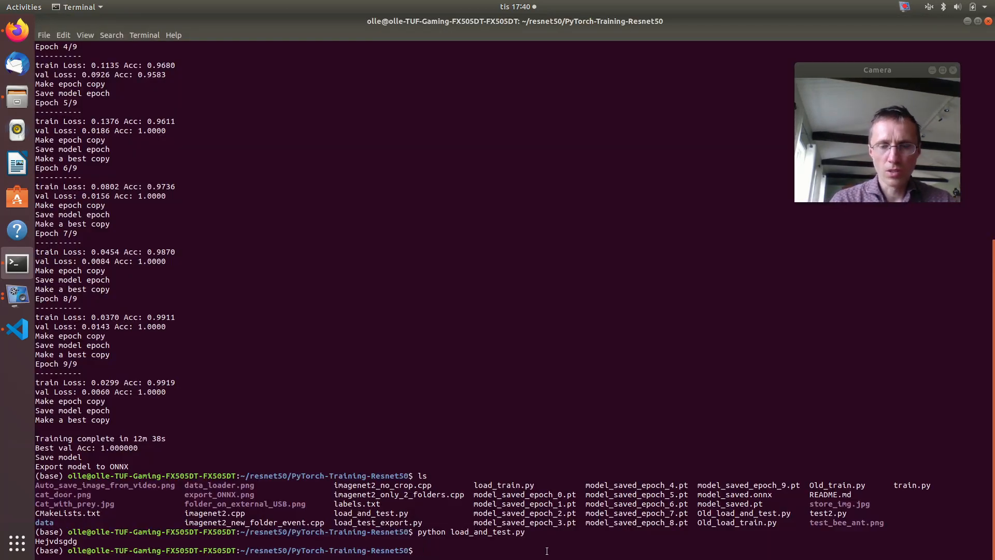
Run python load_test_export.py from the terminal.
text(python)
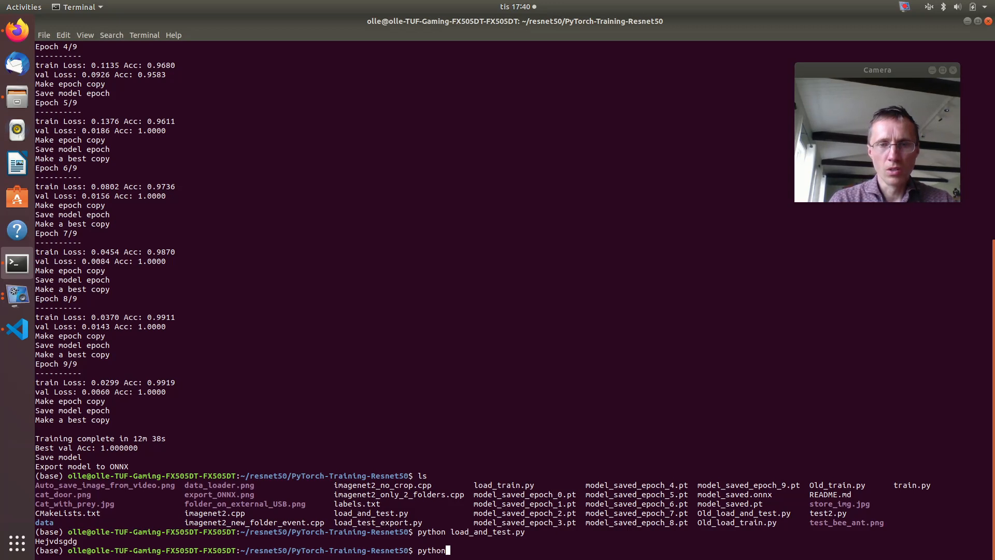
text(load_)
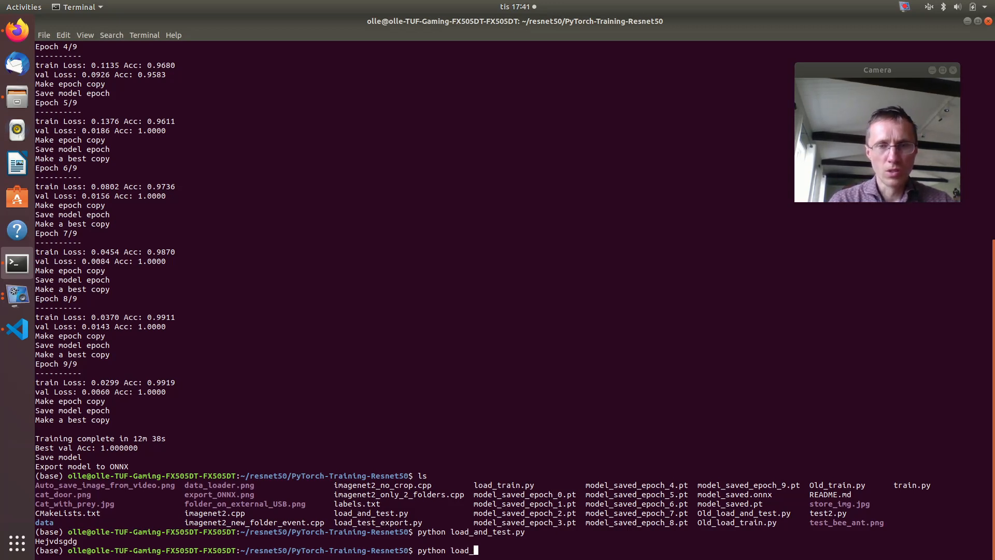
text(test_exp)
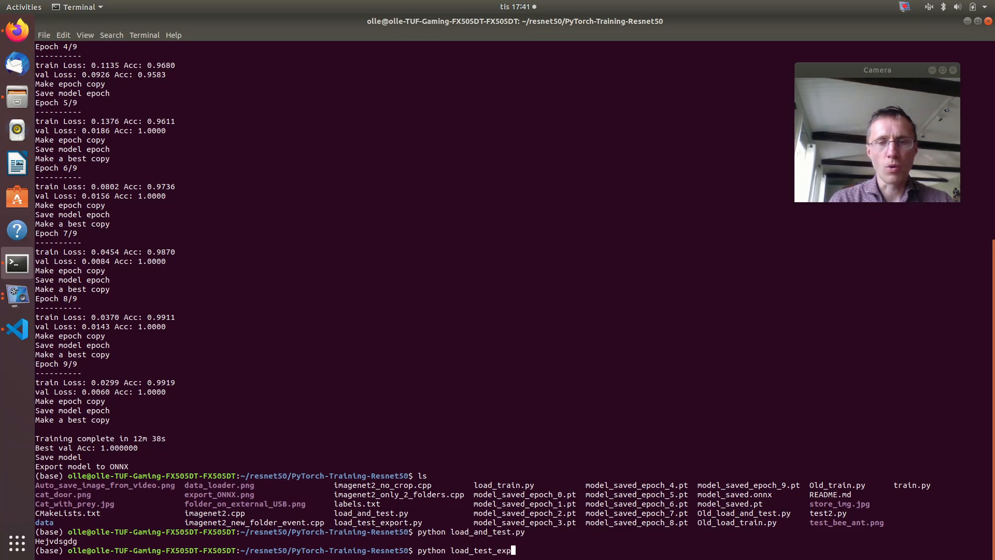
text(ort)
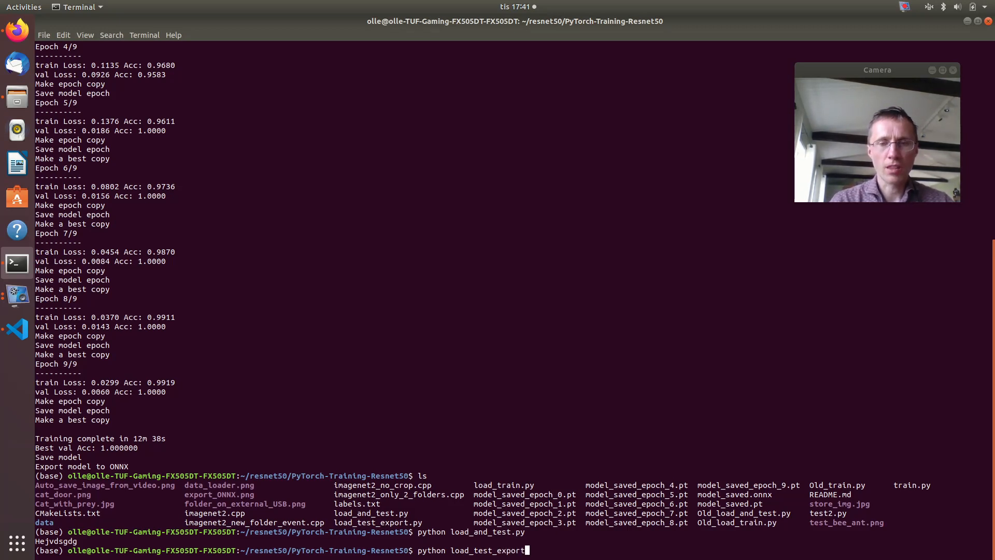
text(.py)
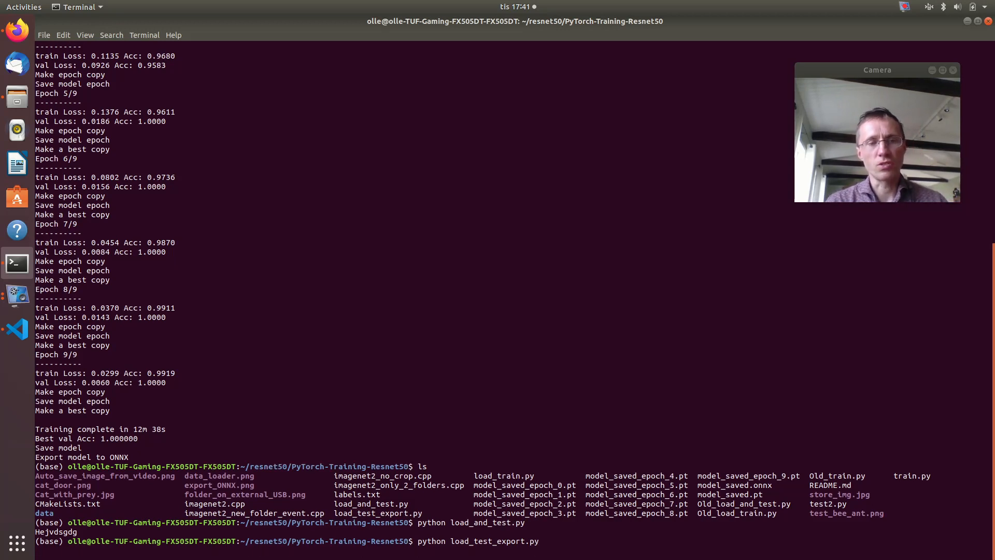
key(Return)
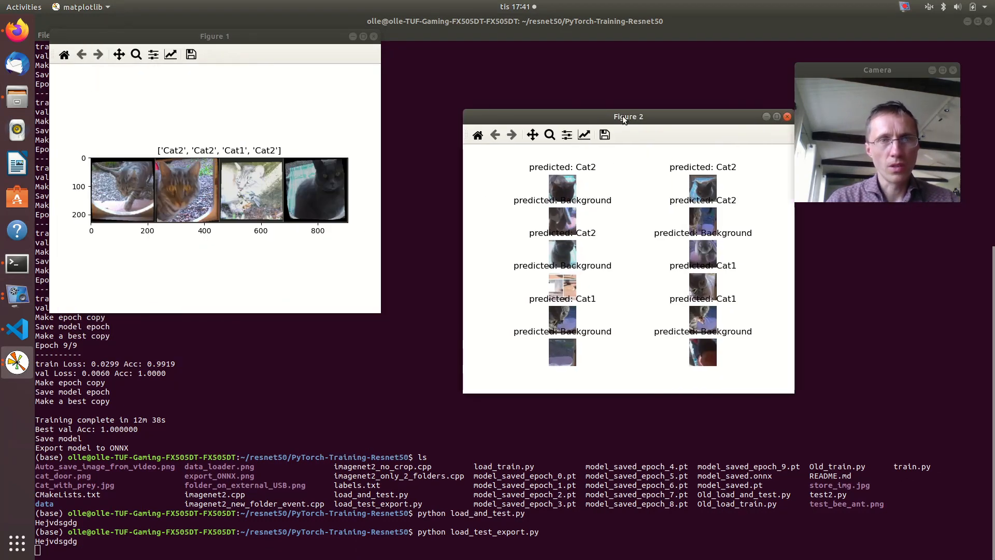
Close the cat images figure and the predictions figure so the ONNX export proceeds.
click(214, 38)
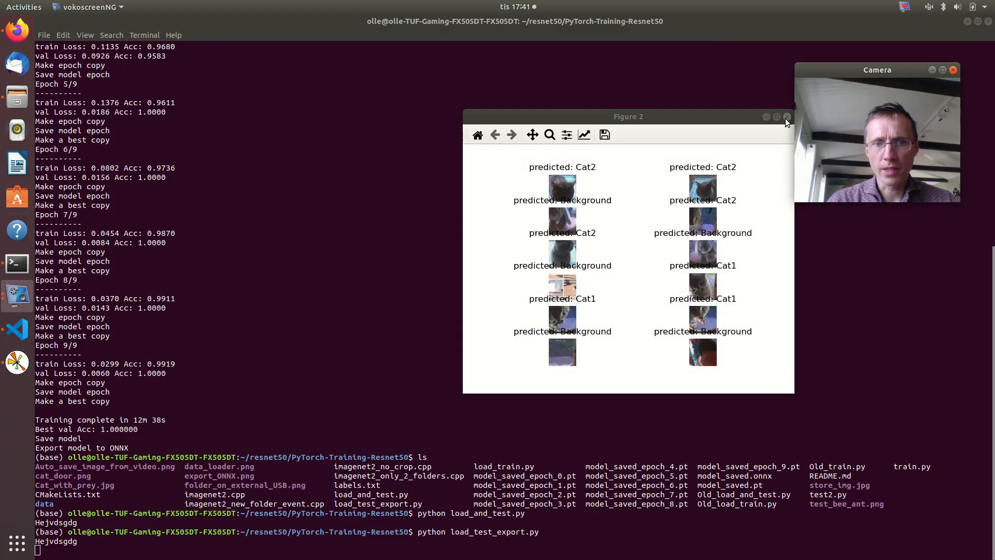
click(785, 116)
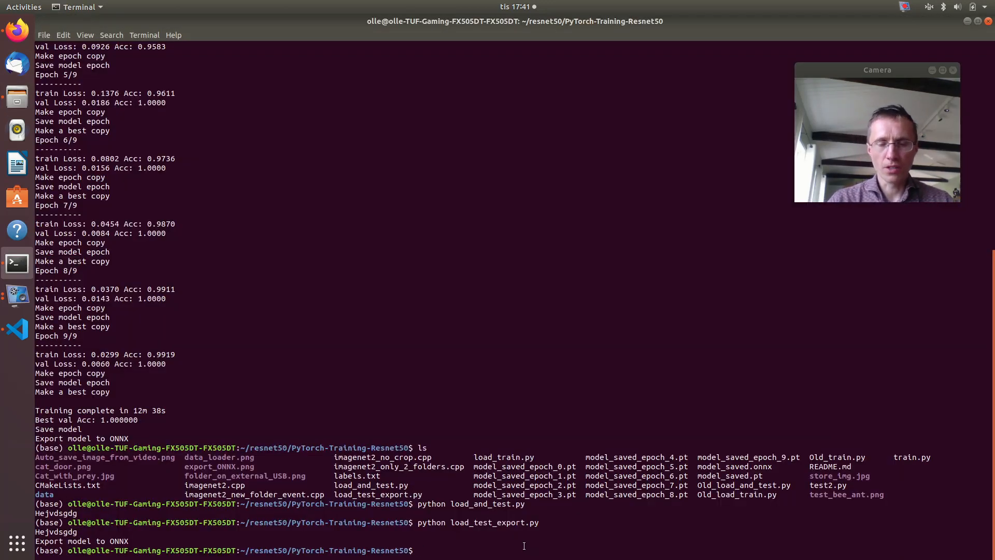
Enter the retraining command python load_train.py in the terminal.
text(p)
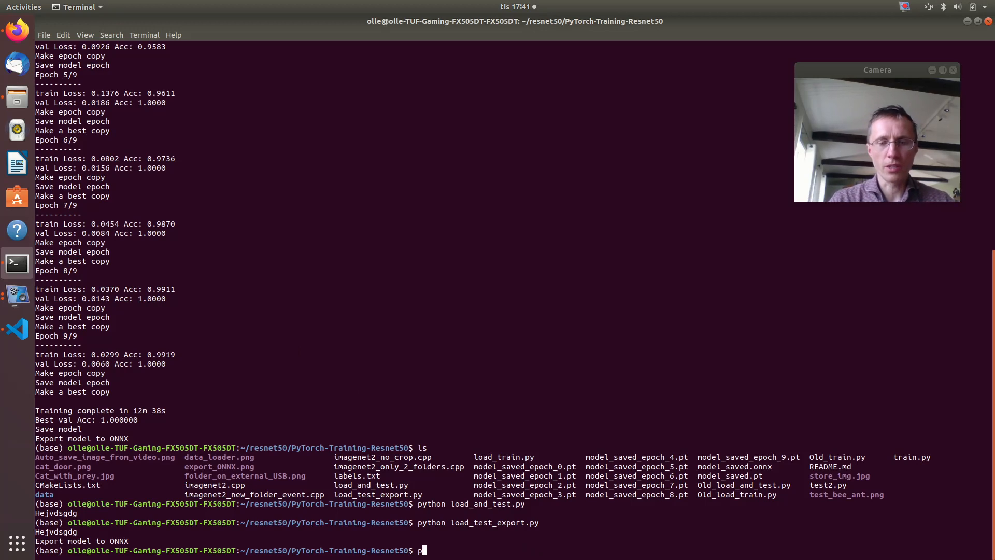
text(yhton)
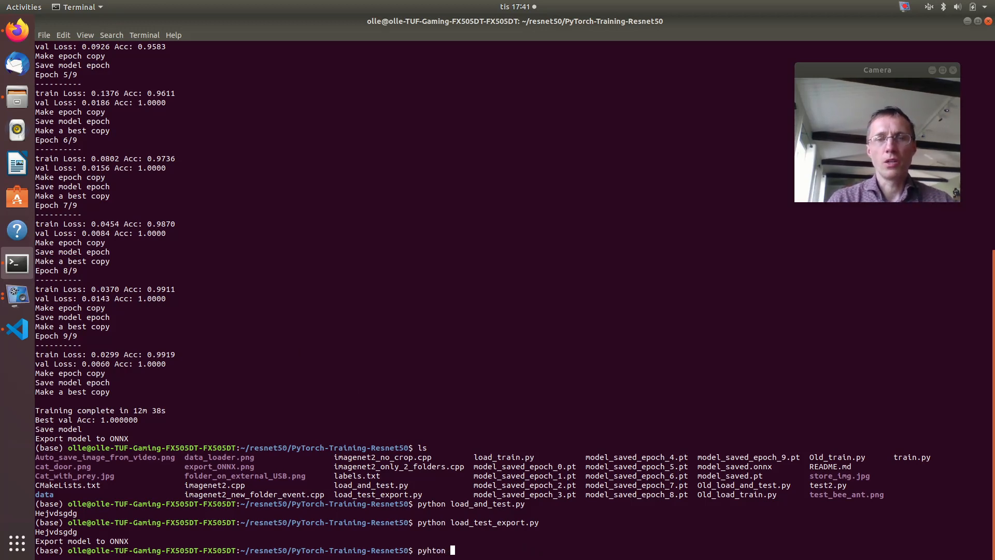
text(load_t)
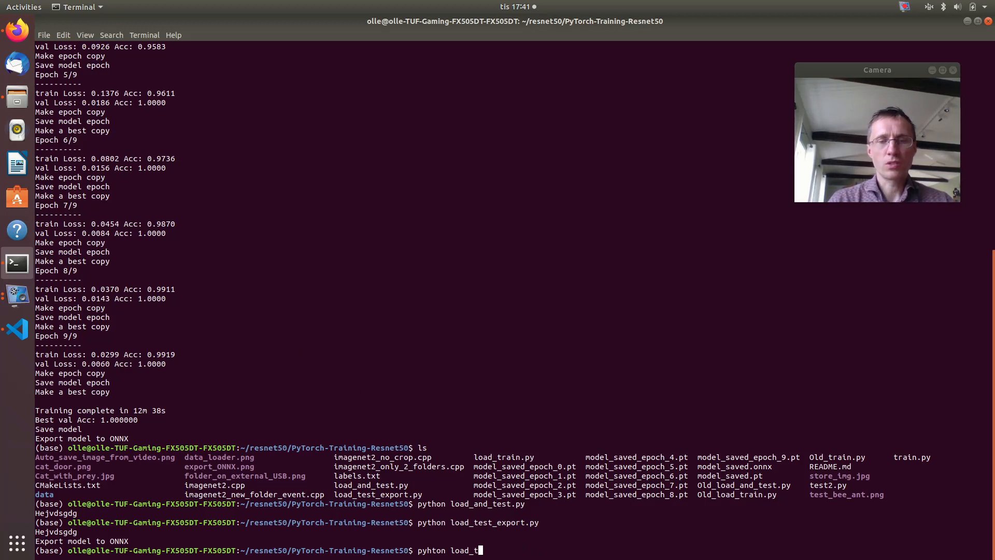
text(raing)
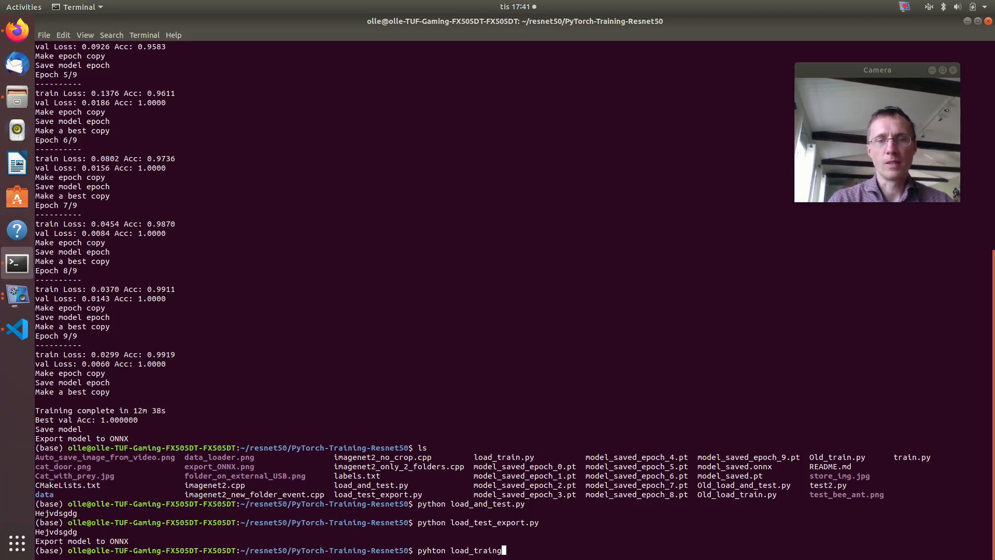
text(n.py)
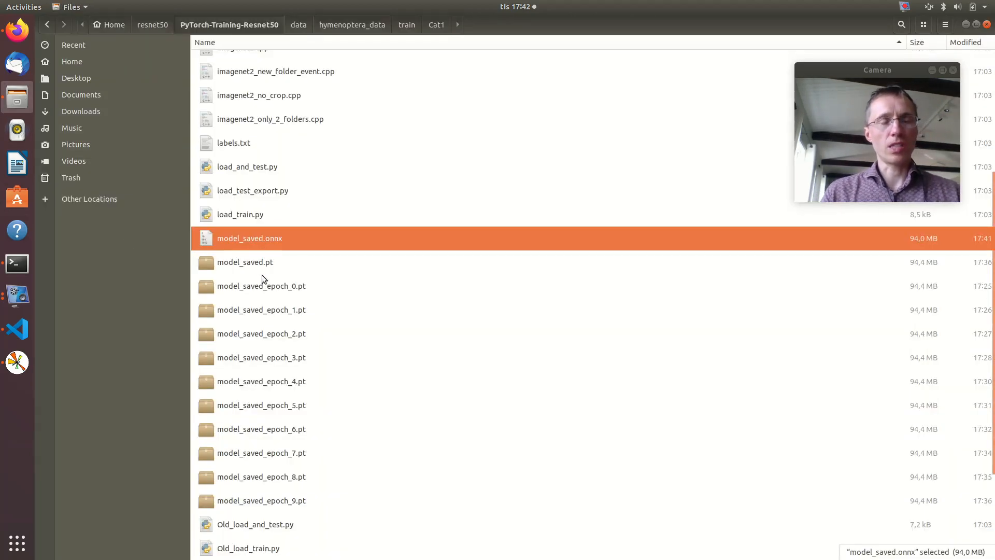
mouse_move(16, 29)
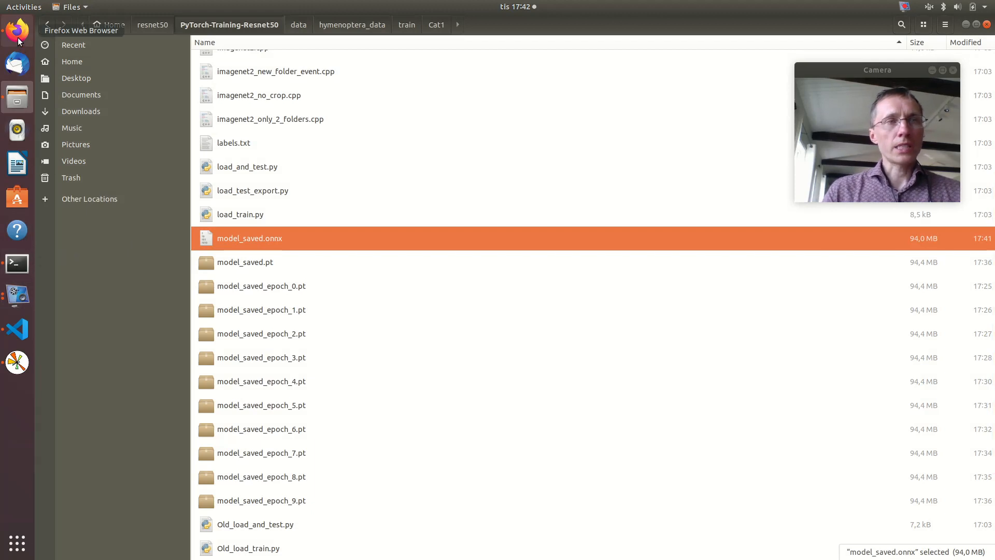
Bring up the GitHub repository in Firefox and scroll through its README and file list.
click(18, 29)
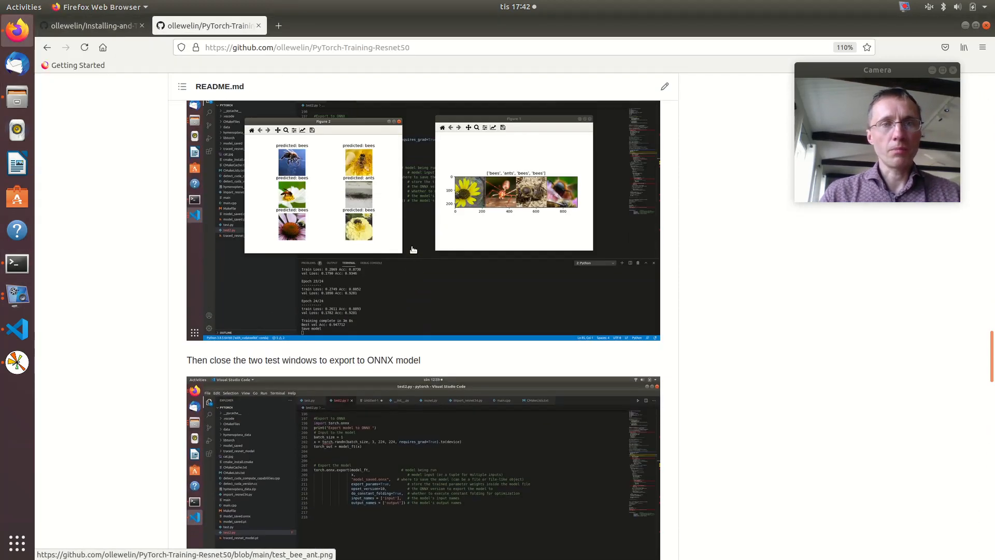
scroll(down, 3)
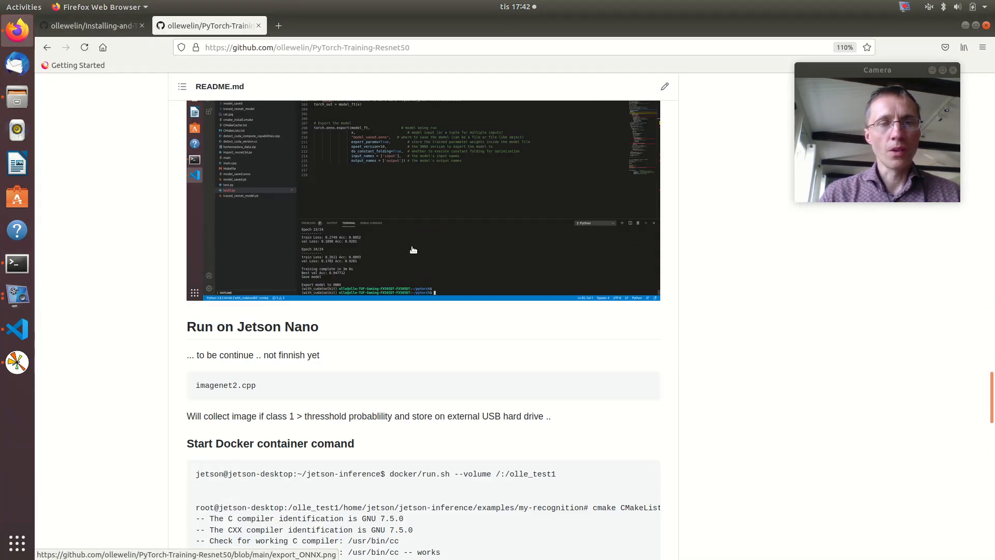
scroll(down, 3)
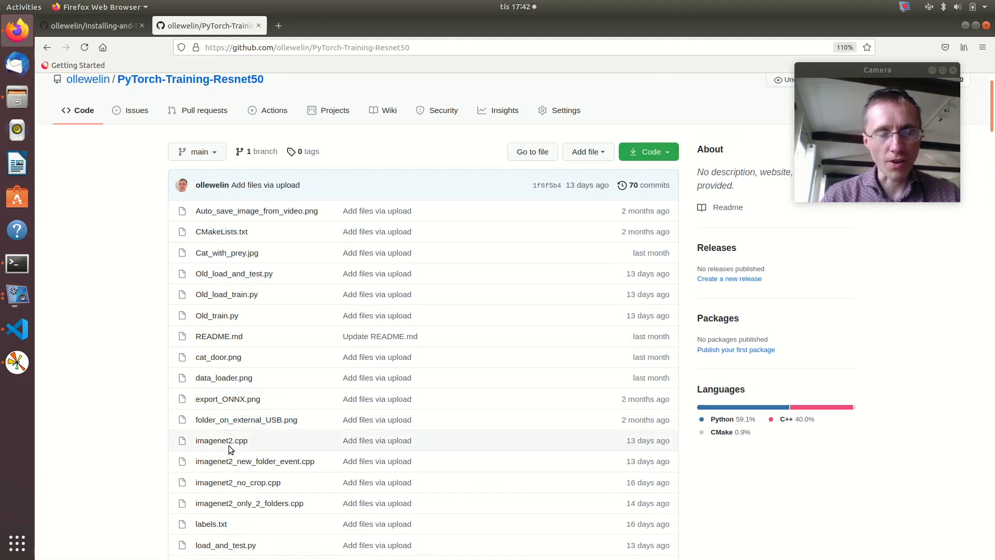
scroll(down, 3)
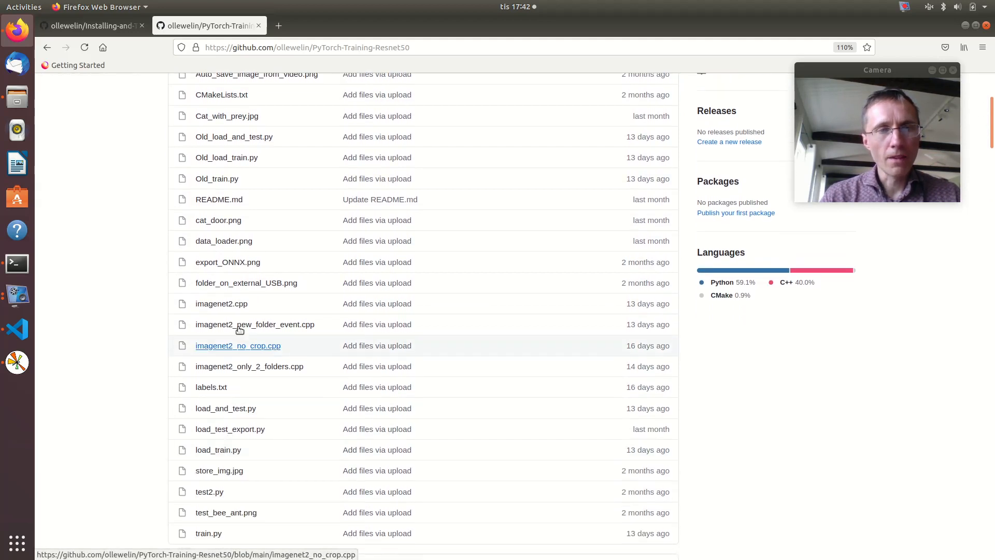
mouse_move(232, 305)
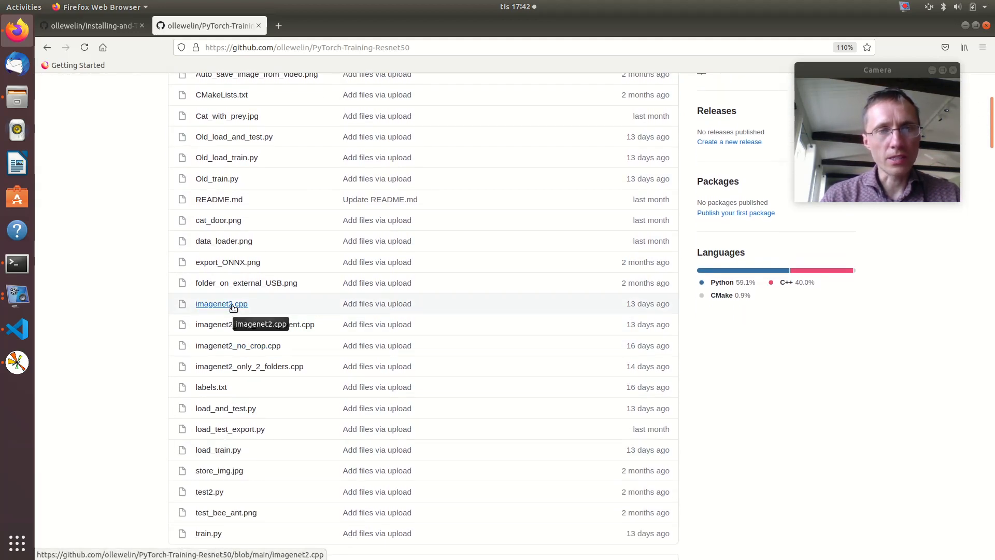
Open imagenet2.cpp and scroll into its C++ source.
click(221, 304)
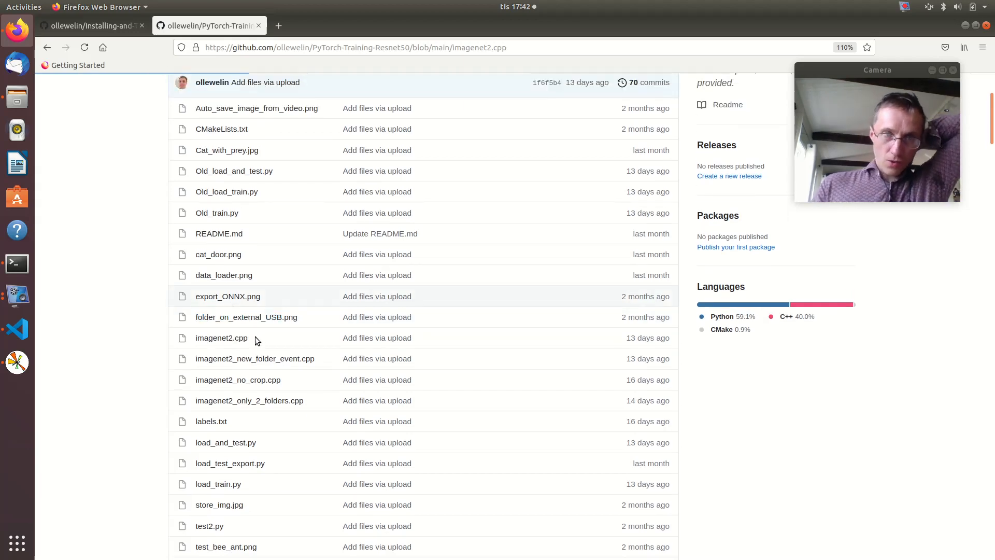
click(222, 338)
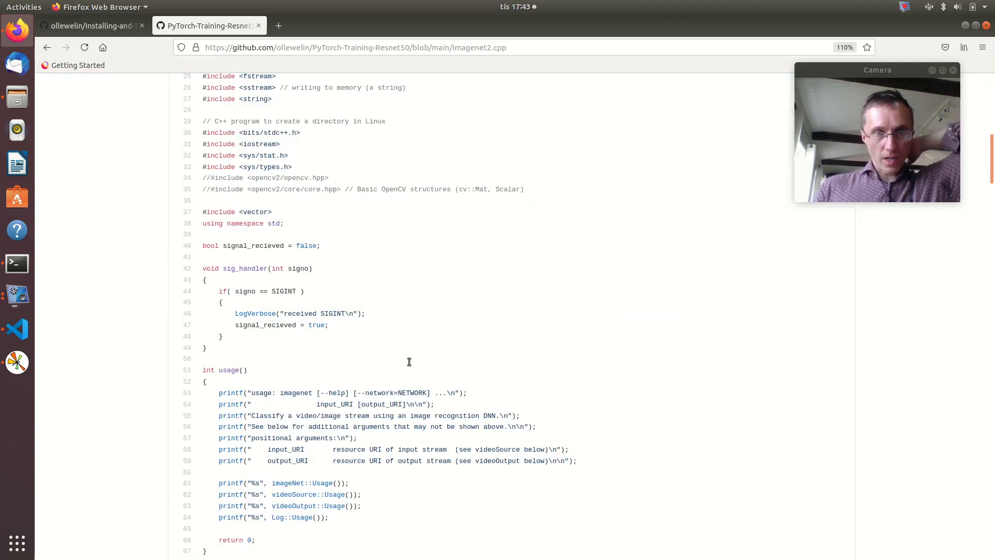
scroll(down, 3)
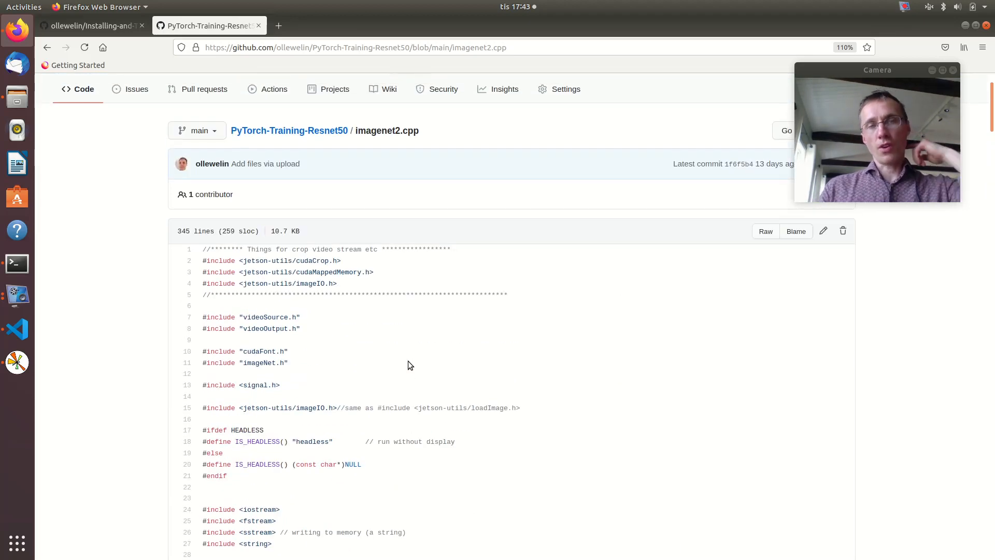
mouse_move(17, 329)
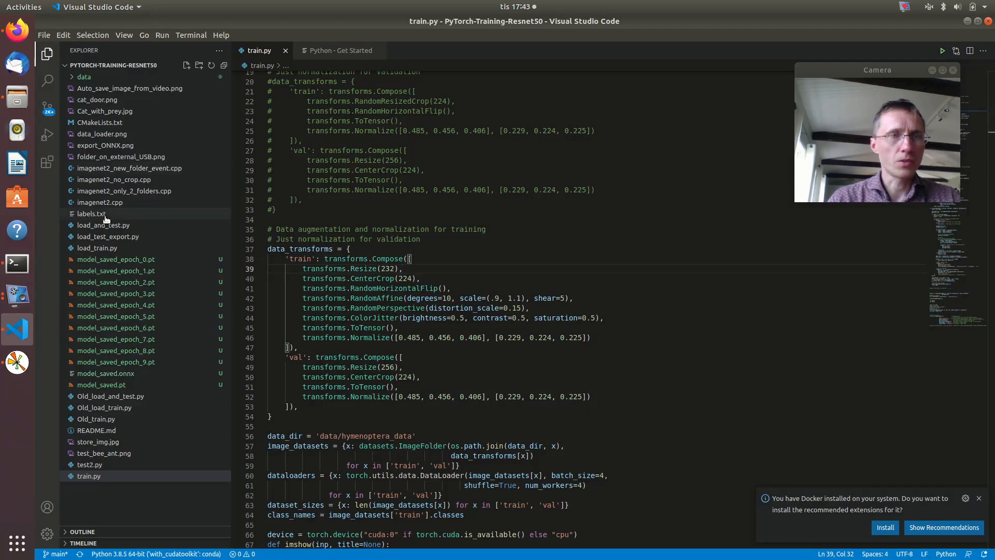
Open imagenet2.cpp in the editor and scroll to its GPIO setup section.
click(100, 202)
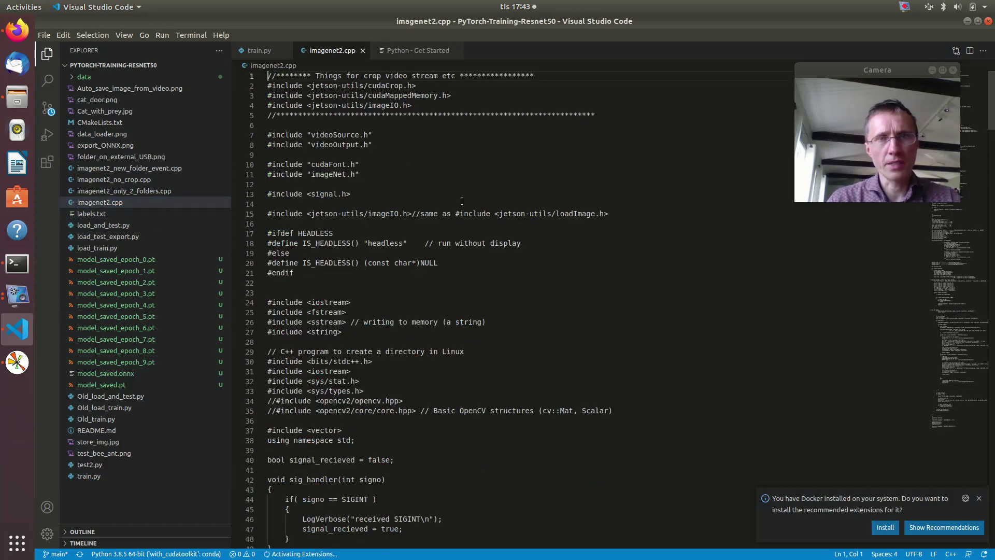
scroll(down, 3)
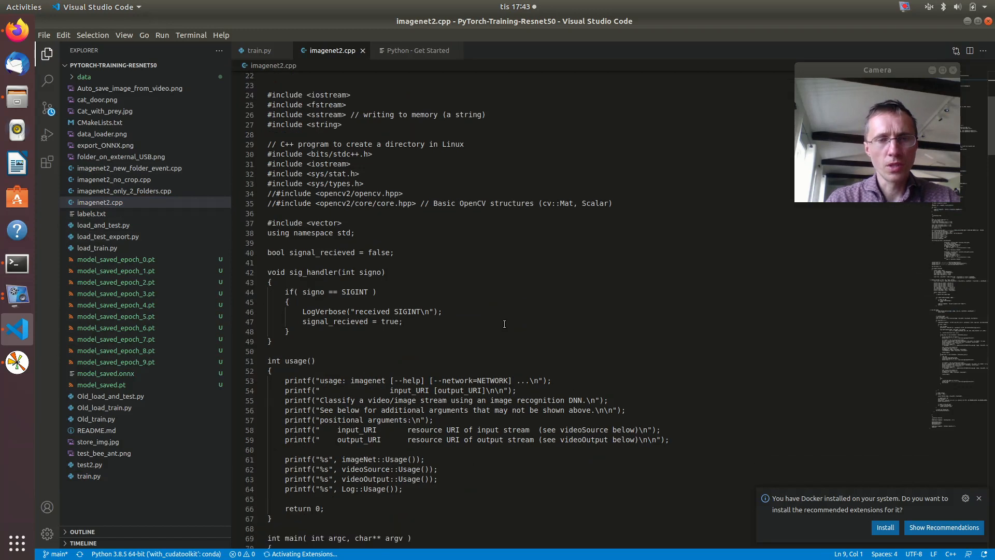
scroll(down, 3)
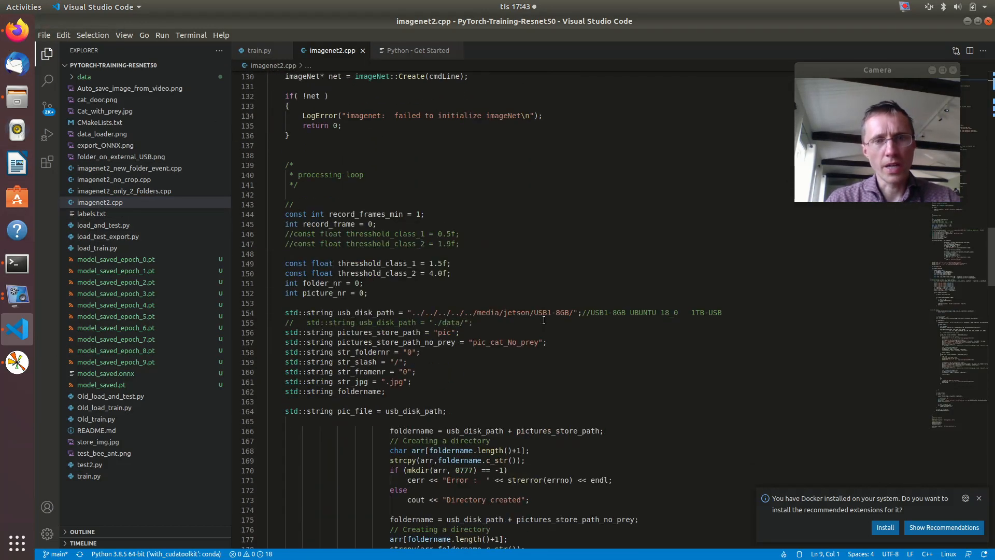
scroll(down, 3)
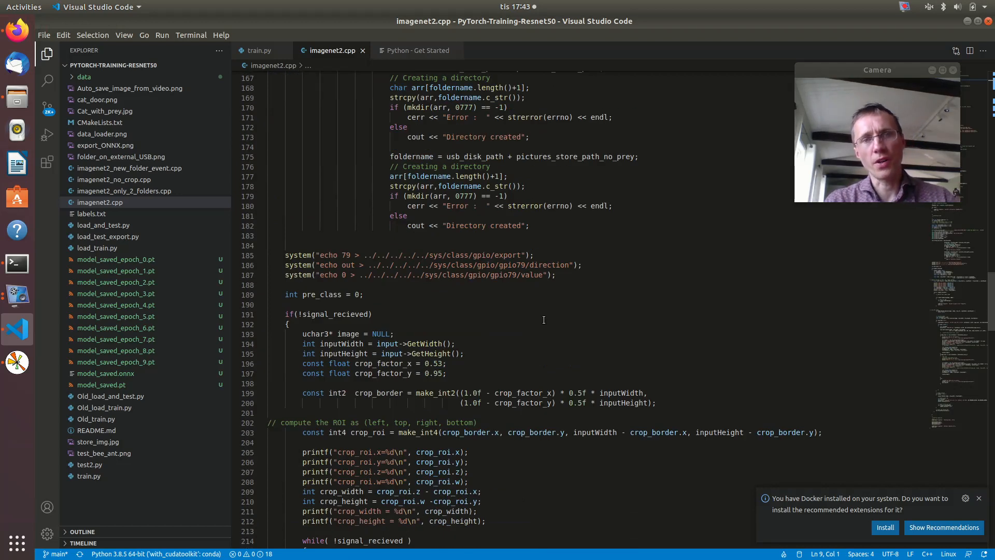
Highlight the GPIO pin 79 export command and its direction setting line.
click(319, 255)
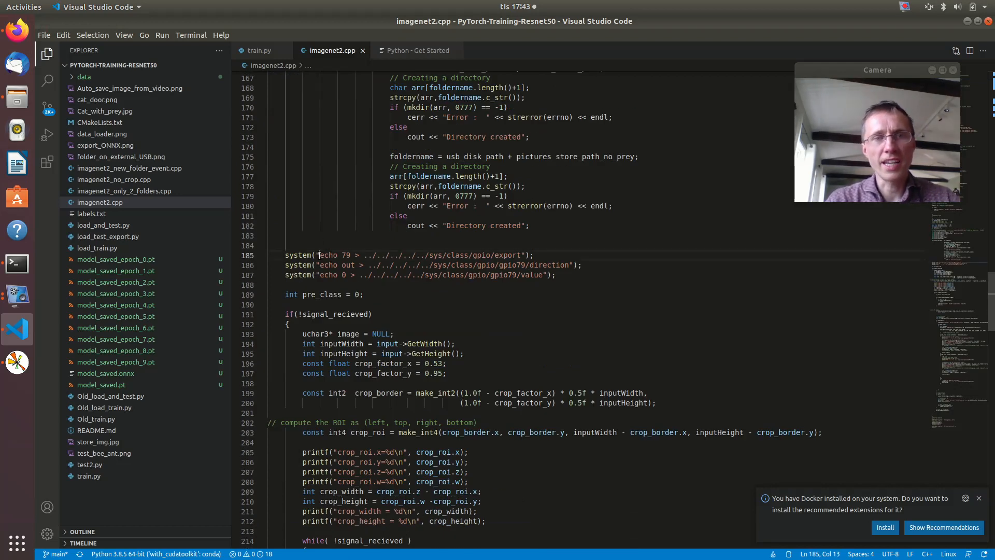
drag(320, 255, 352, 255)
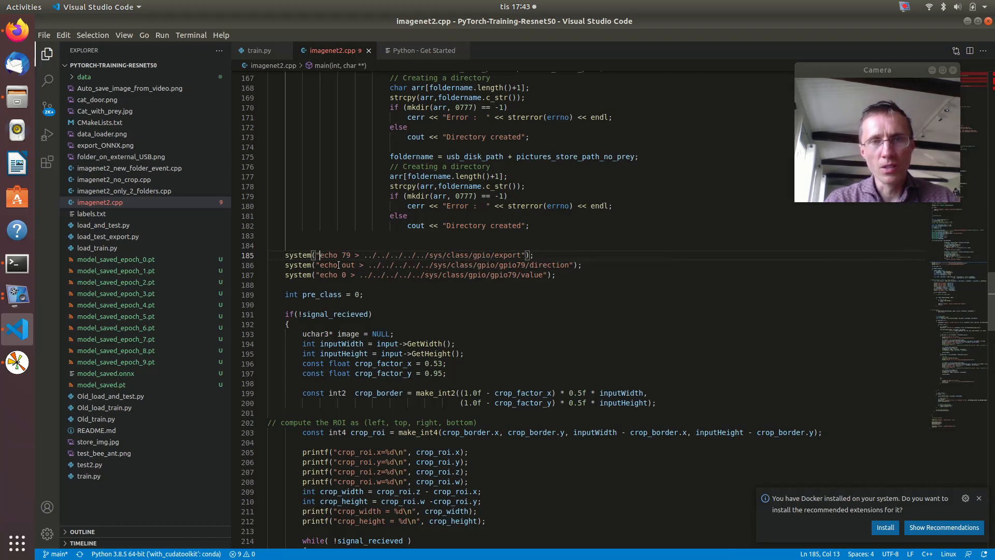
click(588, 265)
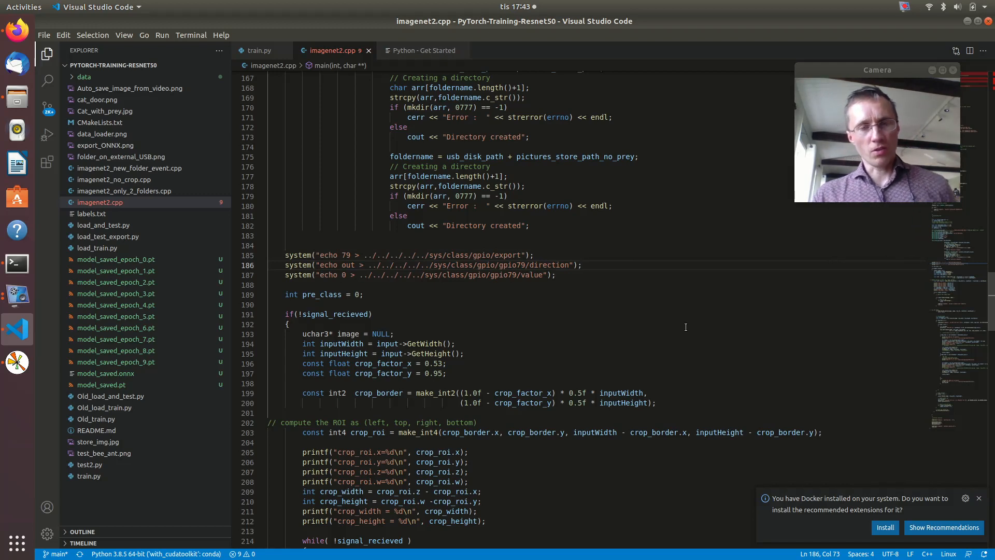
Scroll on to the image cropping and classification loop code.
scroll(down, 3)
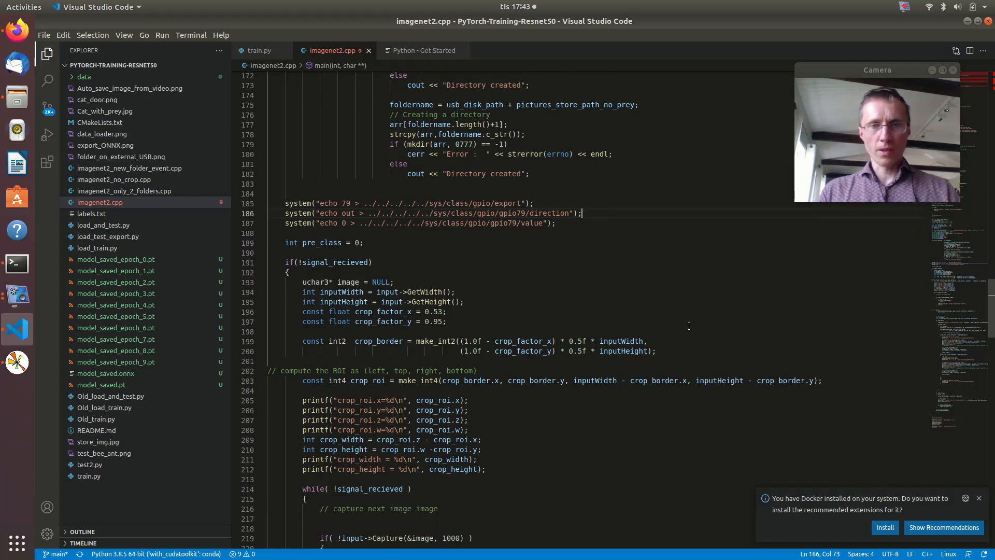
scroll(down, 3)
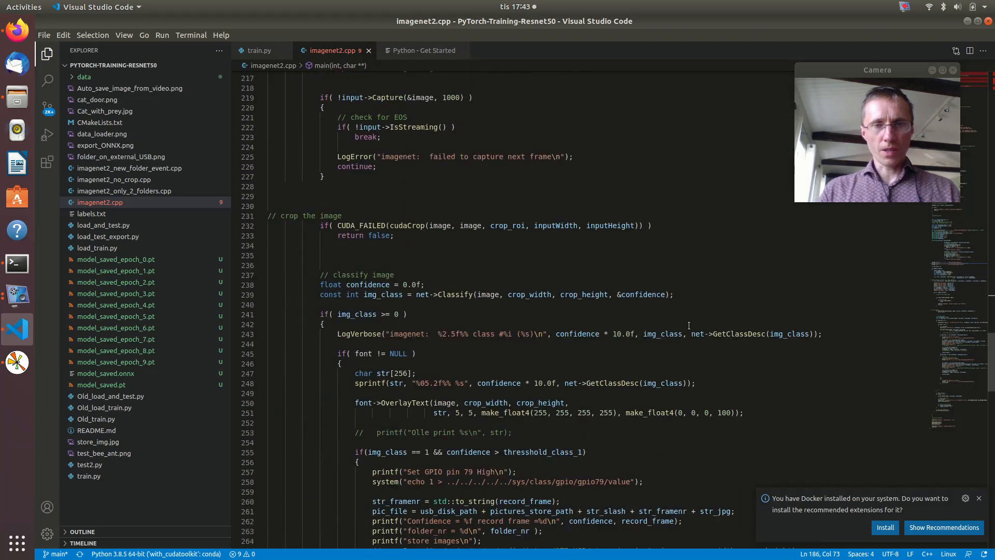
scroll(down, 3)
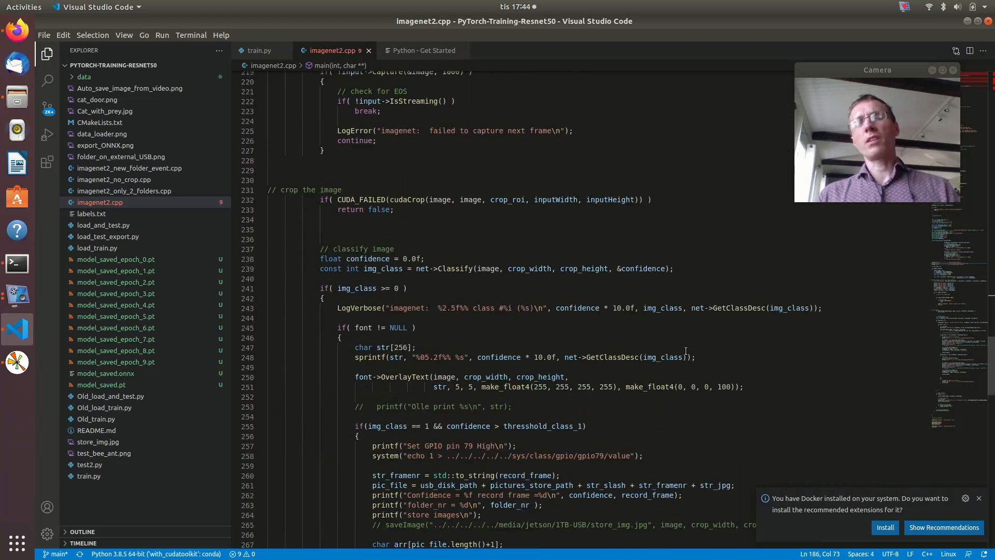
mouse_move(664, 389)
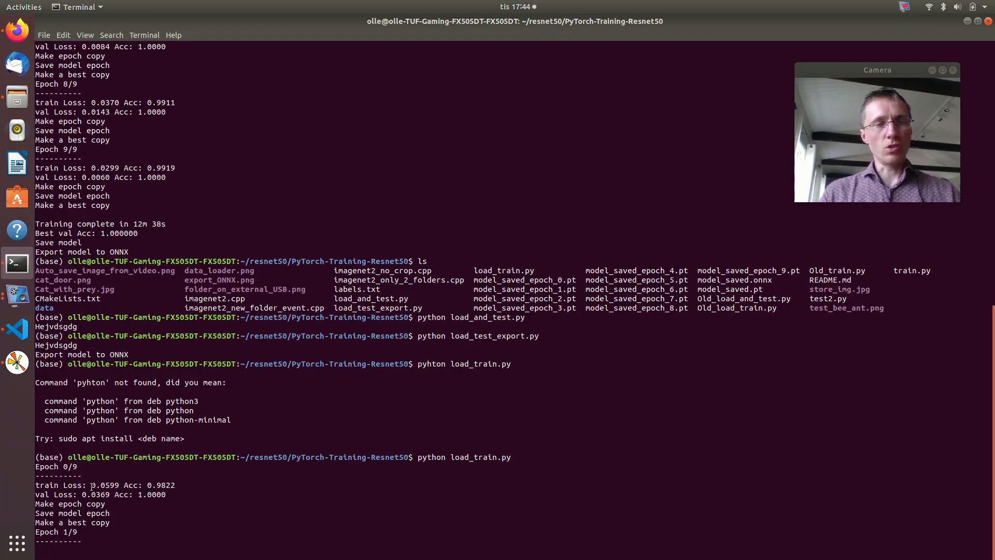
Return to the Terminal where load_train.py finishes Epoch 0/9 with validation accuracy 1.0.
double_click(104, 485)
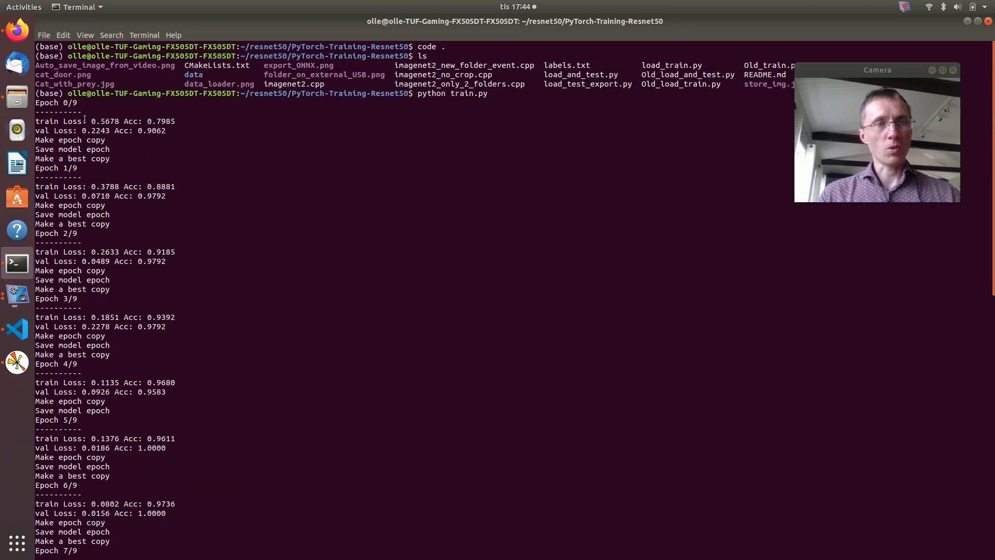
double_click(104, 122)
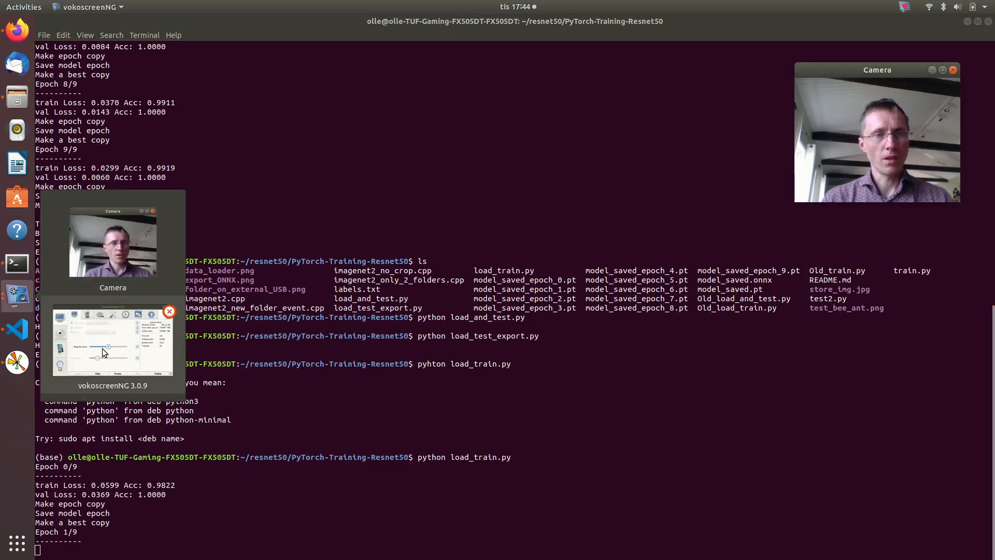
Bring up the vokoscreenNG recording window with its Stop button, 13 minutes into recording.
click(104, 342)
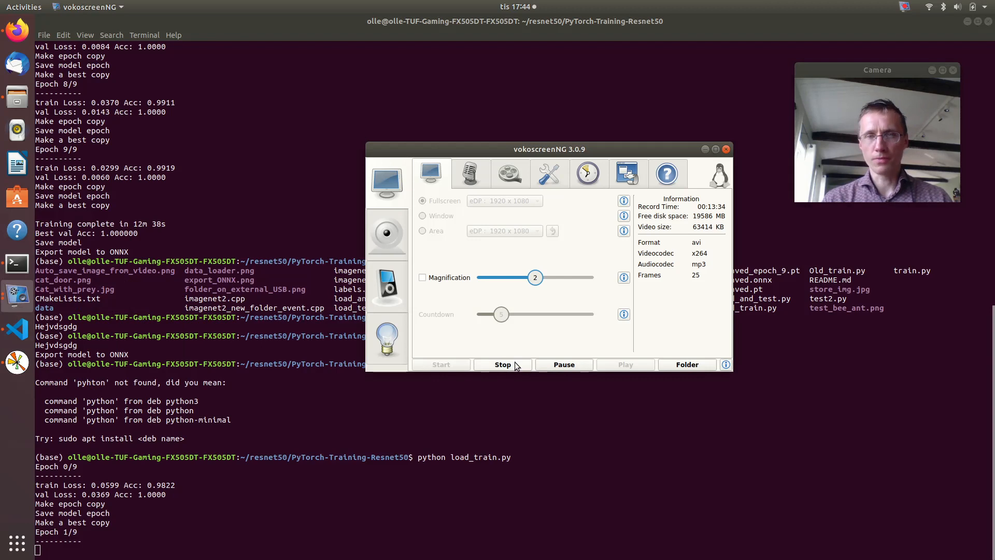
mouse_move(510, 367)
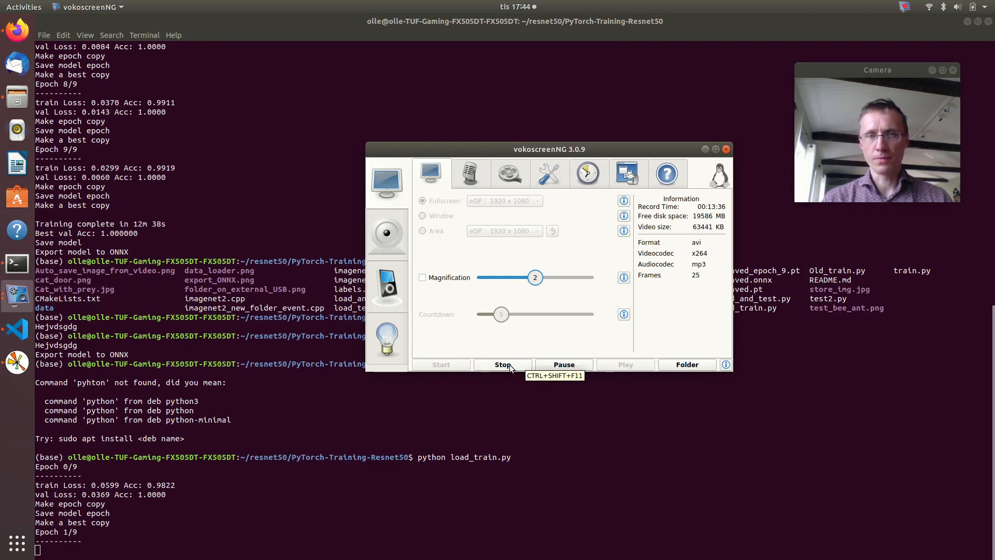